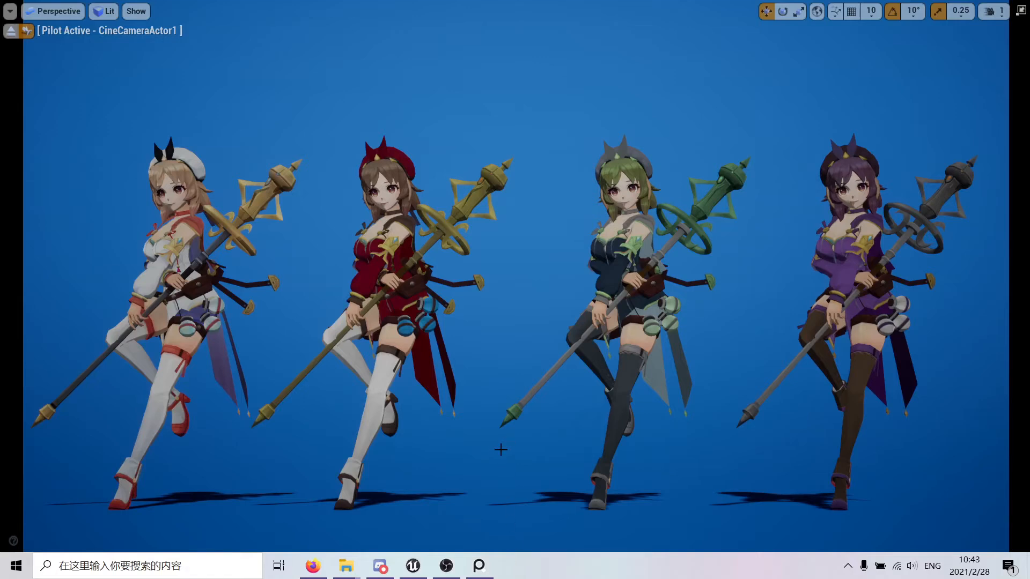
pyautogui.moveTo(494, 449)
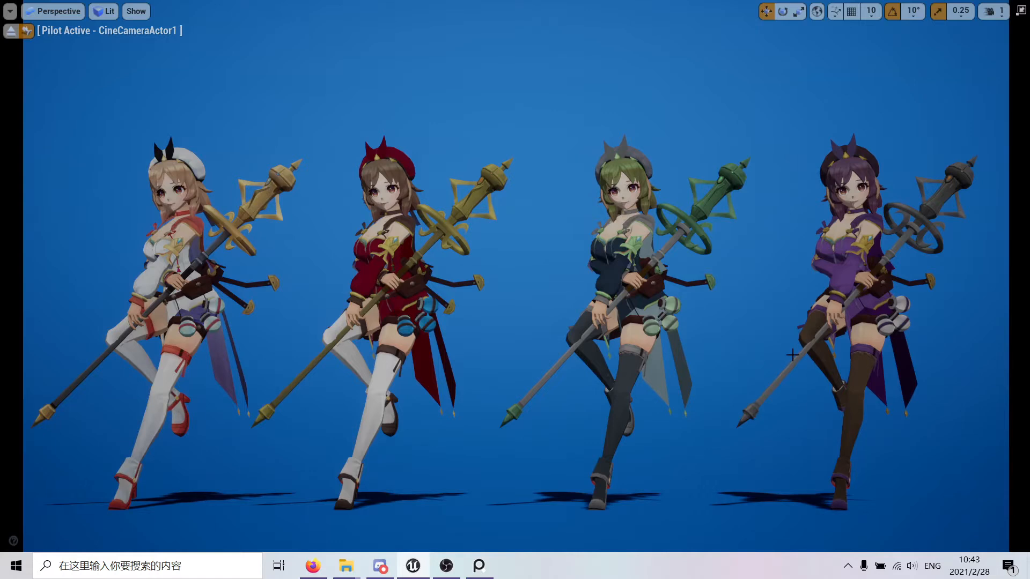
pyautogui.moveTo(12, 30)
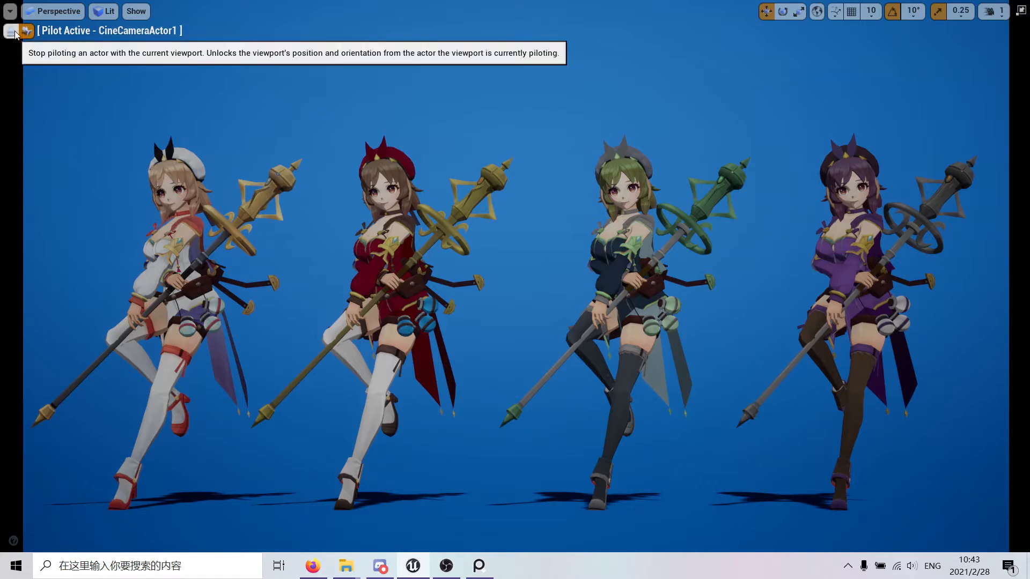
# Leave the full-screen viewport and restore the standard editor layout
pyautogui.click(11, 30)
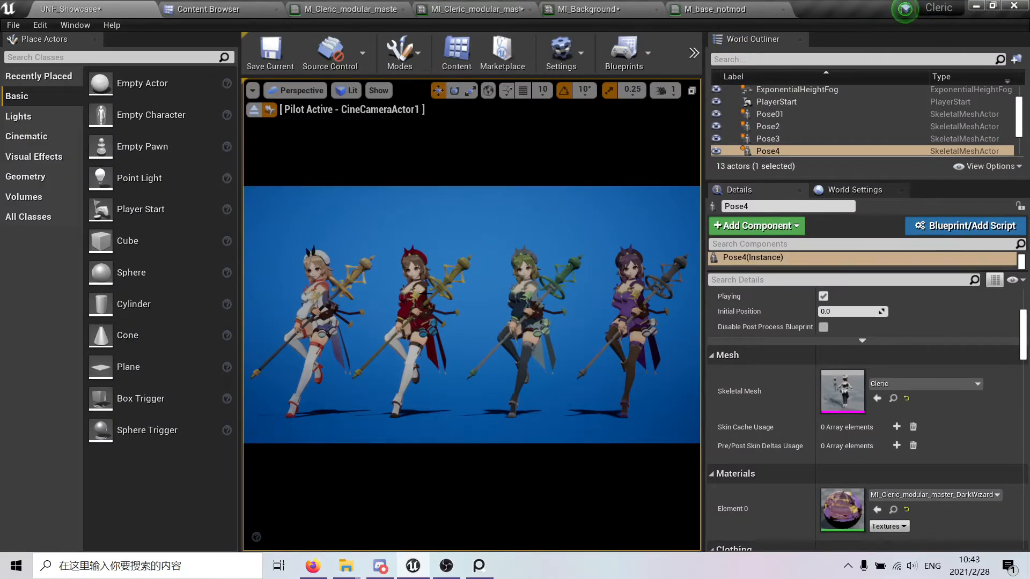
# Deselect in the viewport and toggle immersive mode with F11 toward the reference image
pyautogui.click(621, 309)
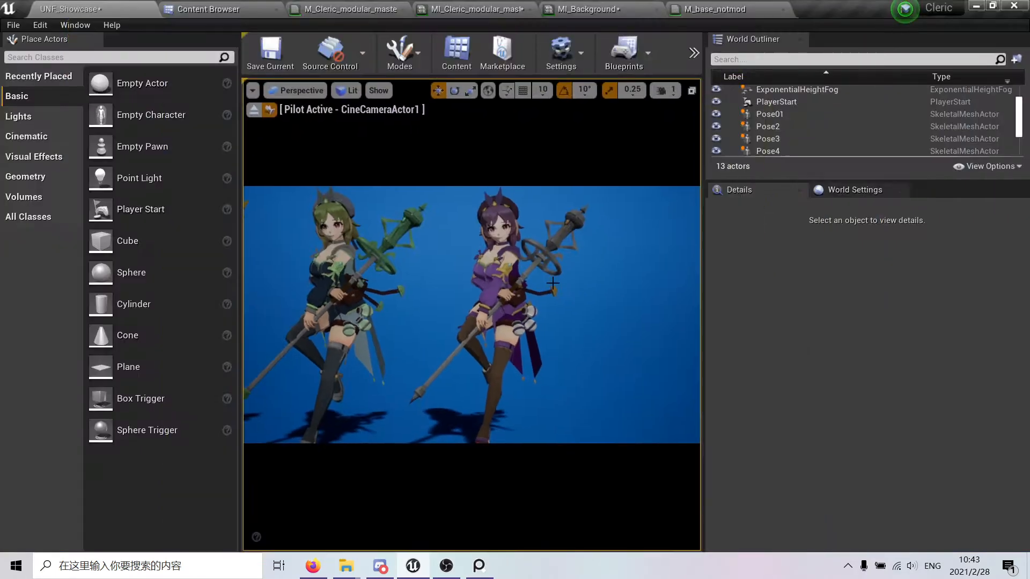
pyautogui.press('F11')
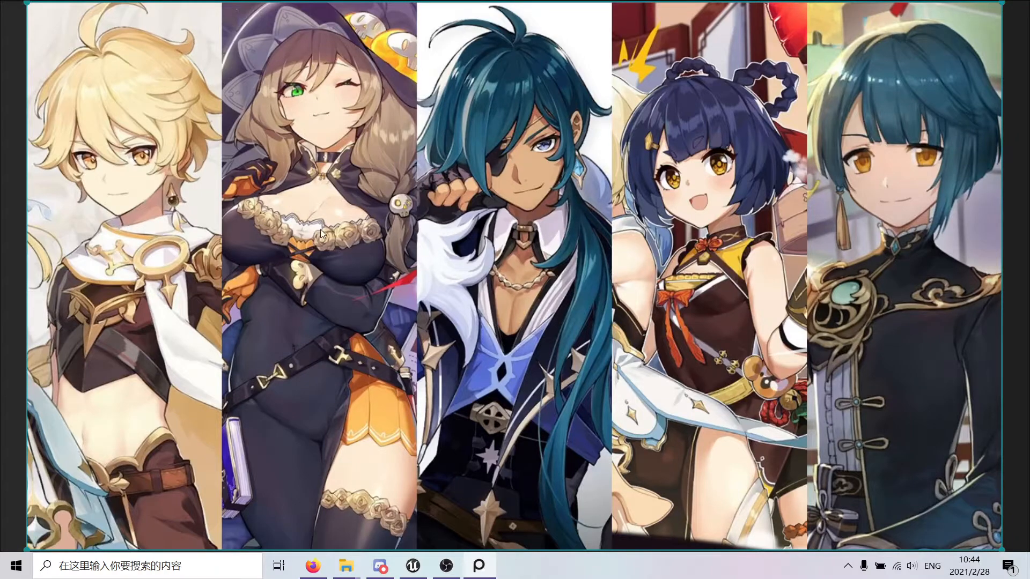
pyautogui.moveTo(341, 215)
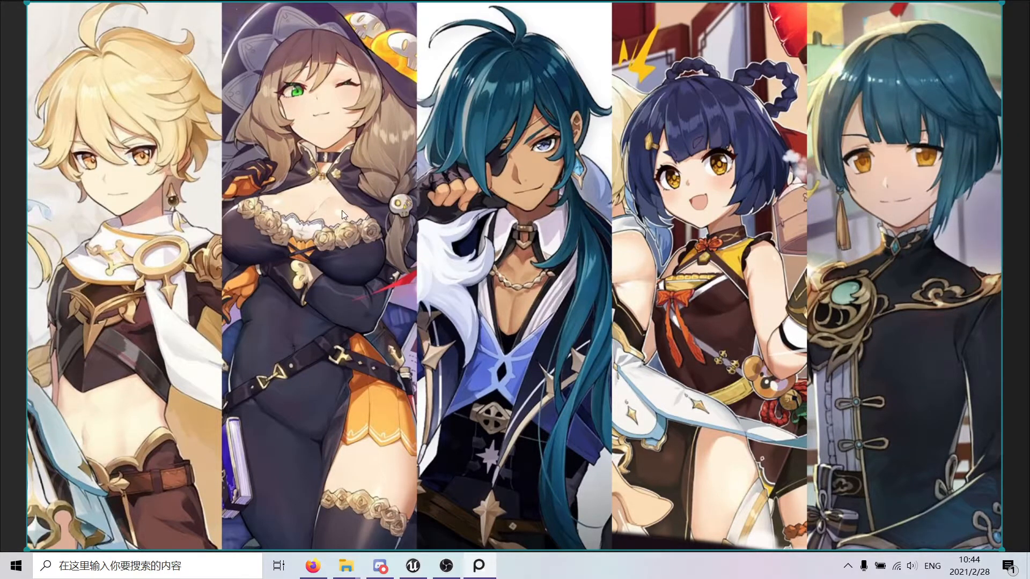
pyautogui.moveTo(317, 365)
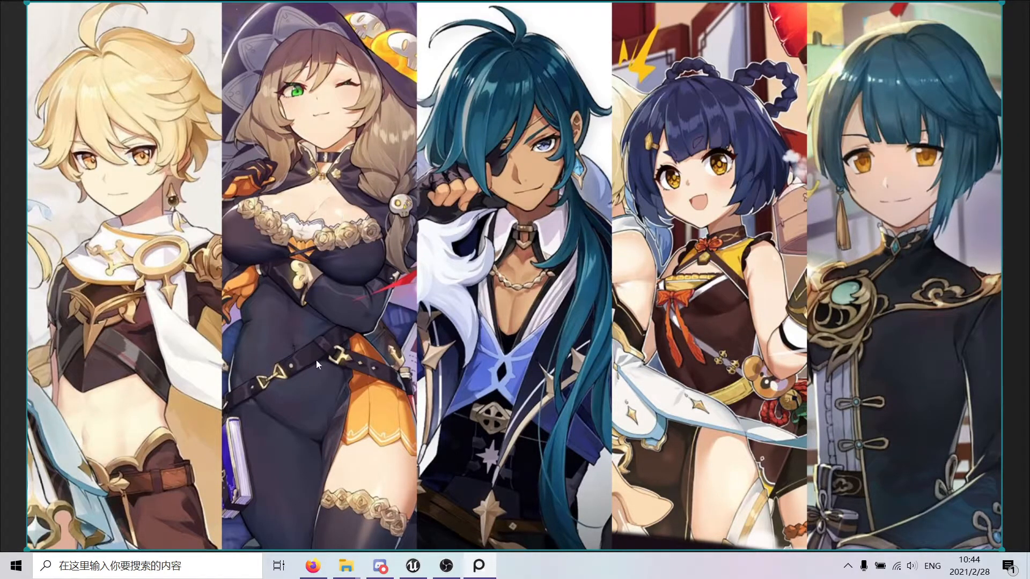
pyautogui.moveTo(350, 279)
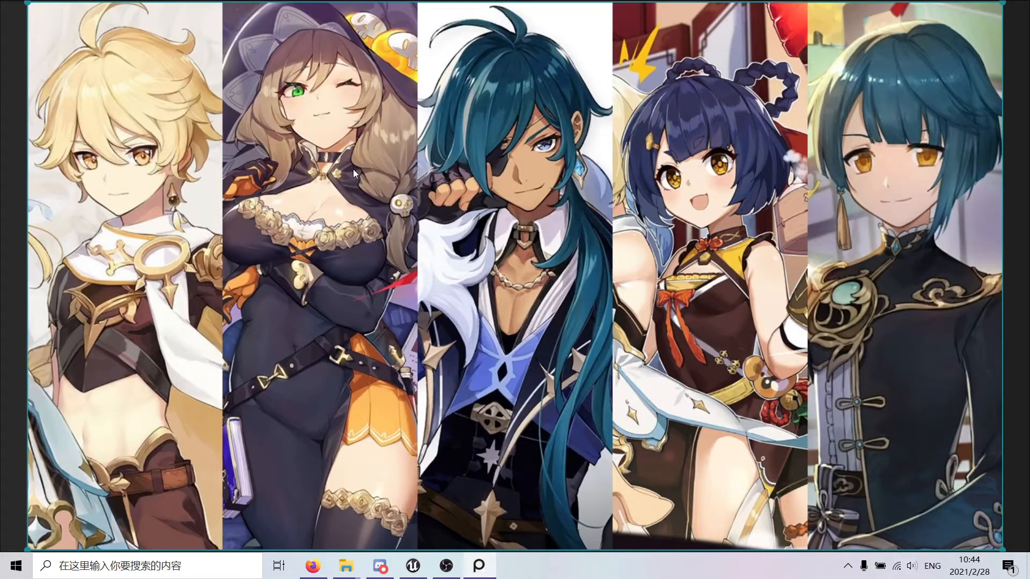
pyautogui.moveTo(360, 183)
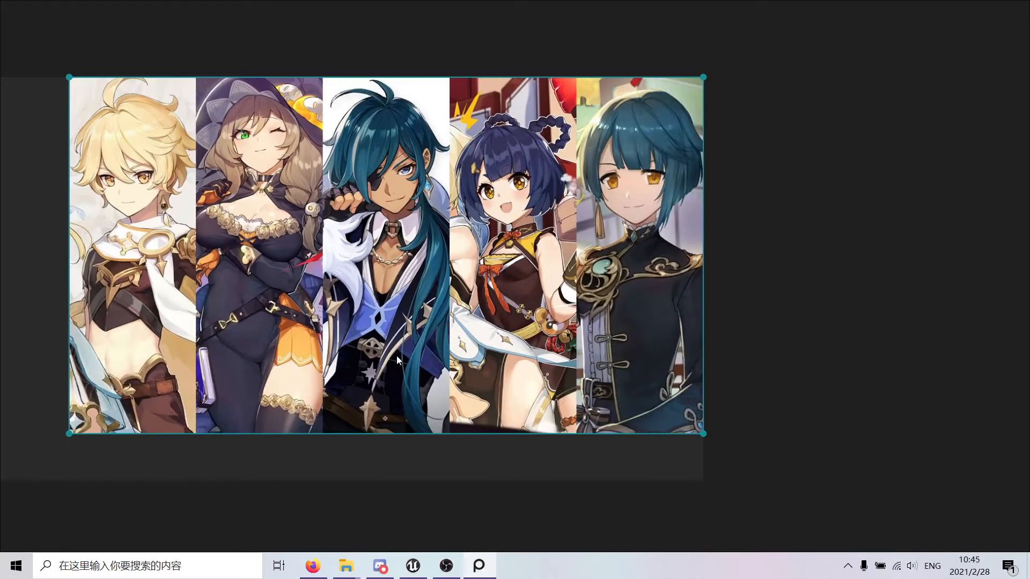
pyautogui.moveTo(138, 302)
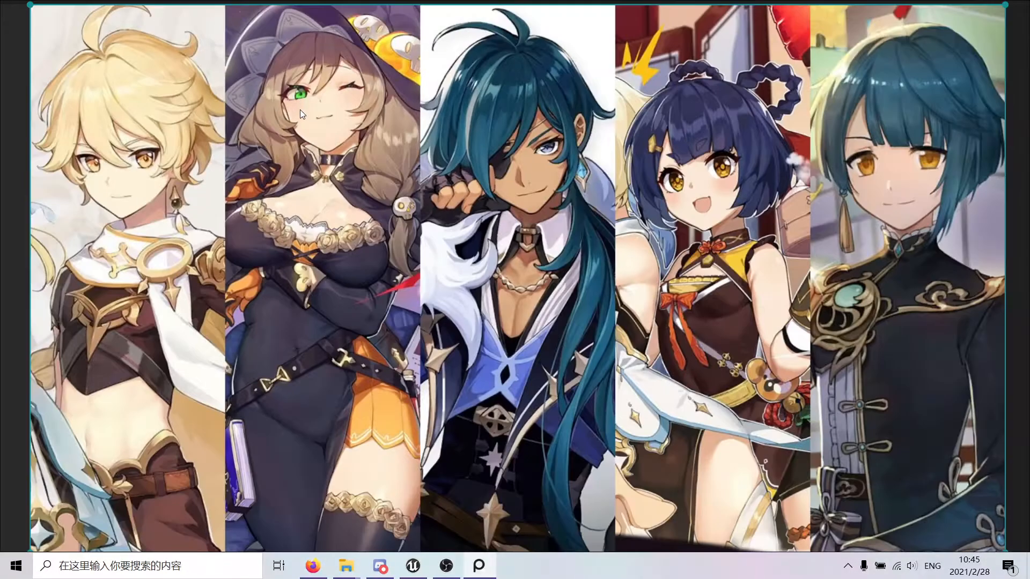
pyautogui.moveTo(317, 126)
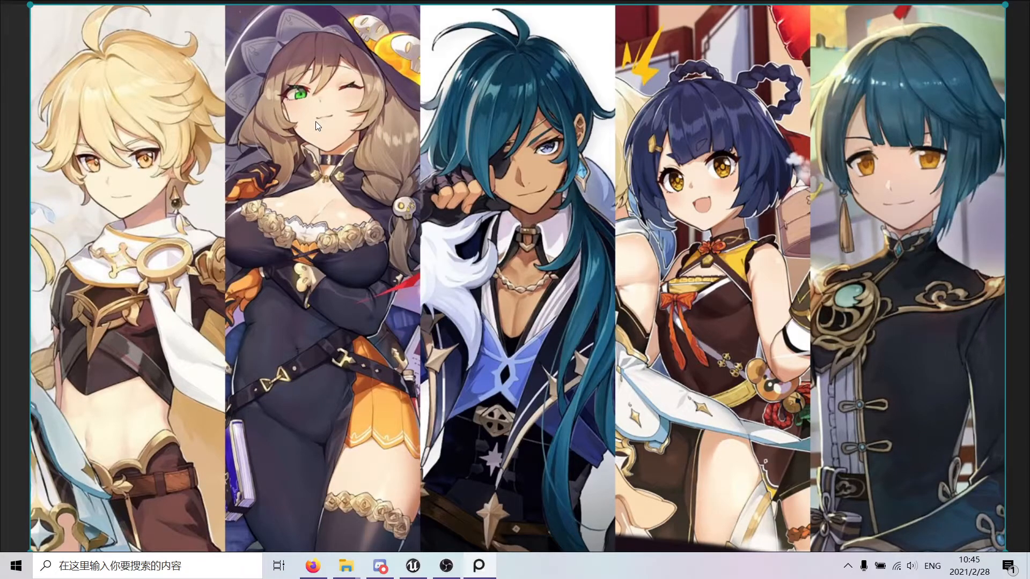
# Return to the Unreal editor showing the duplicated Pose5 cleric
pyautogui.click(412, 565)
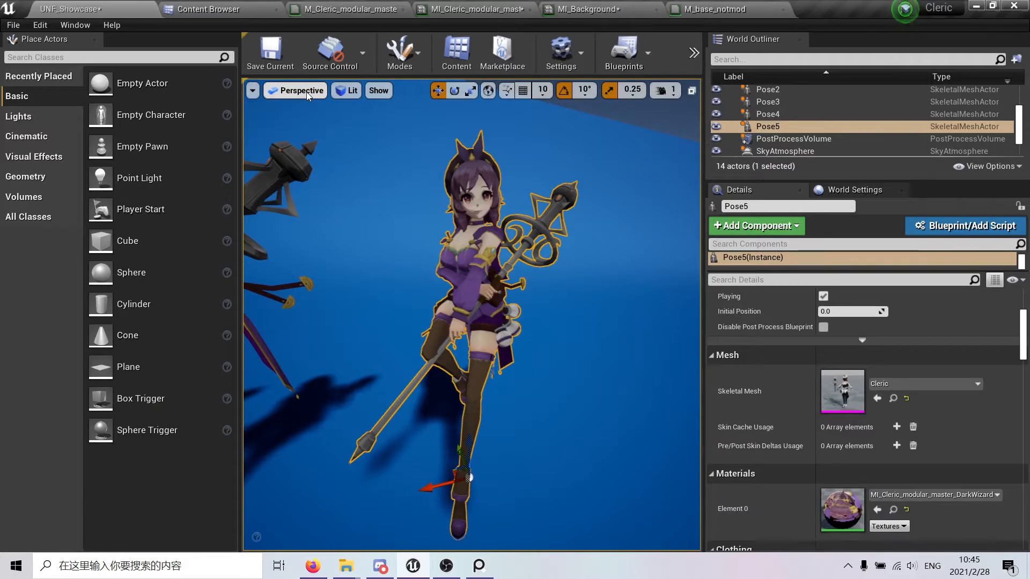
pyautogui.moveTo(204, 9)
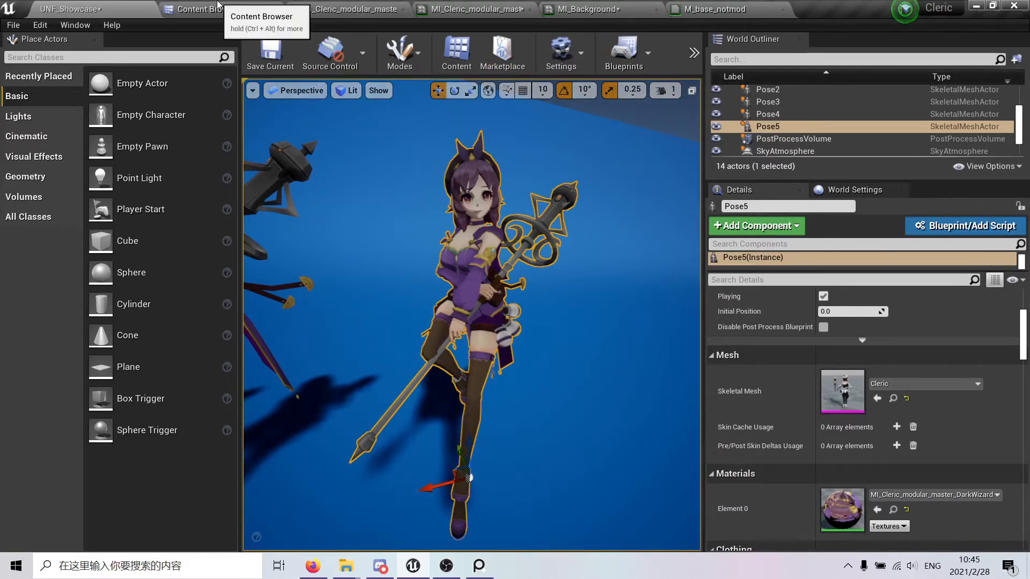
# Duplicate the DarkWizard material instance and rename the copy as the ThunderWizard variant
pyautogui.click(200, 9)
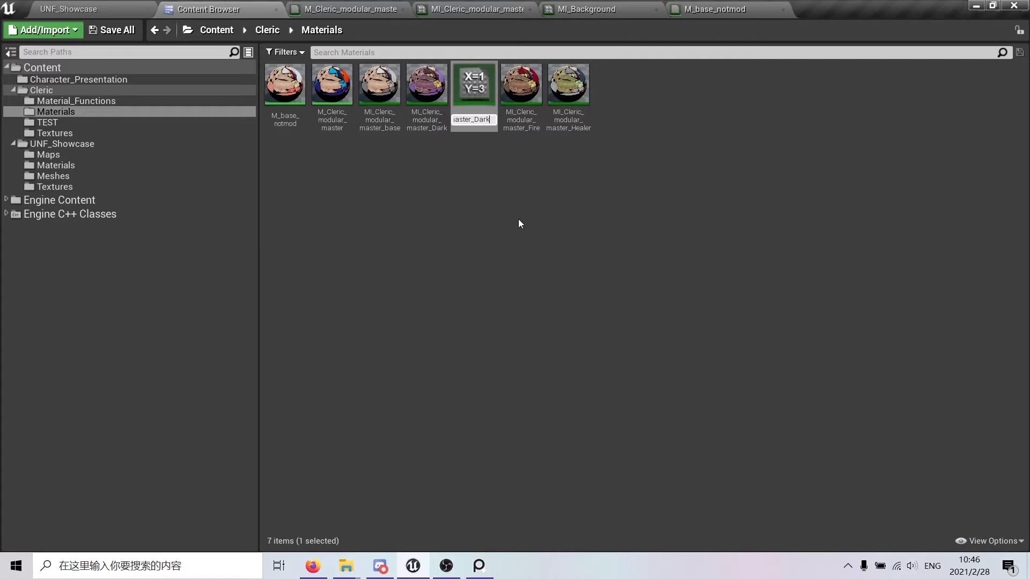
pyautogui.moveTo(515, 214)
pyautogui.write('DarkerWiza')
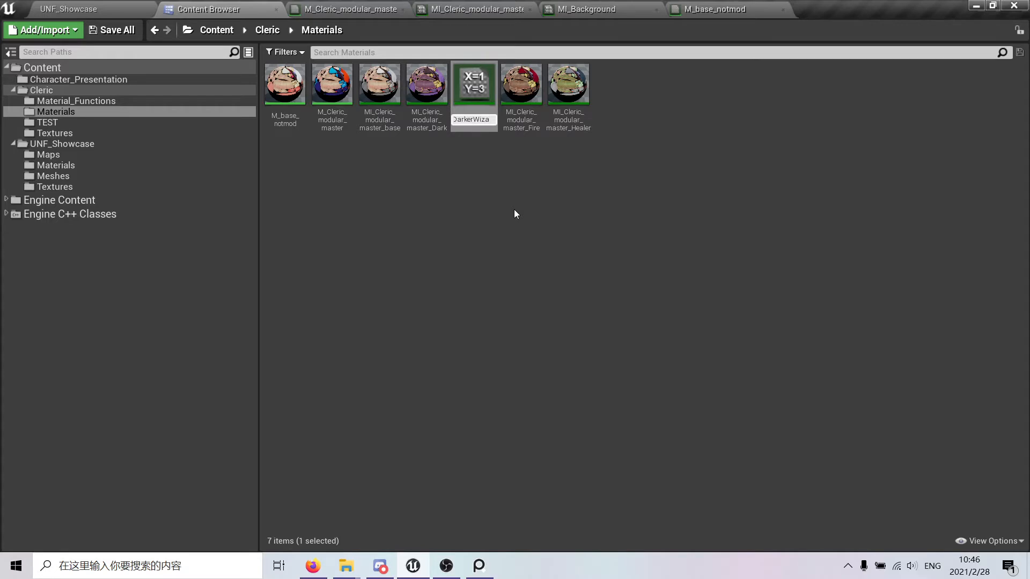
pyautogui.write('r_master_D')
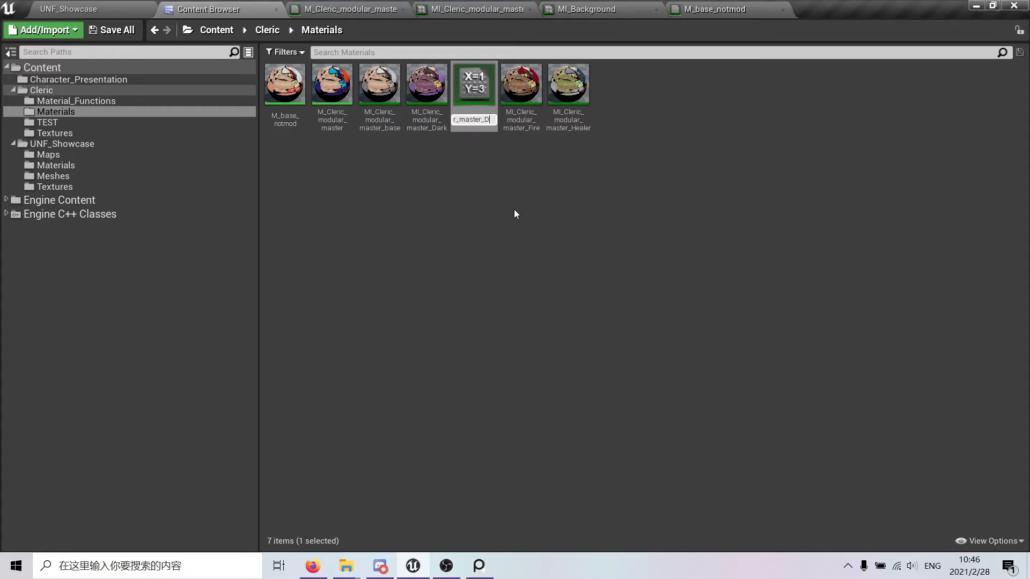
pyautogui.write('Thunder')
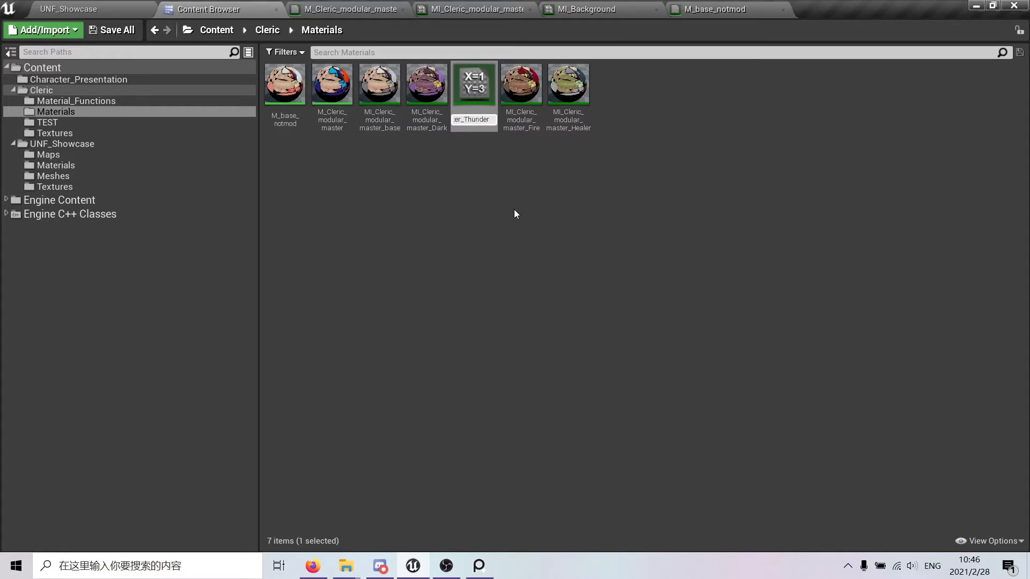
pyautogui.click(567, 84)
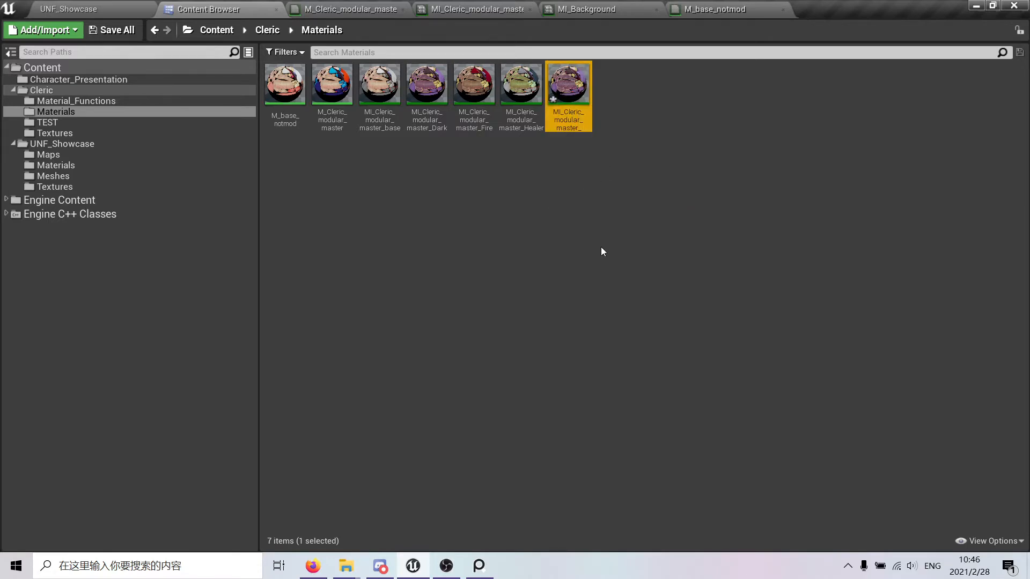
pyautogui.moveTo(69, 9)
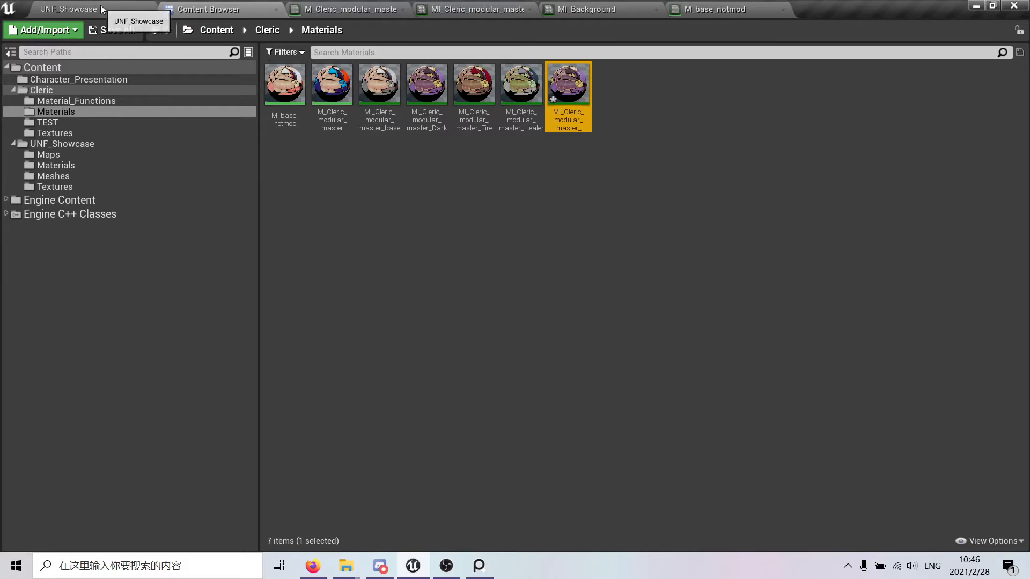
# Open the ThunderWizard material instance and set Global desaturation to 1.0
pyautogui.click(69, 9)
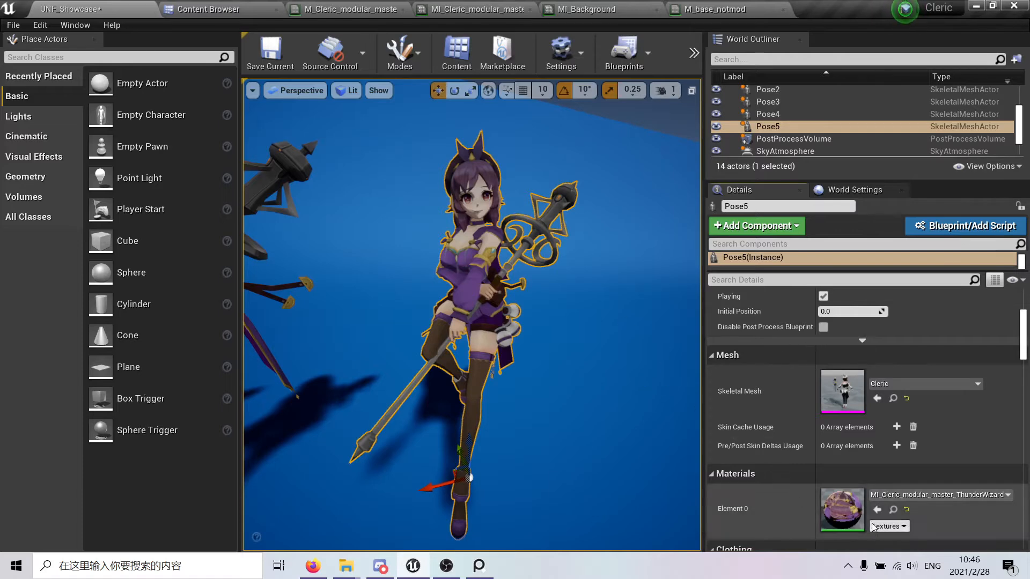
pyautogui.click(853, 10)
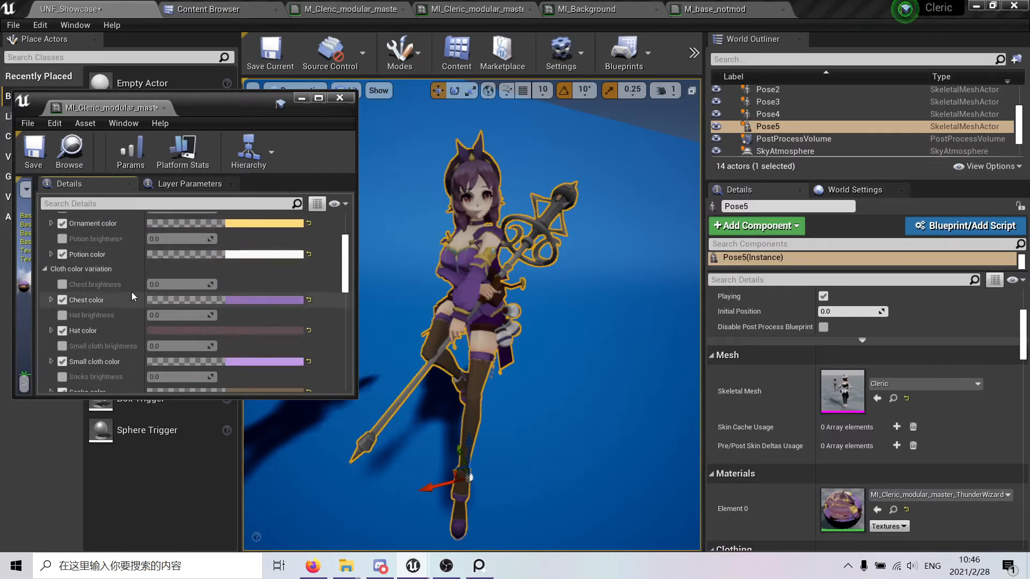
pyautogui.scroll(-3)
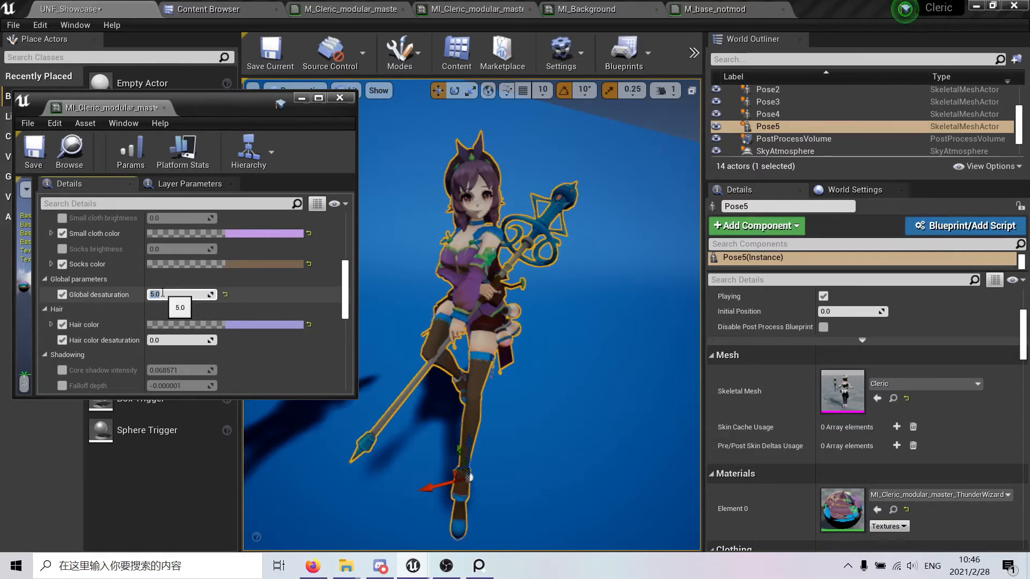
pyautogui.write('1.0')
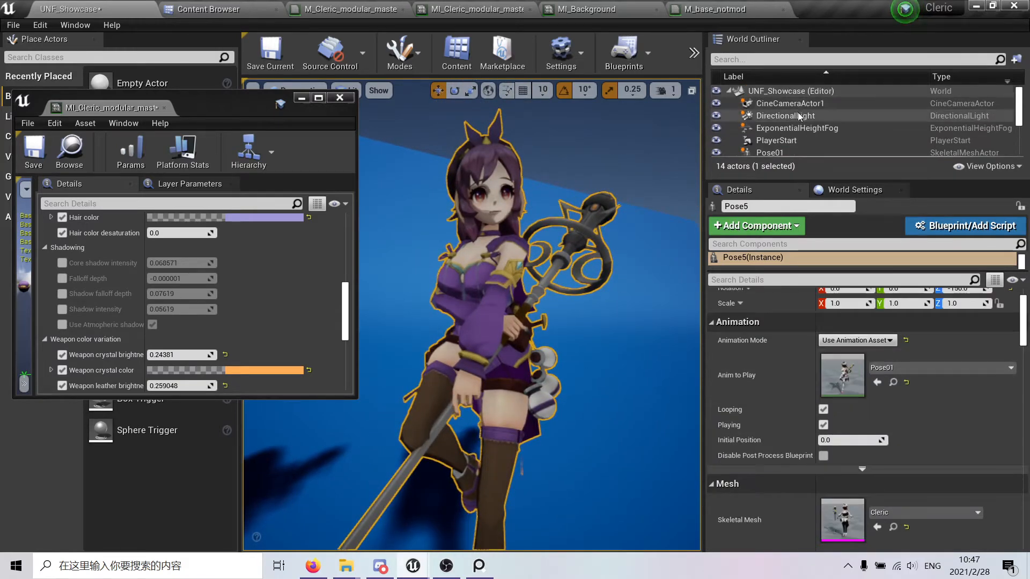
# Select the DirectionalLight, discard a green tint, and enable Atmosphere Sun Light
pyautogui.click(784, 116)
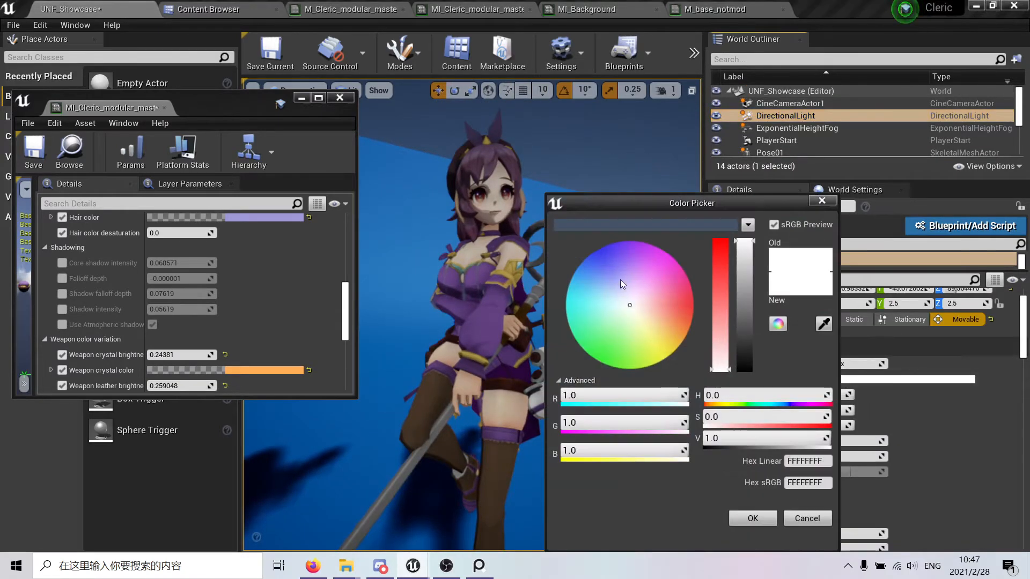
pyautogui.click(634, 332)
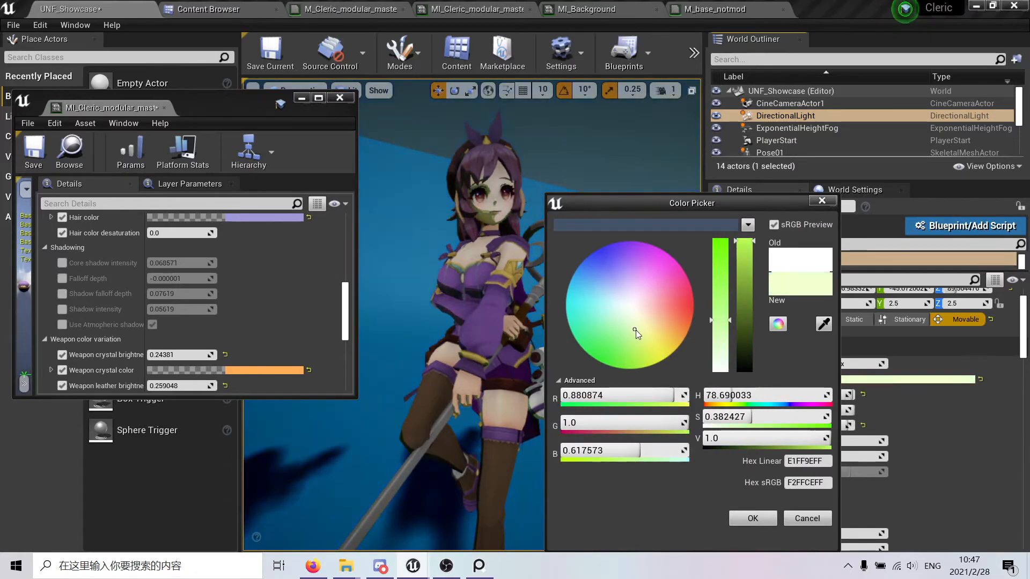
pyautogui.click(653, 333)
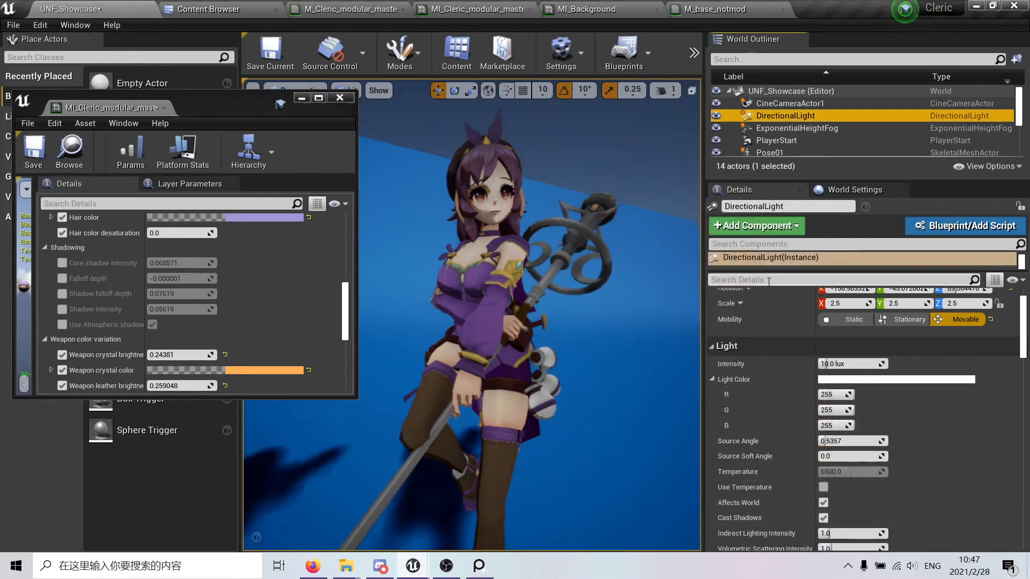
pyautogui.write('atmos')
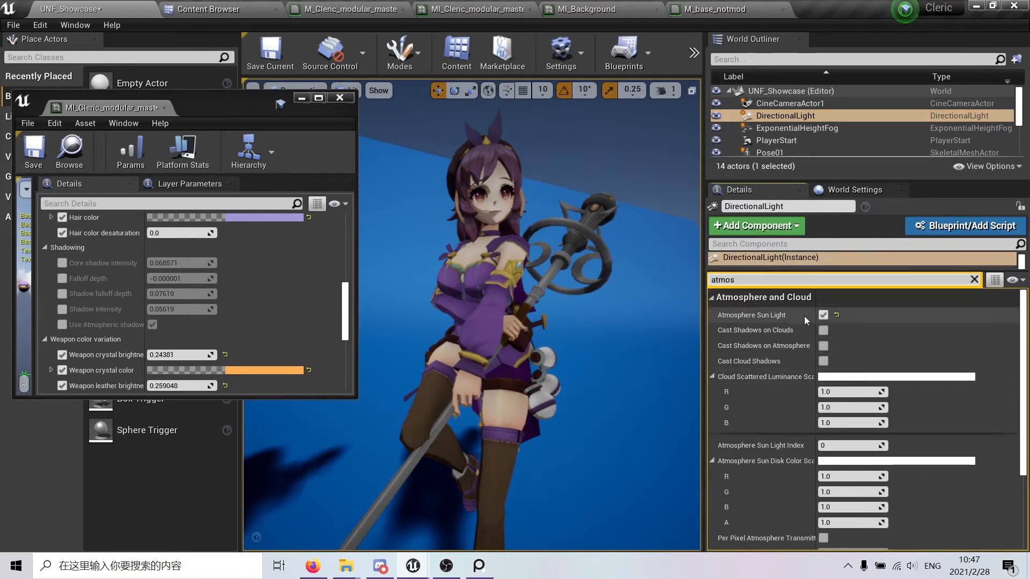
pyautogui.click(973, 279)
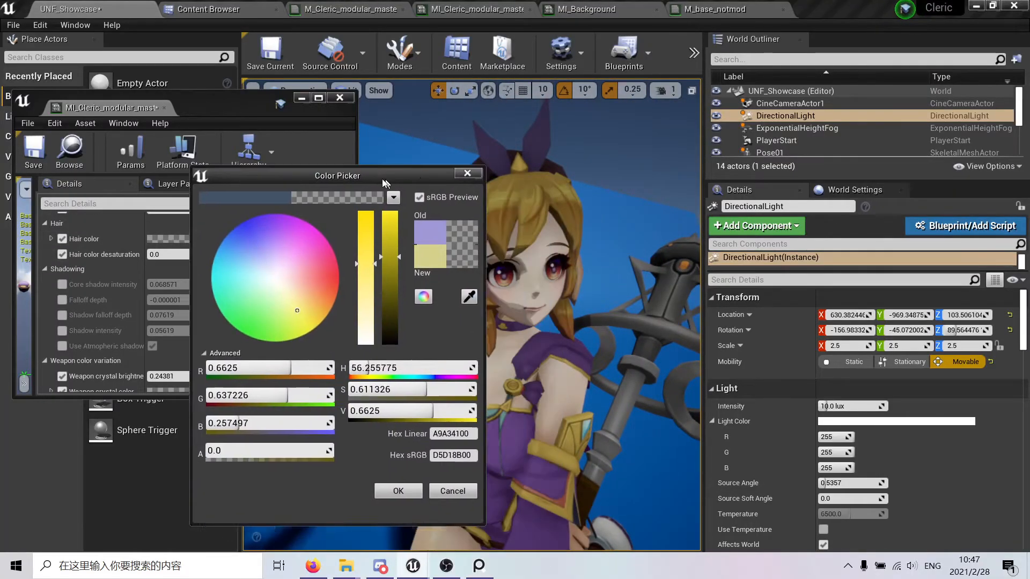
# Recolor the cleric's hair to light blonde and confirm the Color Picker
pyautogui.moveTo(338, 175); pyautogui.dragTo(257, 153)
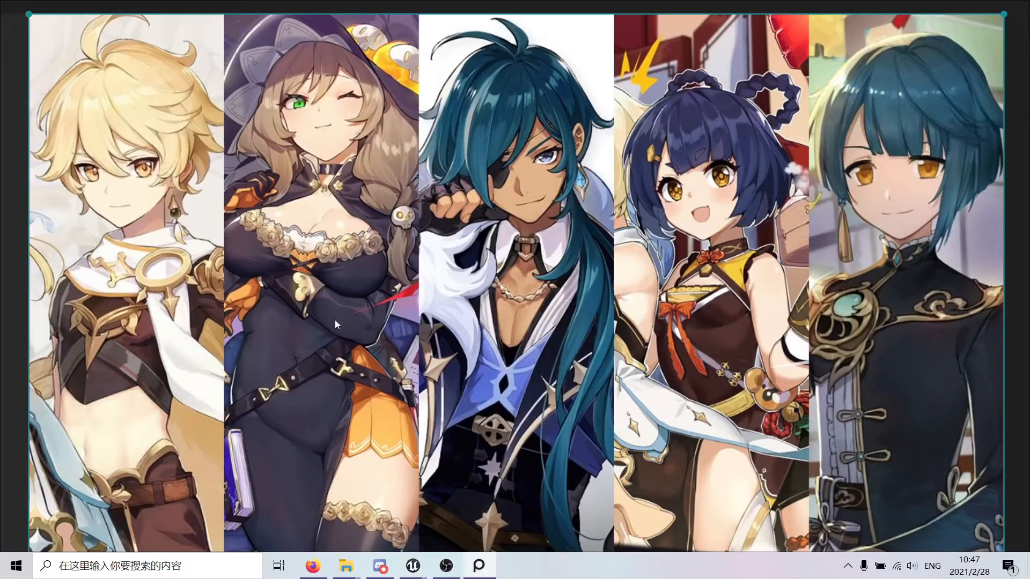
pyautogui.moveTo(353, 296)
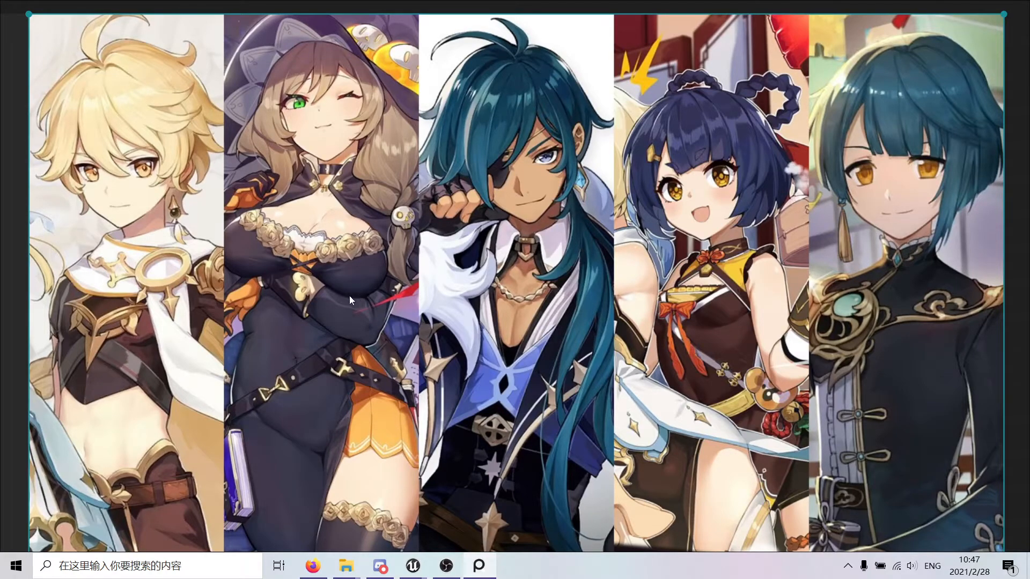
pyautogui.click(412, 566)
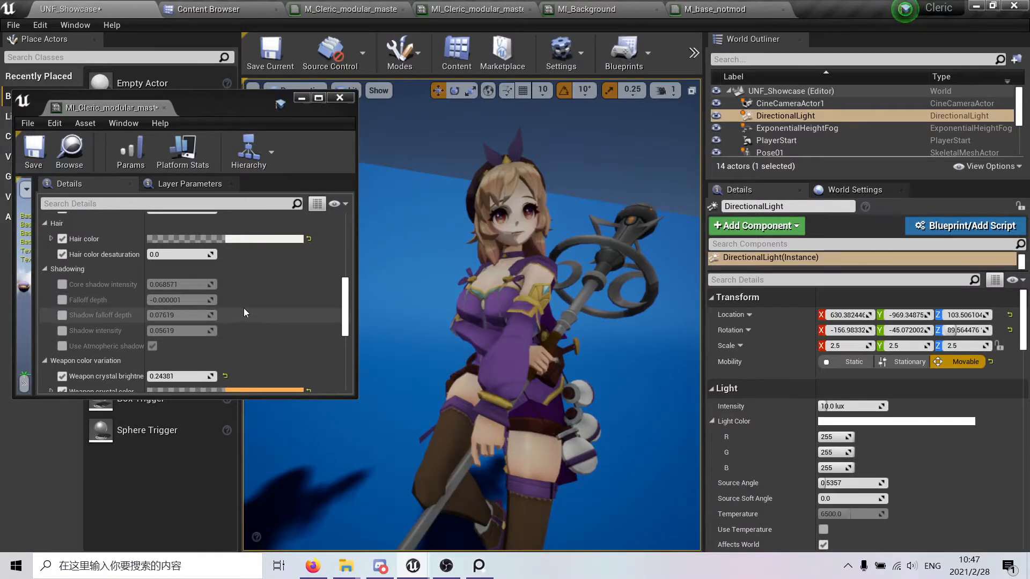
pyautogui.scroll(-3)
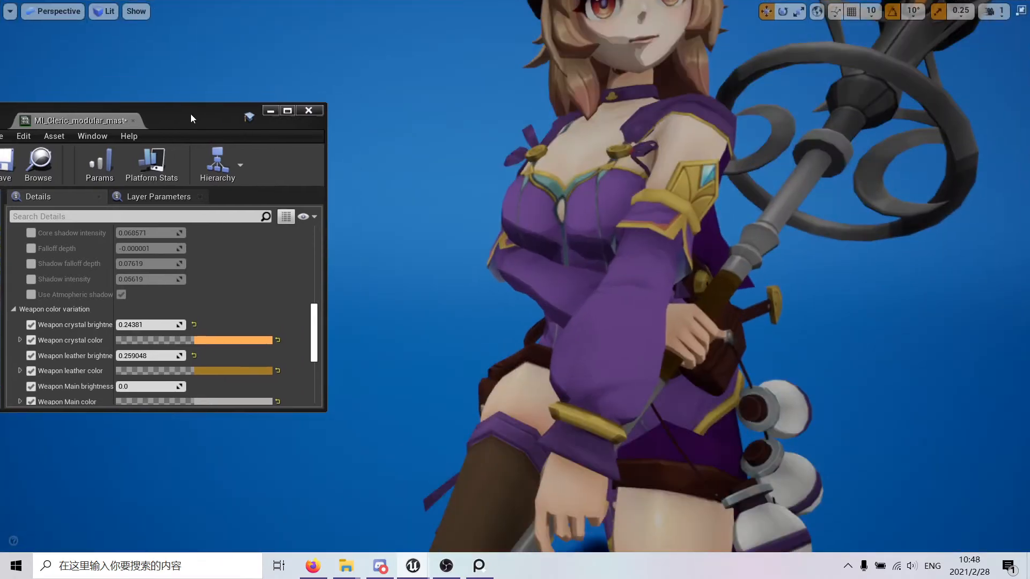
pyautogui.click(52, 11)
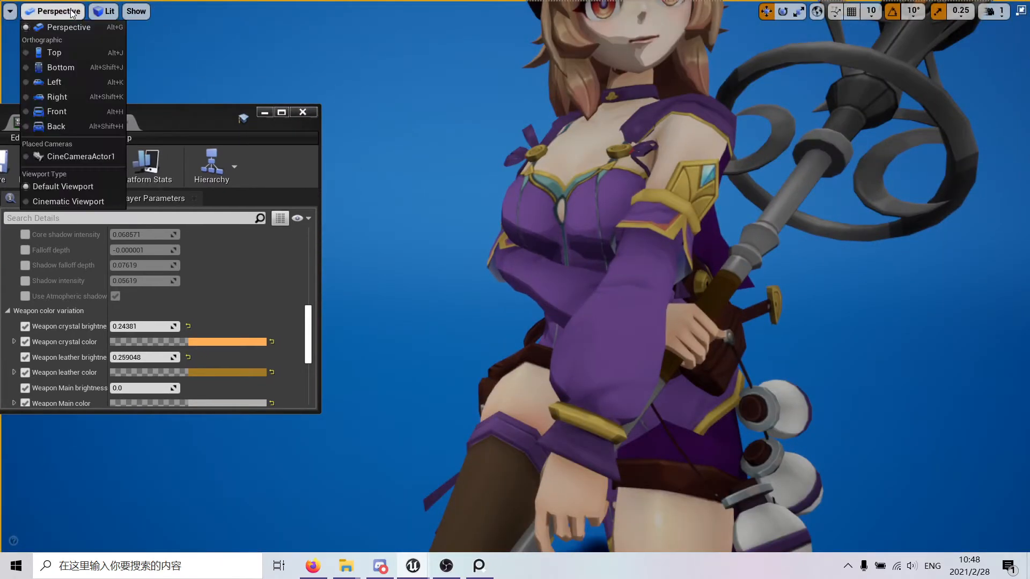
# View through CineCameraActor1 and shift the chest cloth to a dark, greyish blue
pyautogui.click(78, 157)
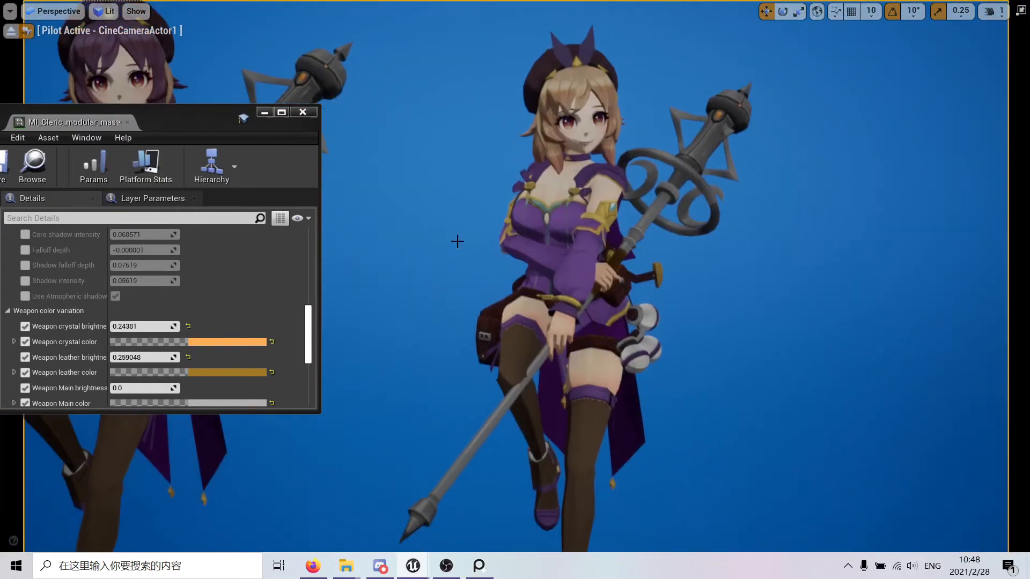
pyautogui.scroll(-3)
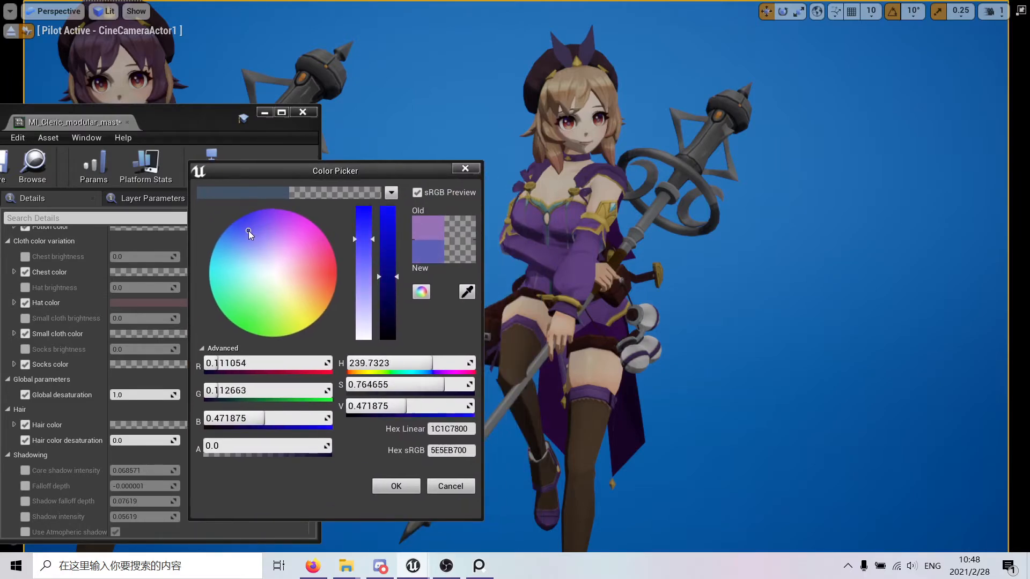
pyautogui.moveTo(384, 238); pyautogui.dragTo(384, 315)
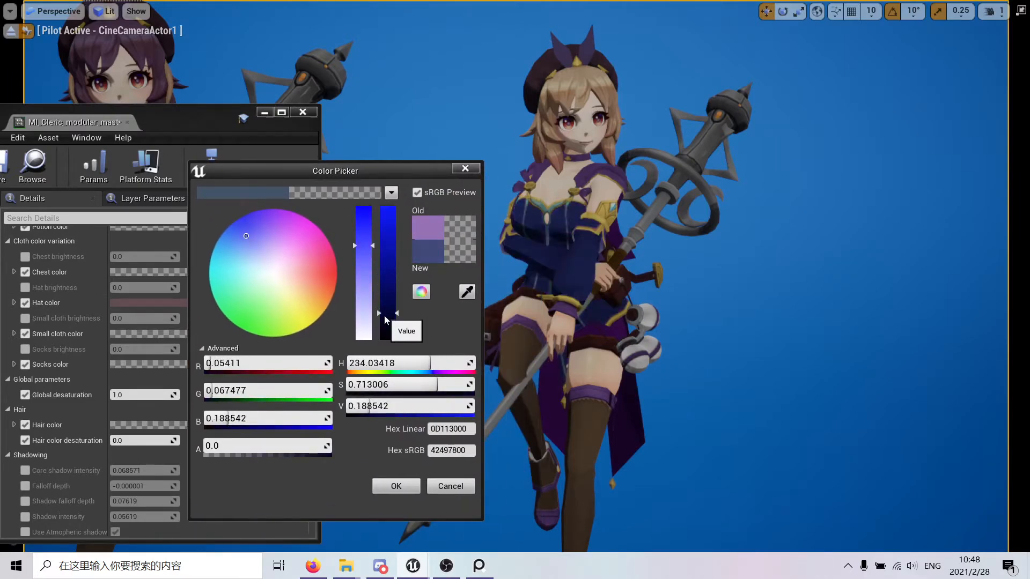
pyautogui.moveTo(384, 316); pyautogui.dragTo(378, 276)
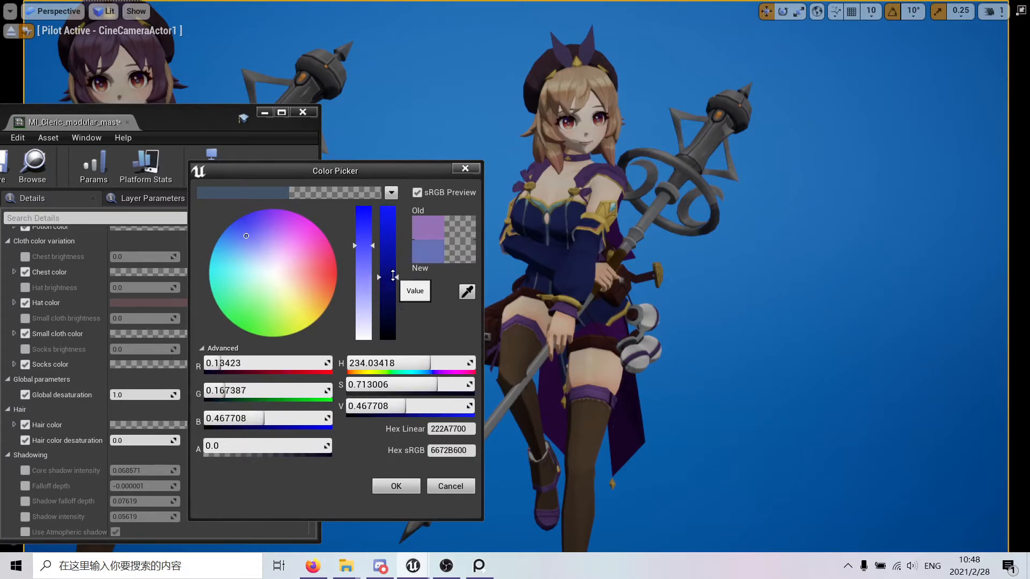
pyautogui.moveTo(377, 276); pyautogui.dragTo(377, 294)
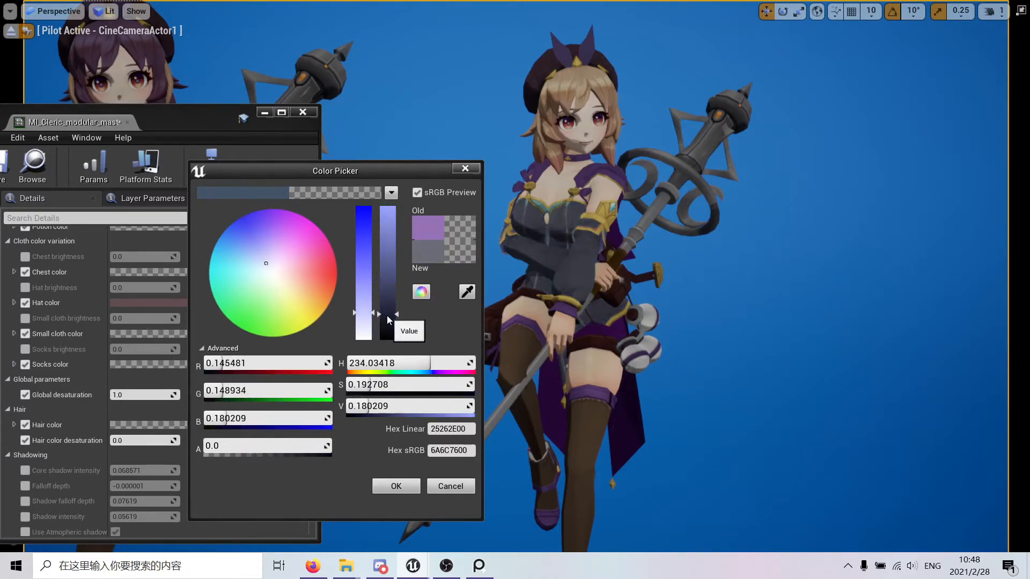
pyautogui.moveTo(396, 313); pyautogui.dragTo(396, 319)
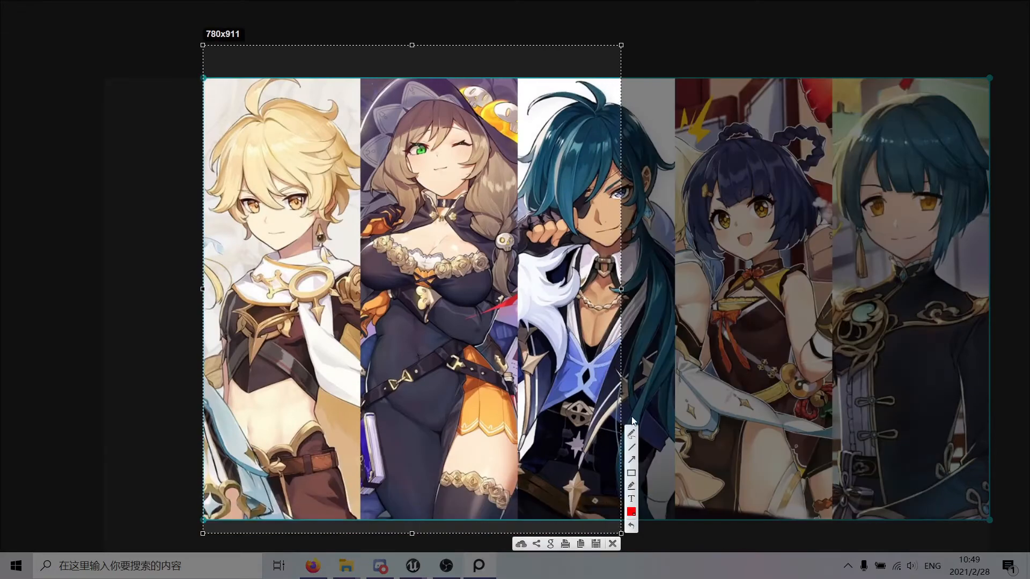
# Draw red outlines over the witch's chest frill, bodice and hair area in the snip
pyautogui.moveTo(375, 247); pyautogui.dragTo(466, 344)
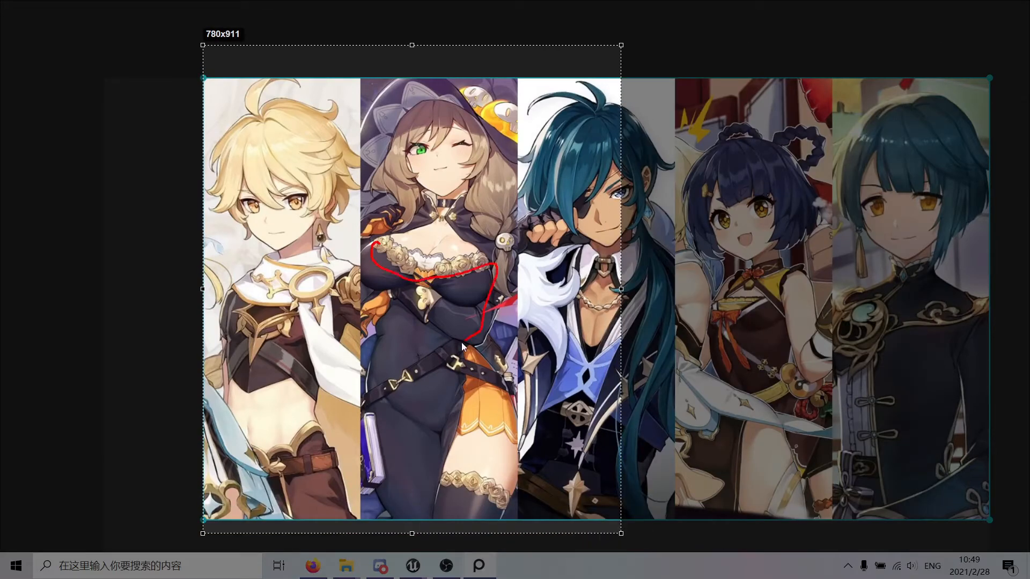
pyautogui.moveTo(460, 347); pyautogui.dragTo(470, 521)
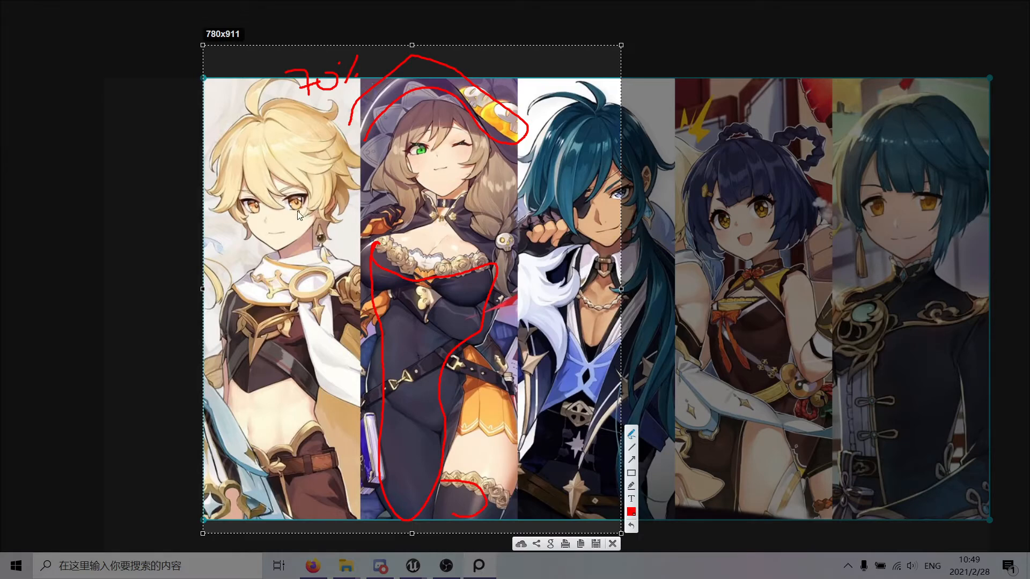
pyautogui.moveTo(312, 211); pyautogui.dragTo(328, 236)
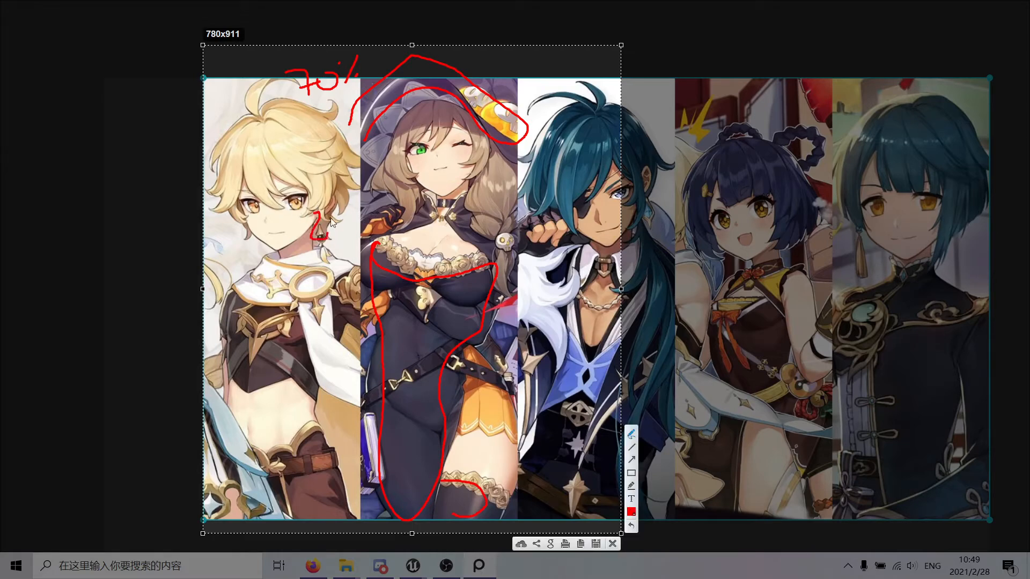
pyautogui.moveTo(322, 223); pyautogui.dragTo(394, 211)
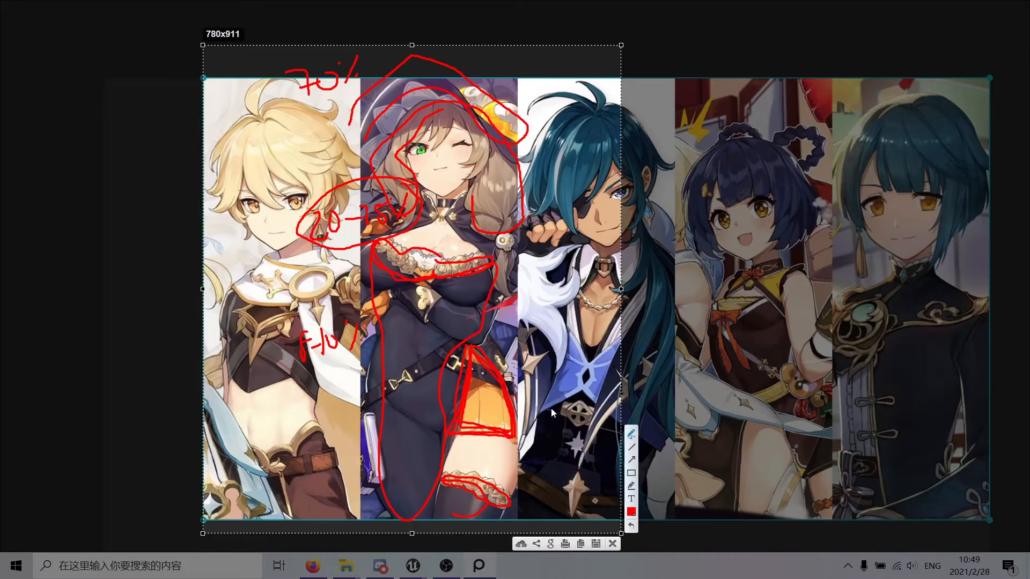
pyautogui.moveTo(412, 363)
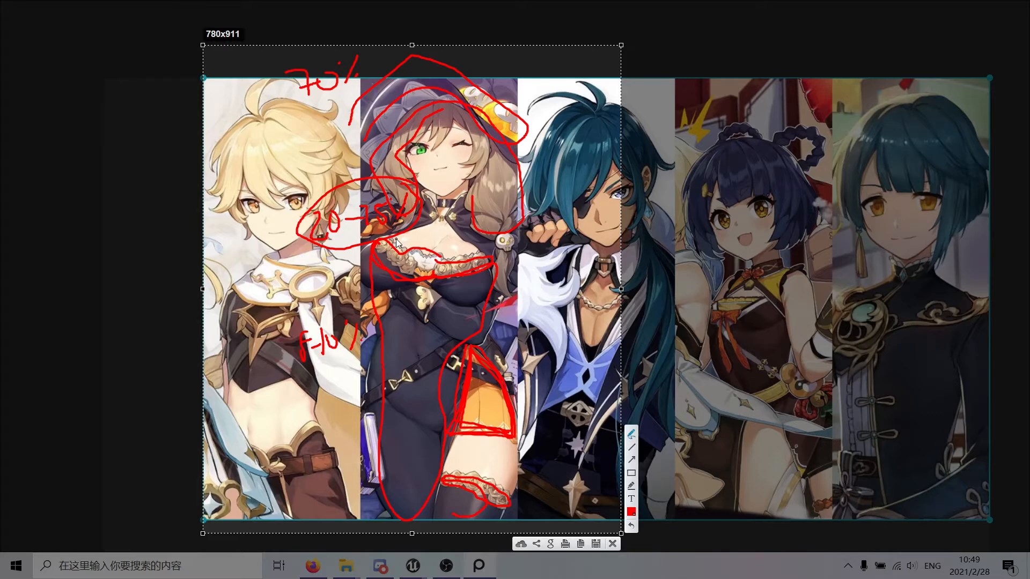
pyautogui.moveTo(611, 544)
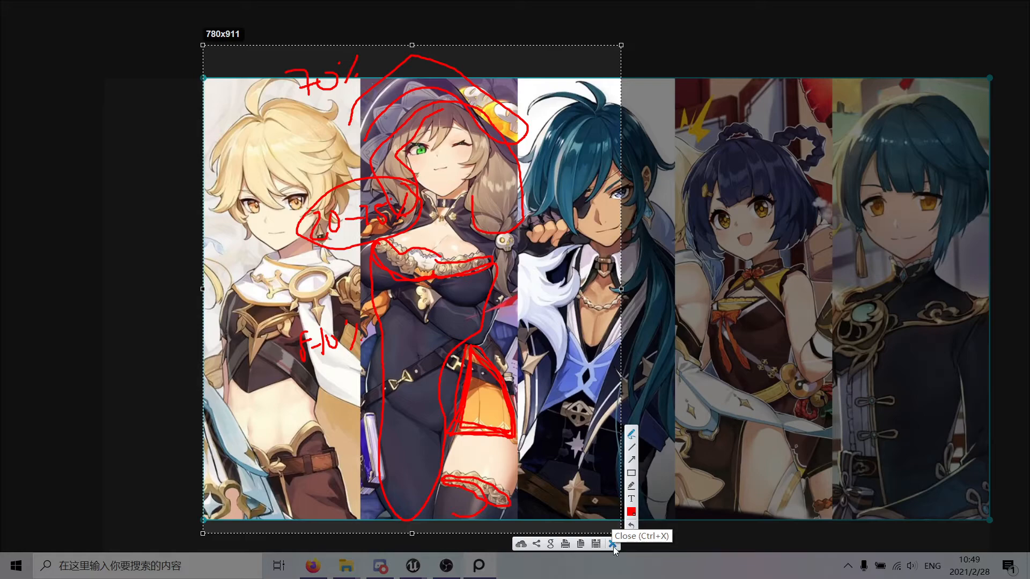
# Close the marked-up Snipaste overlay to show the clean reference lineup
pyautogui.click(612, 543)
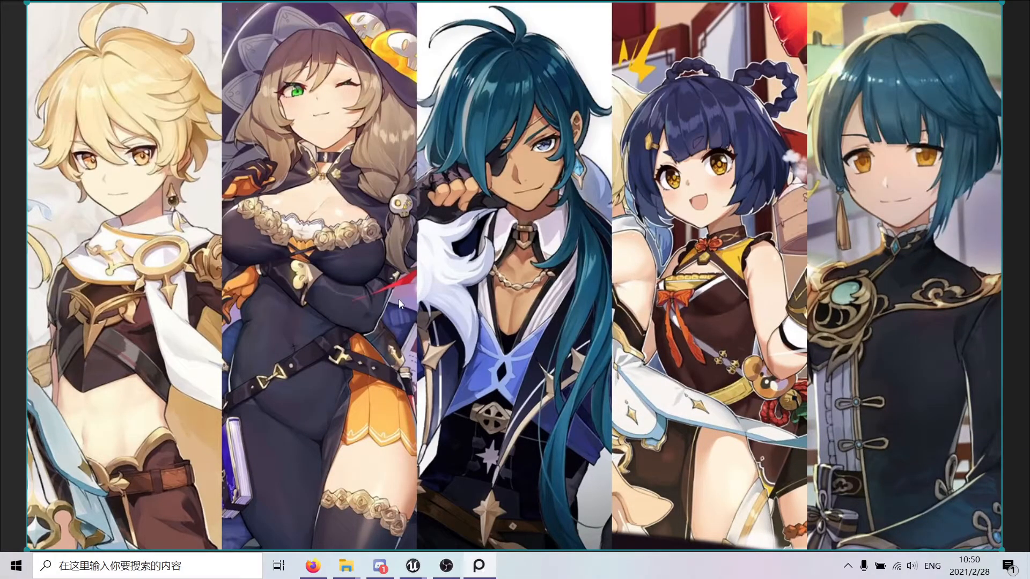
pyautogui.moveTo(403, 355)
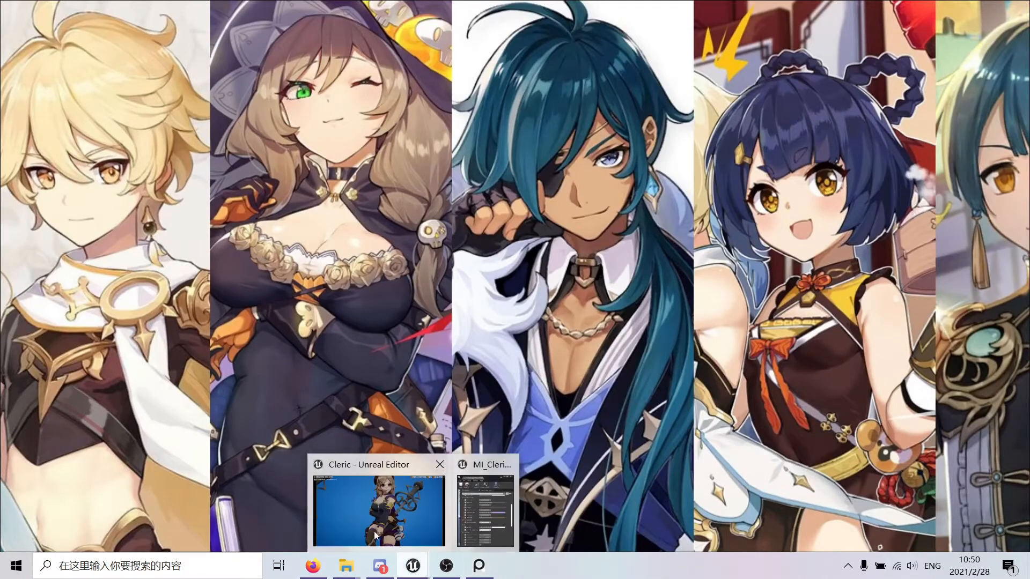
# Confirm the dark navy tone for the cleric's small cloth pieces
pyautogui.click(378, 509)
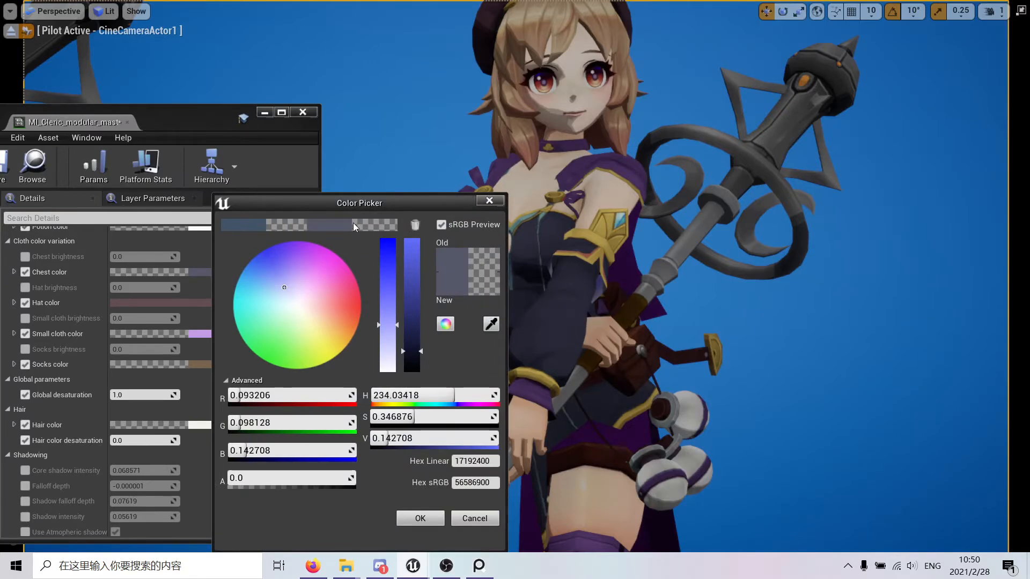
pyautogui.click(420, 518)
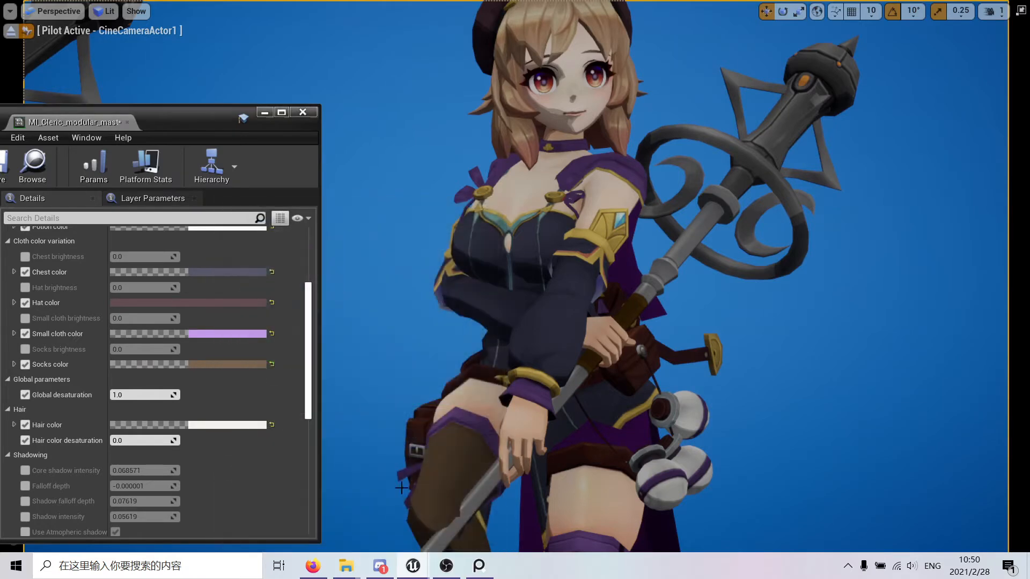
pyautogui.moveTo(333, 325)
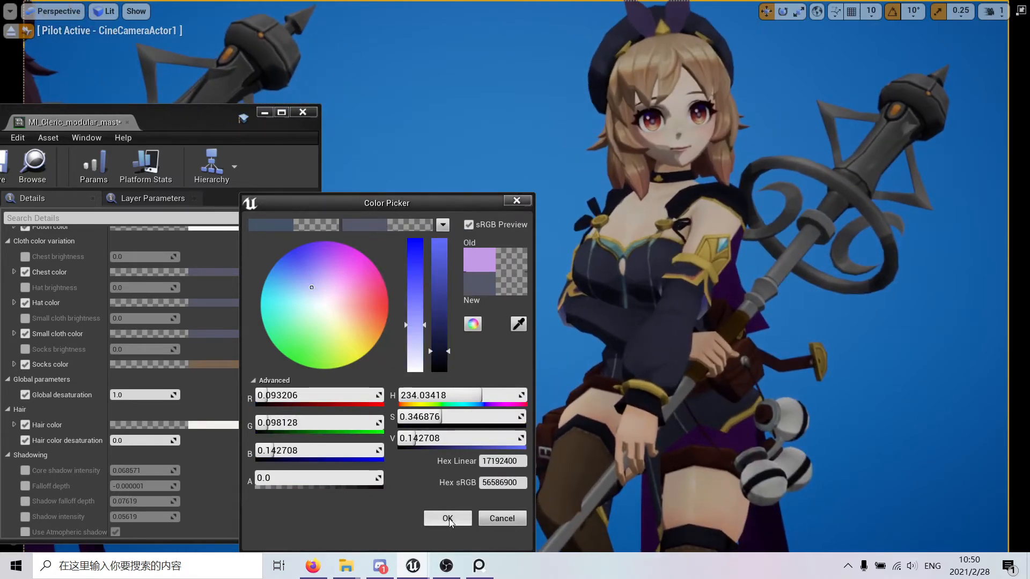
pyautogui.click(449, 518)
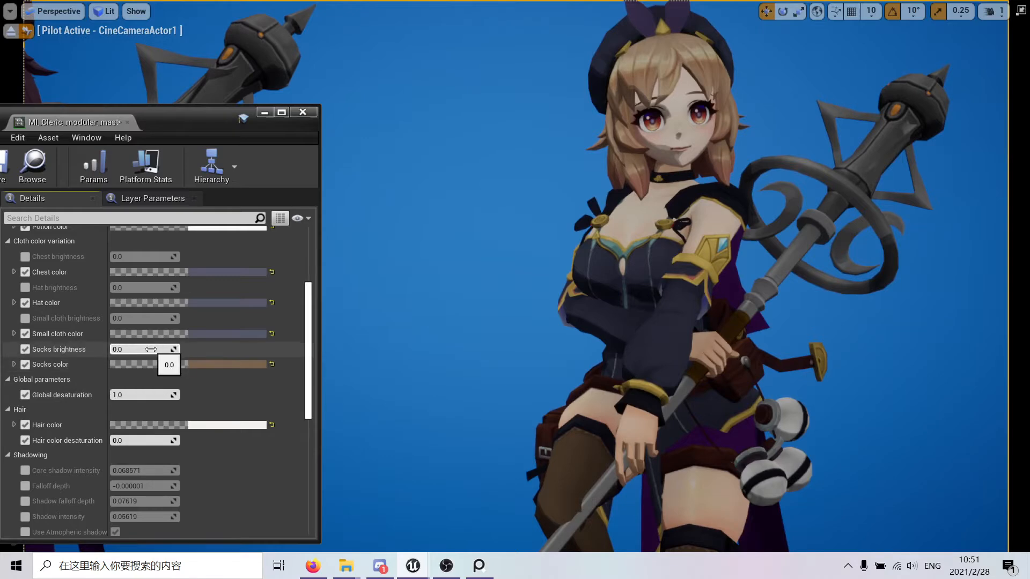
# Raise the socks brightness to about 0.40 and shift the socks colour toward dark blue
pyautogui.moveTo(118, 348); pyautogui.dragTo(173, 348)
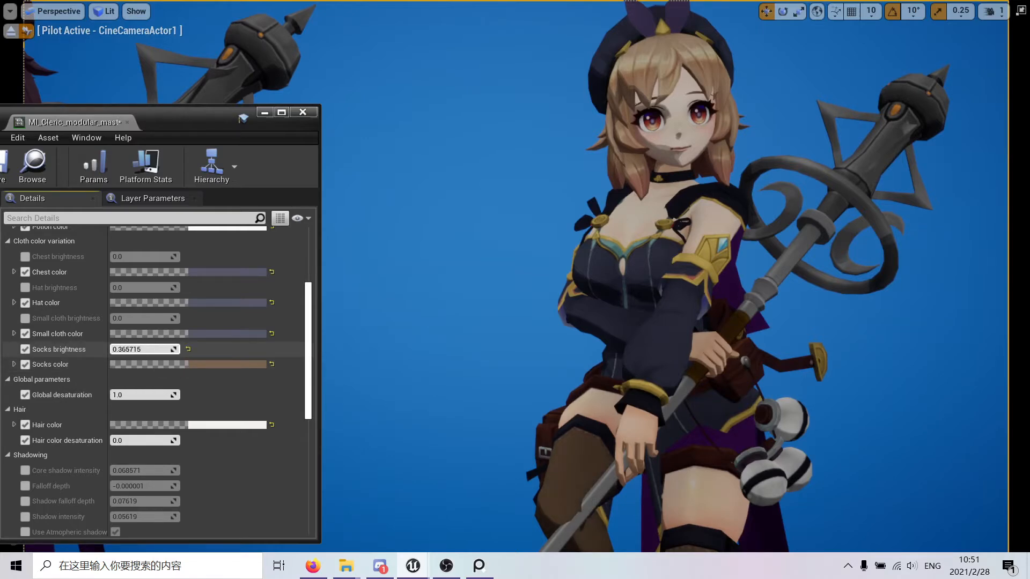
pyautogui.moveTo(164, 333); pyautogui.dragTo(276, 333)
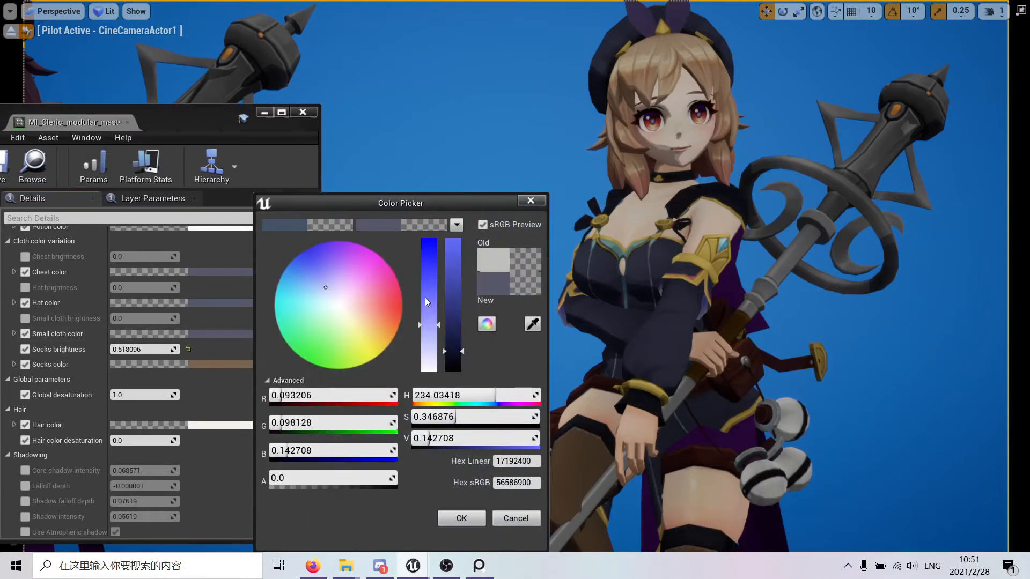
pyautogui.moveTo(443, 352); pyautogui.dragTo(443, 297)
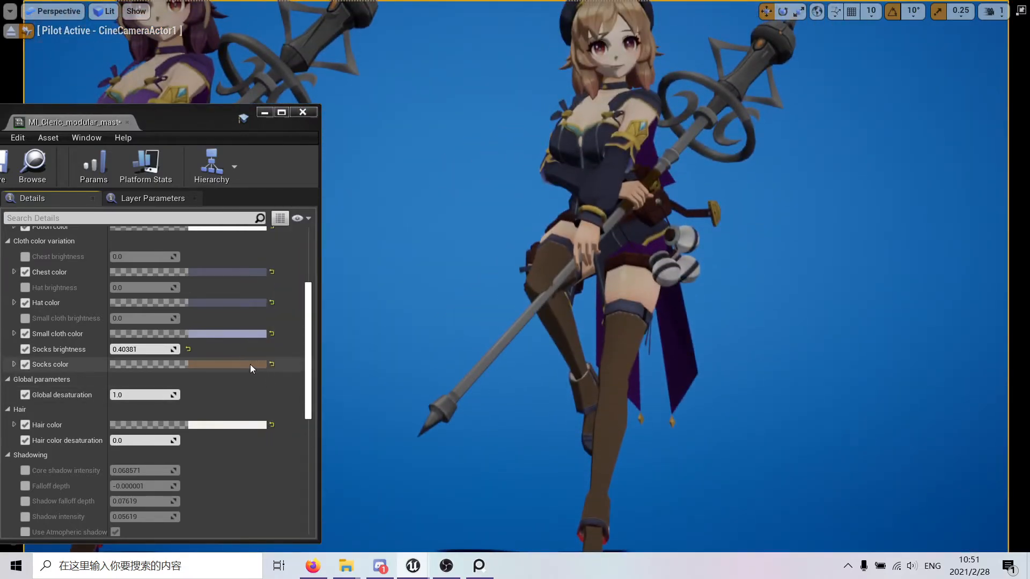
# Start the socks colour on a light orange hue with slightly raised saturation
pyautogui.click(183, 365)
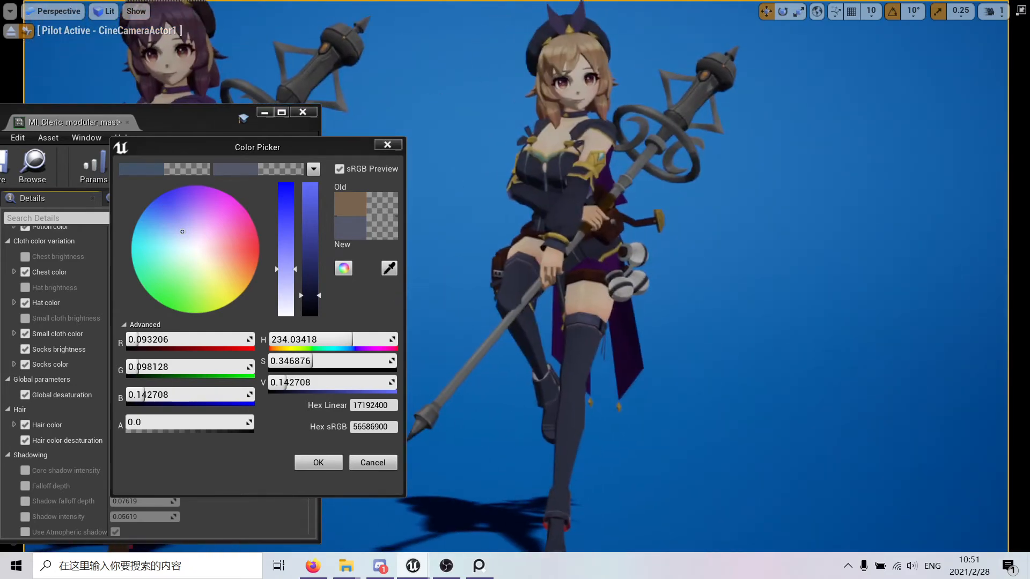
pyautogui.click(212, 220)
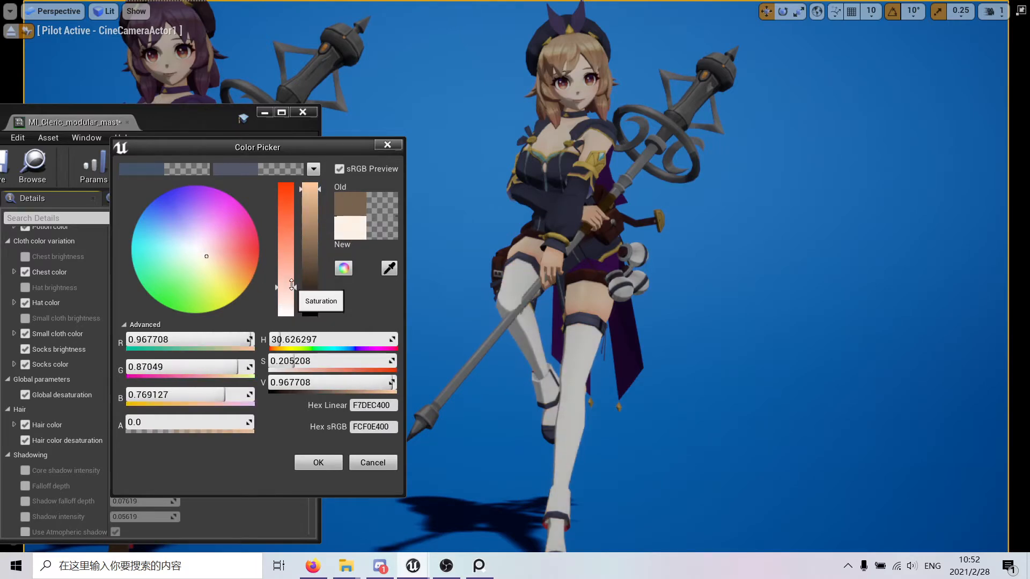
pyautogui.moveTo(292, 285); pyautogui.dragTo(282, 271)
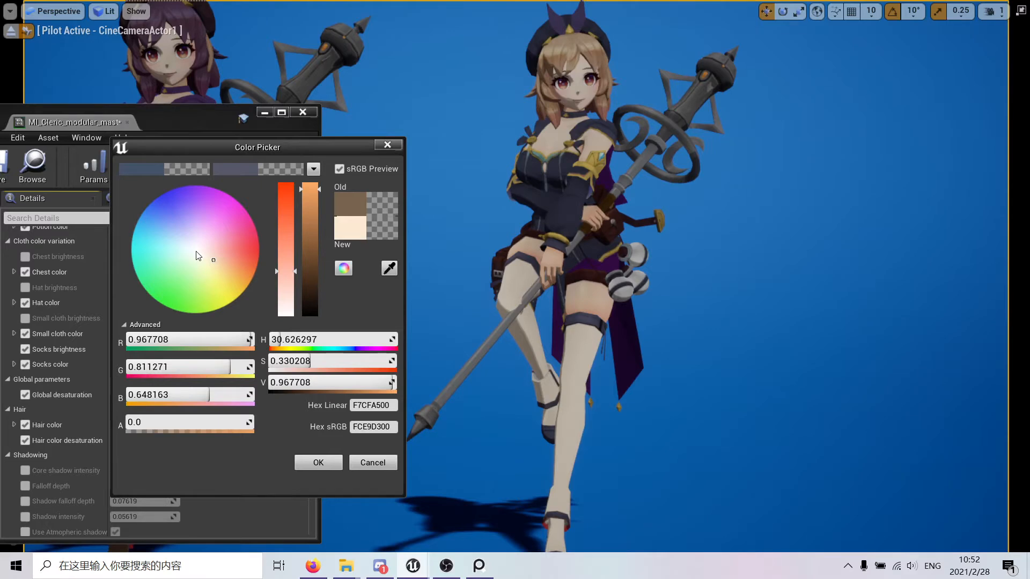
pyautogui.moveTo(256, 147); pyautogui.dragTo(265, 119)
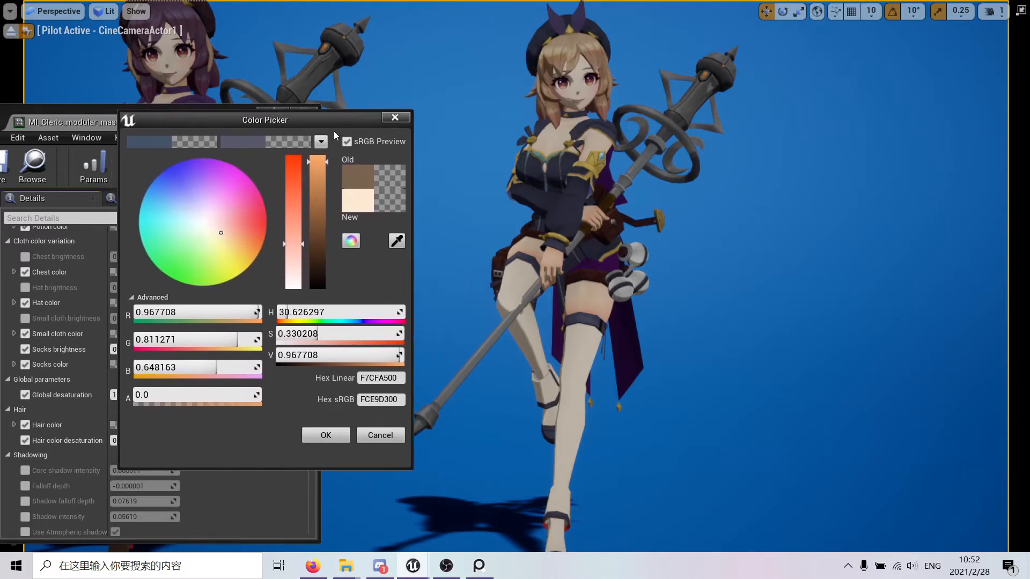
pyautogui.moveTo(353, 155)
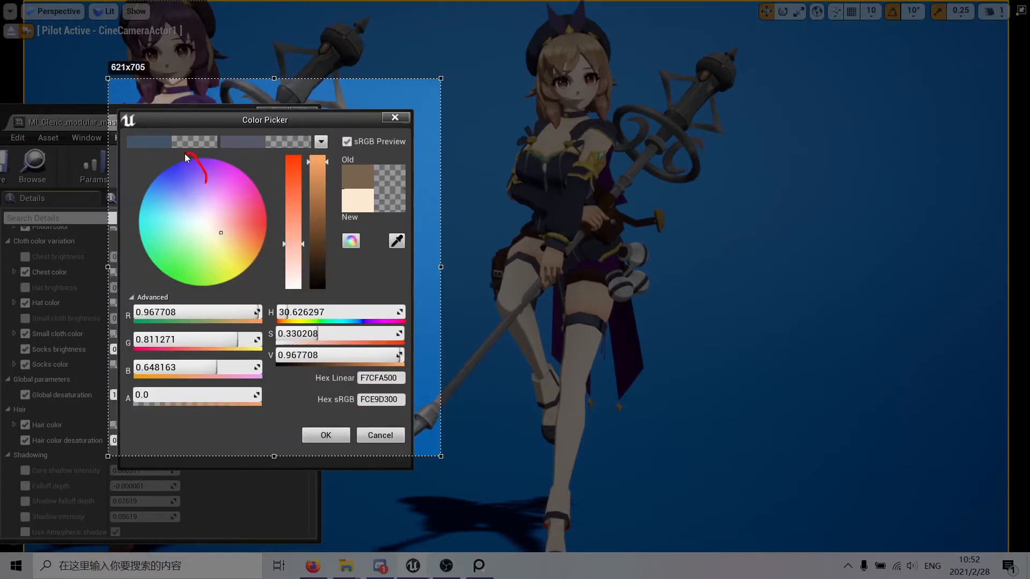
pyautogui.moveTo(191, 157); pyautogui.dragTo(183, 204)
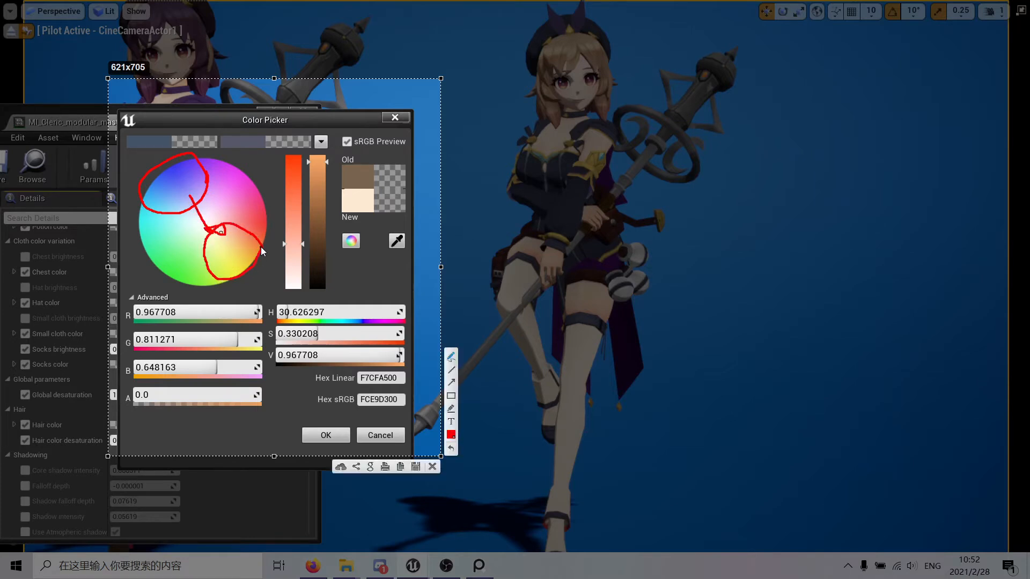
pyautogui.moveTo(217, 167)
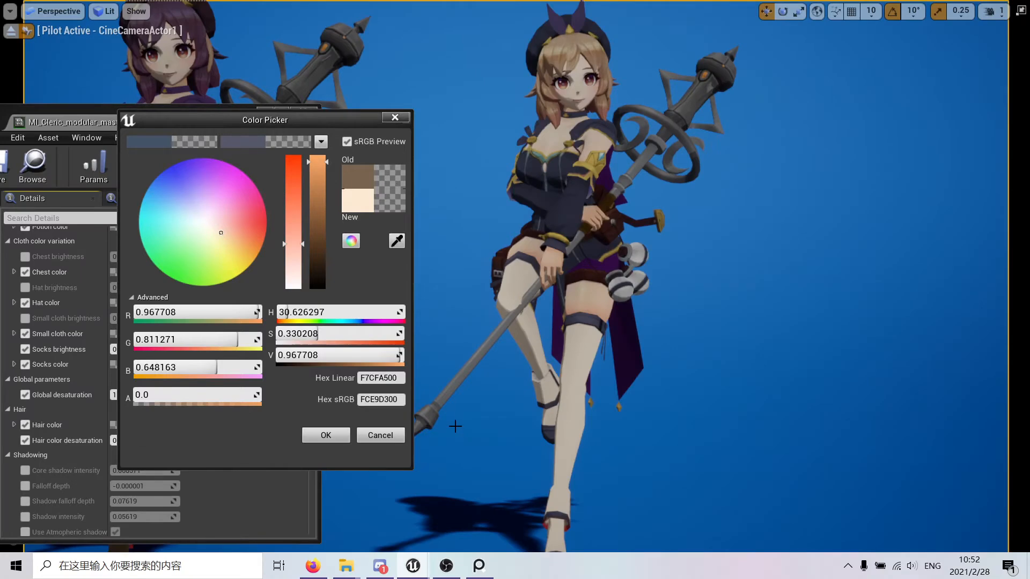
# Darken the socks to Value ~0.10 with Saturation ~0.73, a near-black orange-brown
pyautogui.moveTo(318, 170); pyautogui.dragTo(317, 275)
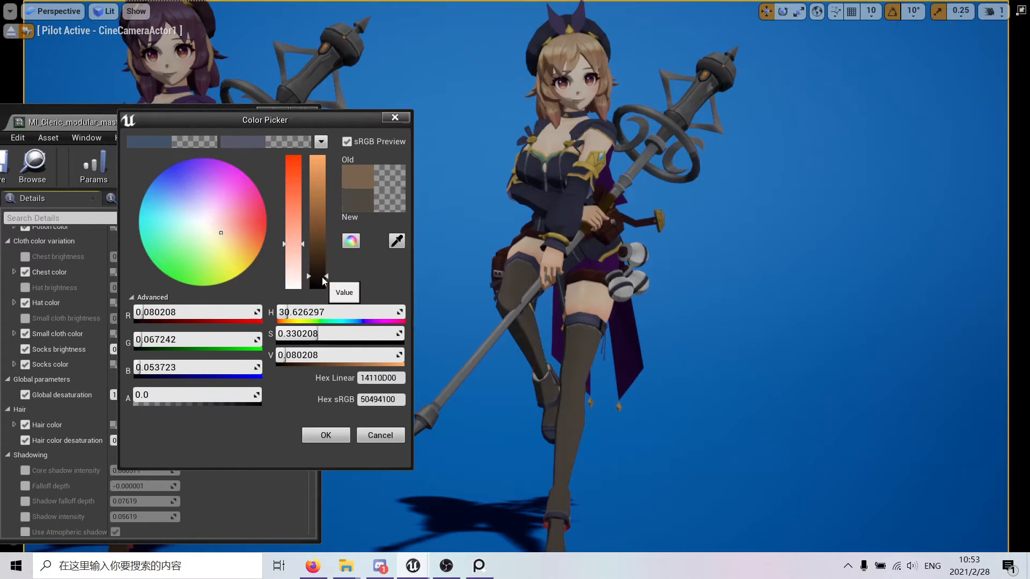
pyautogui.moveTo(309, 273); pyautogui.dragTo(309, 279)
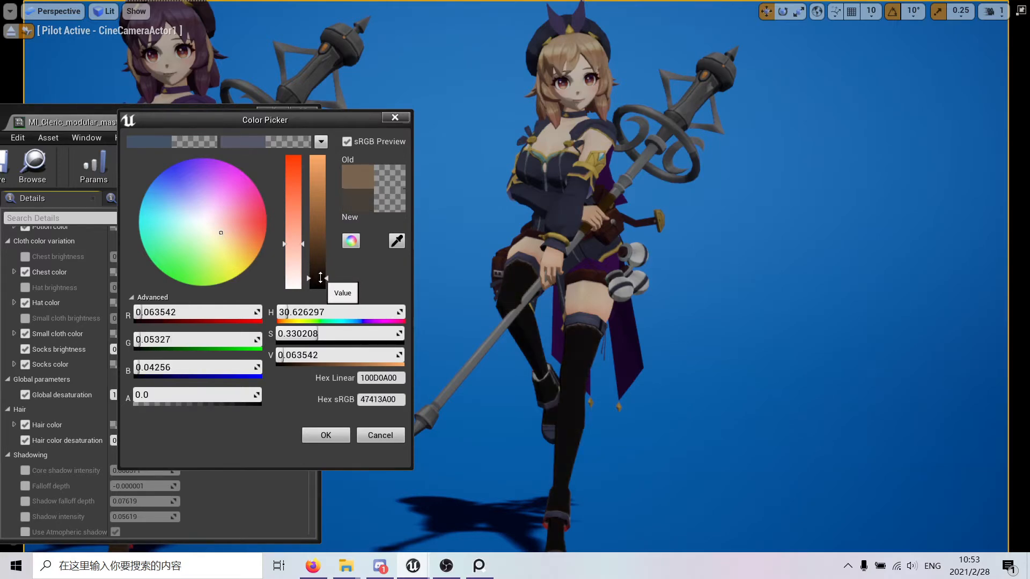
pyautogui.moveTo(309, 277); pyautogui.dragTo(309, 273)
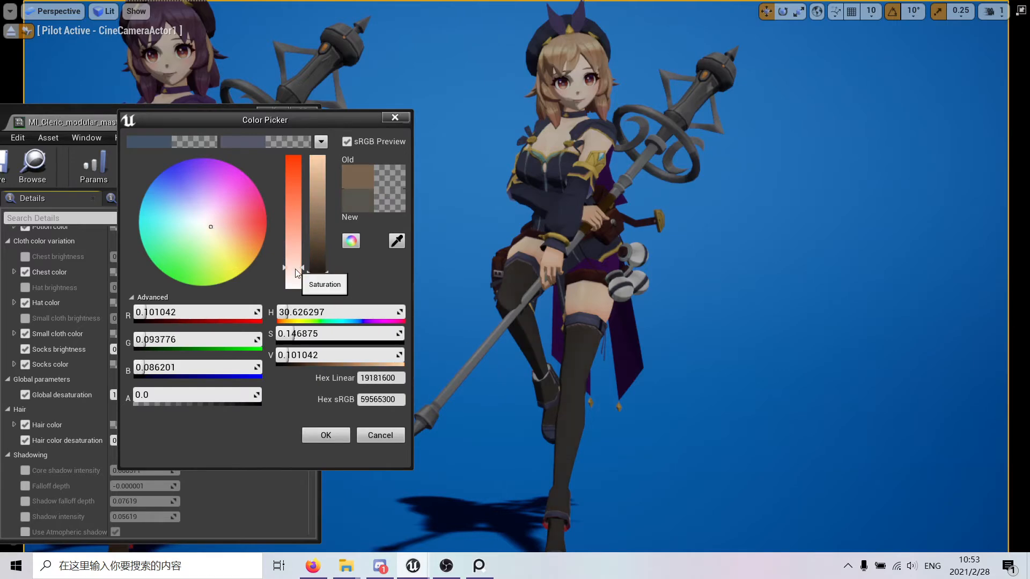
pyautogui.moveTo(294, 272); pyautogui.dragTo(294, 191)
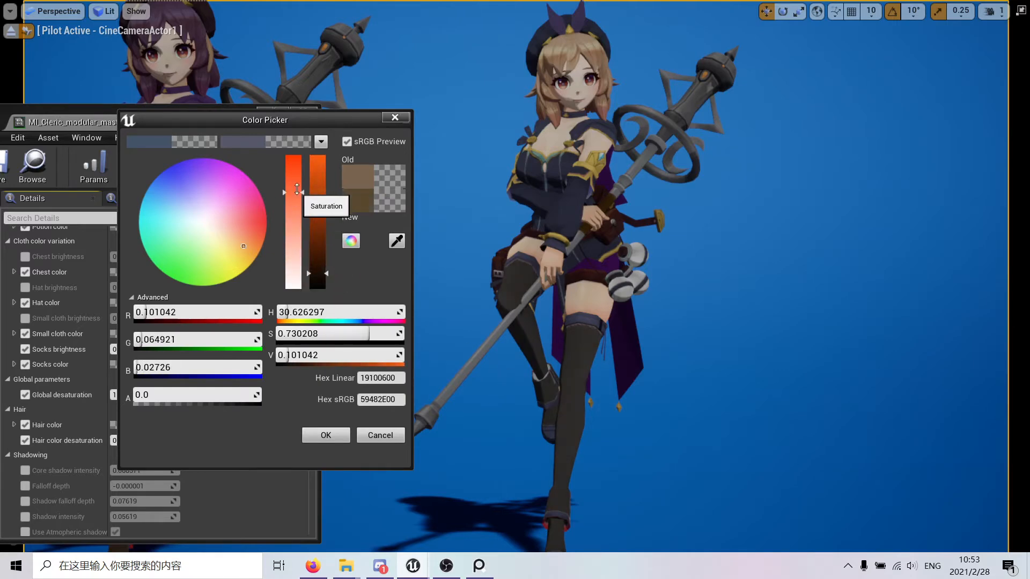
# Set the ornament colour to orange and raise ornament brightness to about 0.29
pyautogui.moveTo(285, 191); pyautogui.dragTo(302, 259)
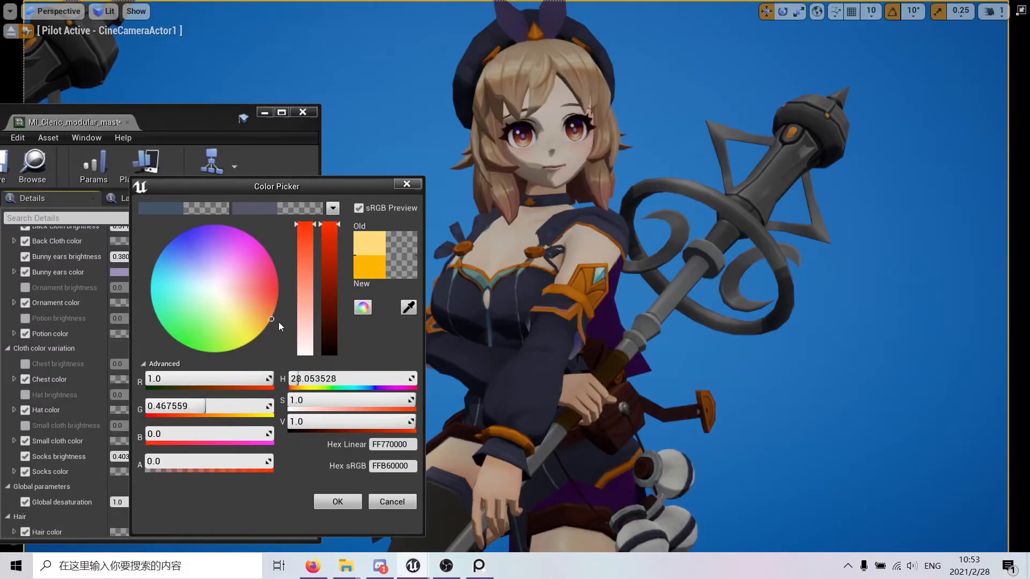
pyautogui.click(337, 500)
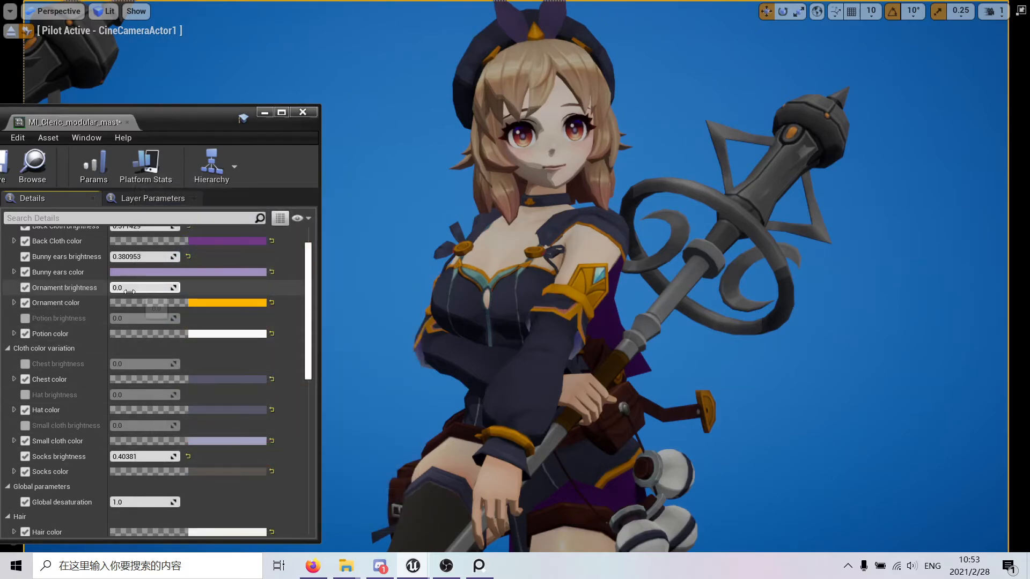
pyautogui.moveTo(124, 287); pyautogui.dragTo(135, 287)
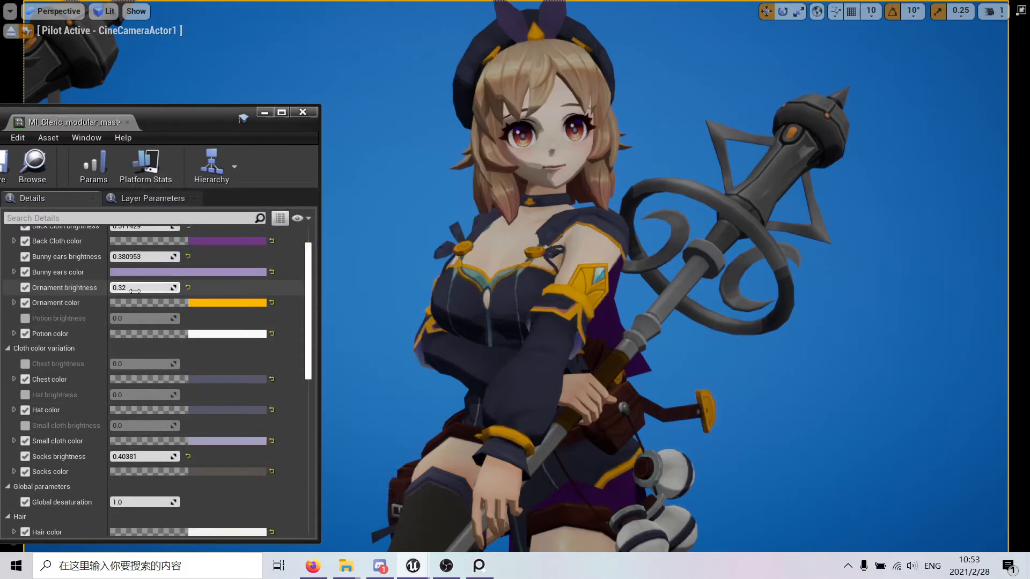
pyautogui.moveTo(144, 288); pyautogui.dragTo(135, 287)
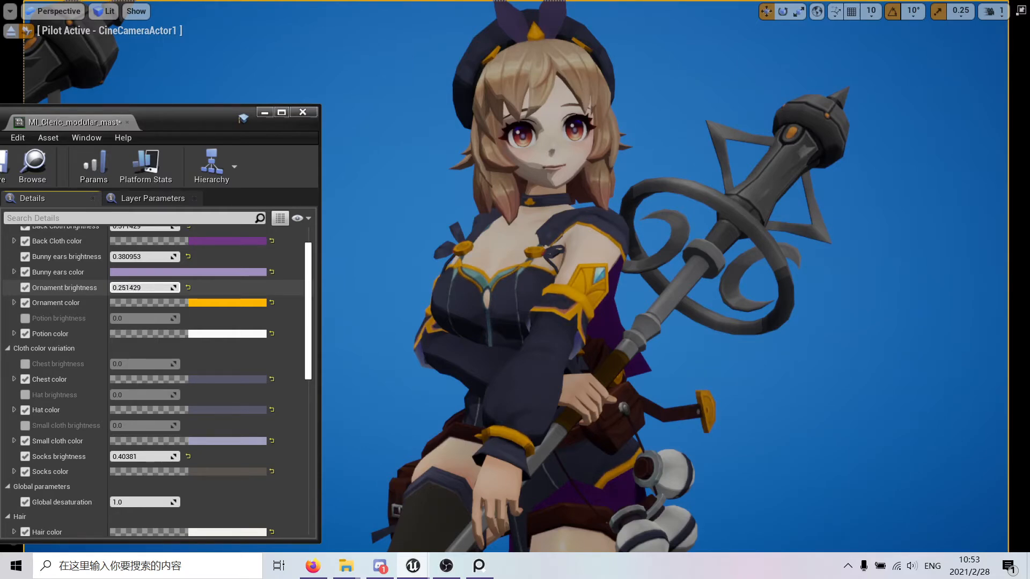
pyautogui.moveTo(144, 288); pyautogui.dragTo(164, 287)
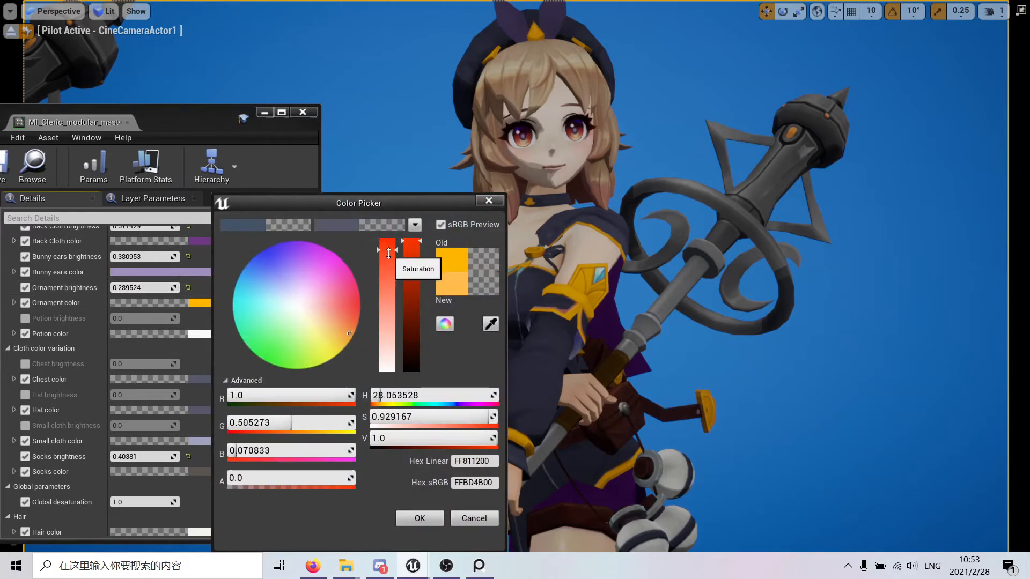
# Settle the ornament on a softer red-orange (H≈21, S≈0.83) and confirm it
pyautogui.click(352, 329)
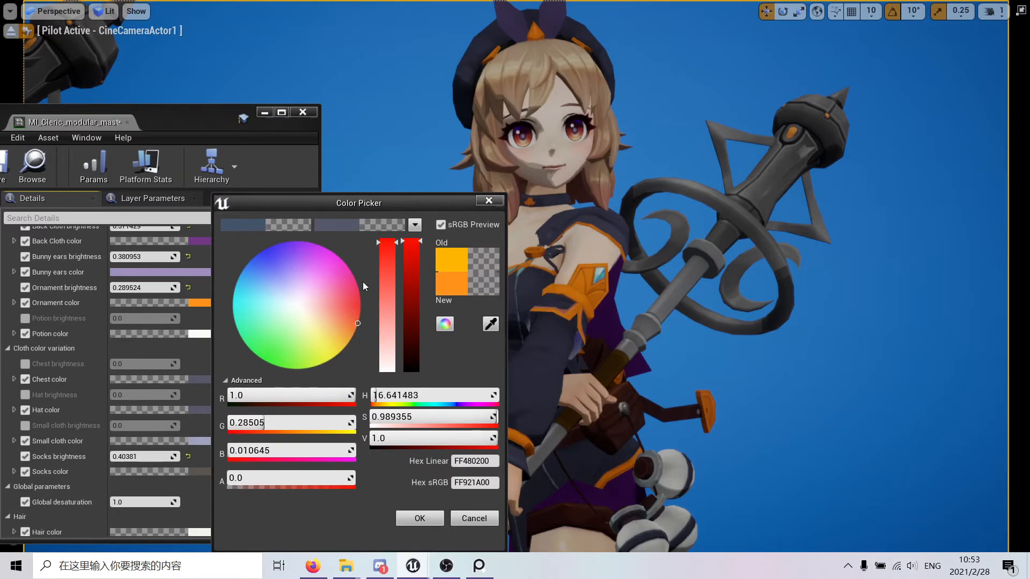
pyautogui.moveTo(358, 203); pyautogui.dragTo(275, 134)
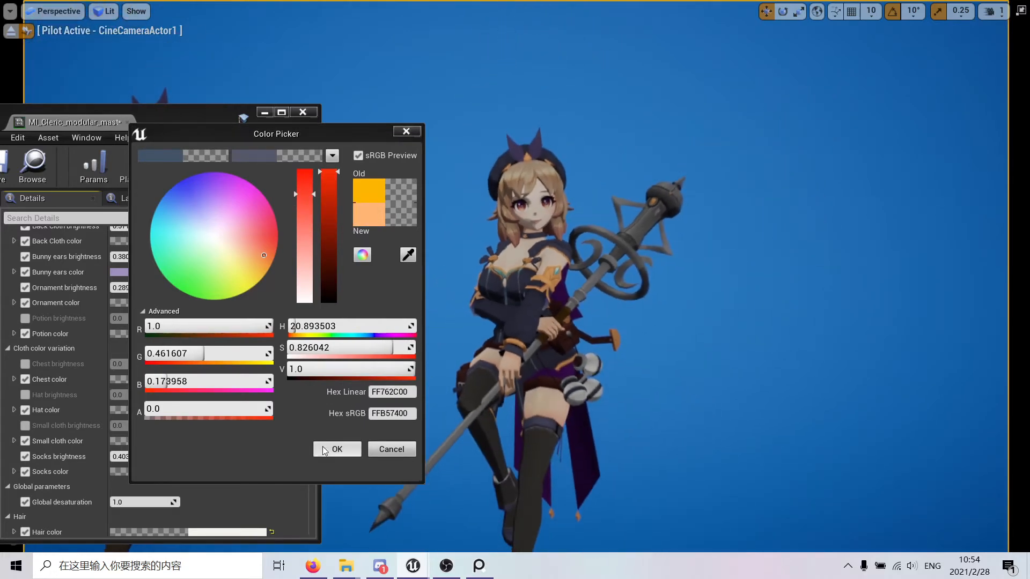
pyautogui.click(336, 449)
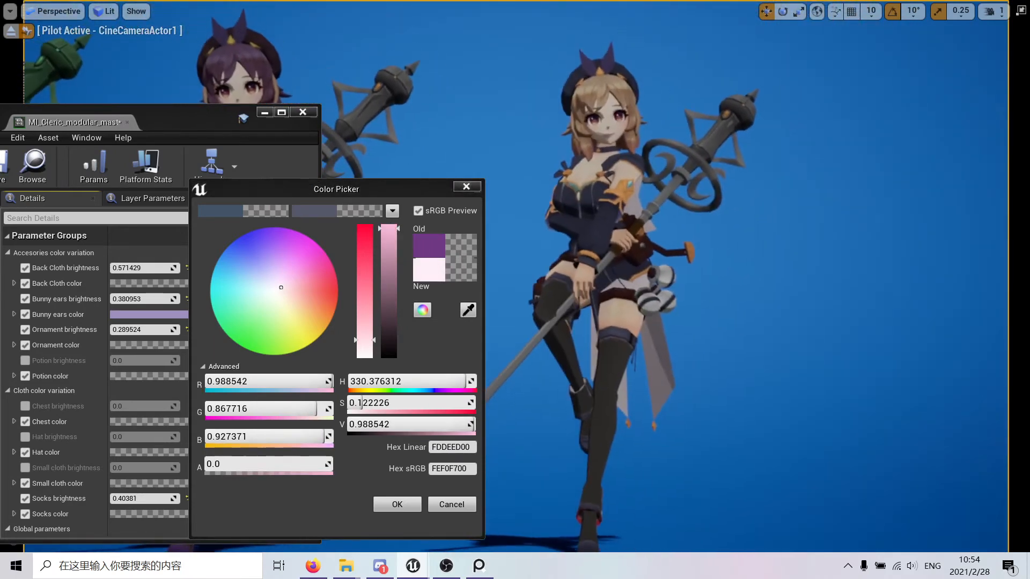
# Try the back cape in pink and tan at a mid value
pyautogui.moveTo(387, 236); pyautogui.dragTo(387, 292)
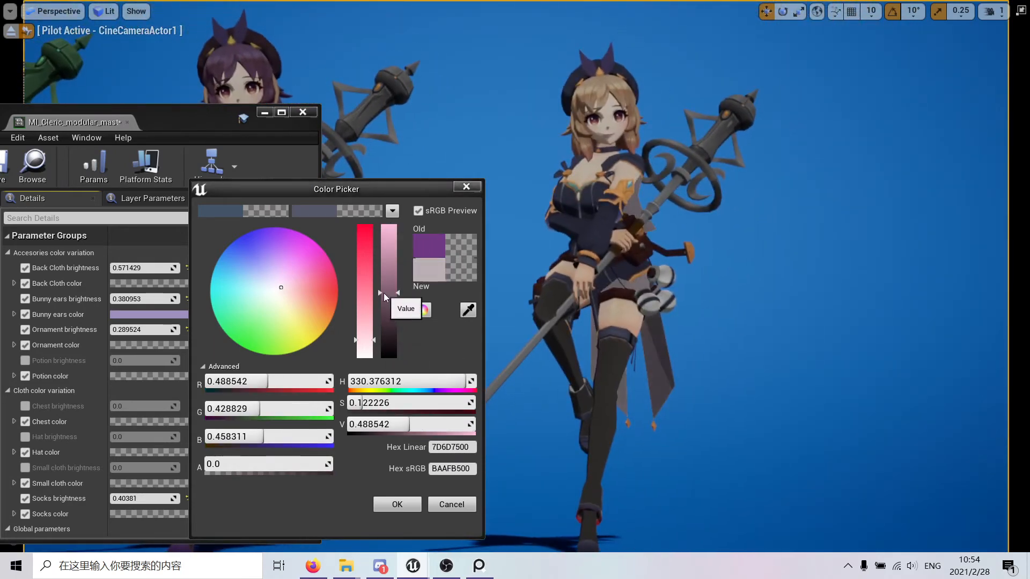
pyautogui.moveTo(386, 291); pyautogui.dragTo(386, 233)
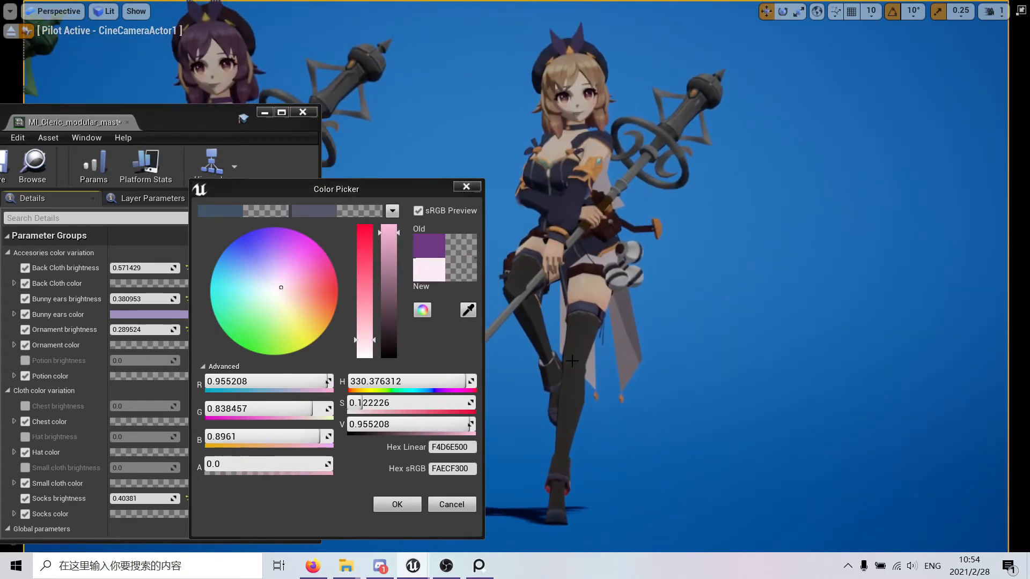
pyautogui.moveTo(335, 189); pyautogui.dragTo(279, 177)
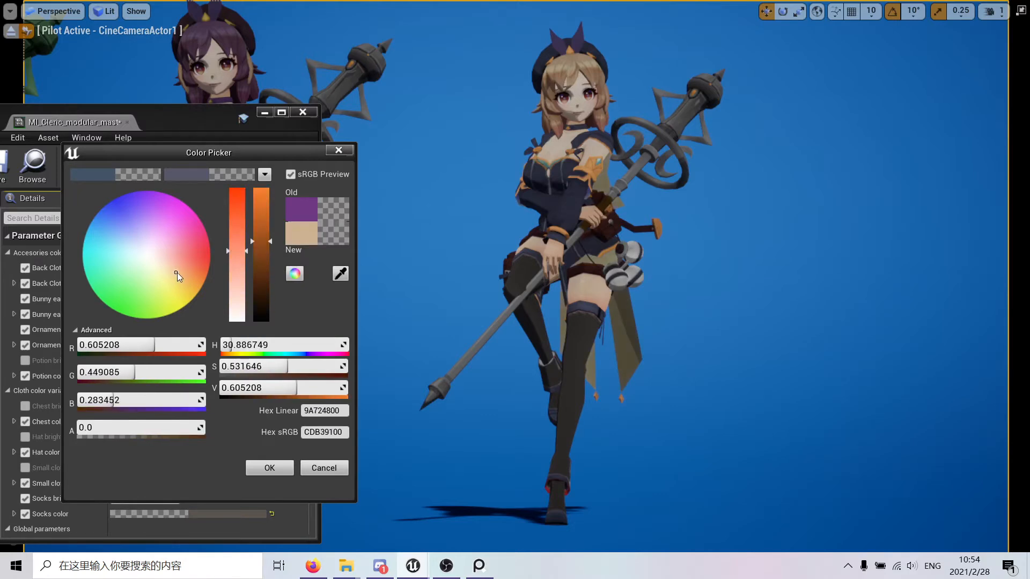
# Switch the cape to a purple hue and lower saturation and value to a muted greyish purple
pyautogui.click(131, 219)
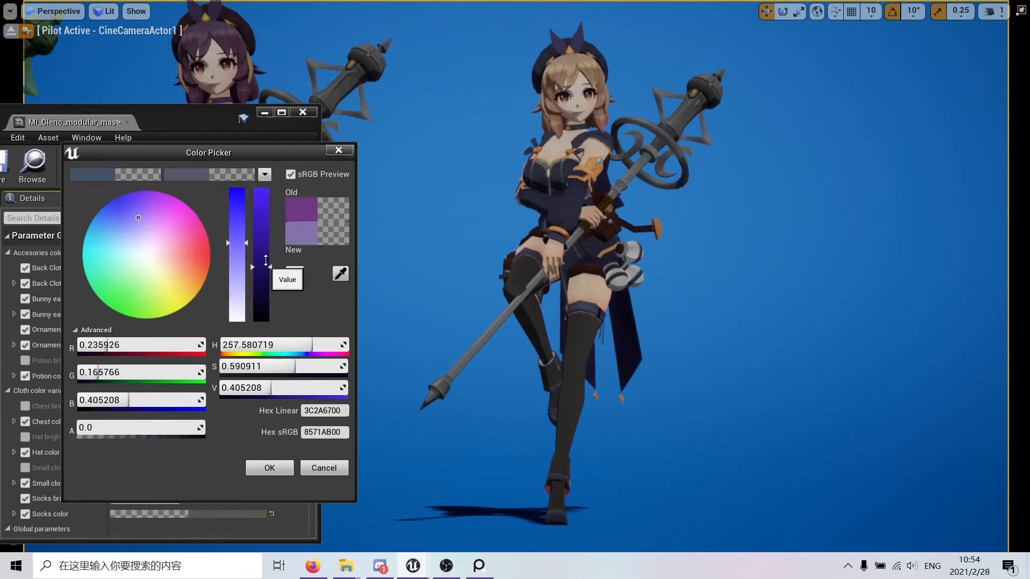
pyautogui.moveTo(260, 267); pyautogui.dragTo(260, 292)
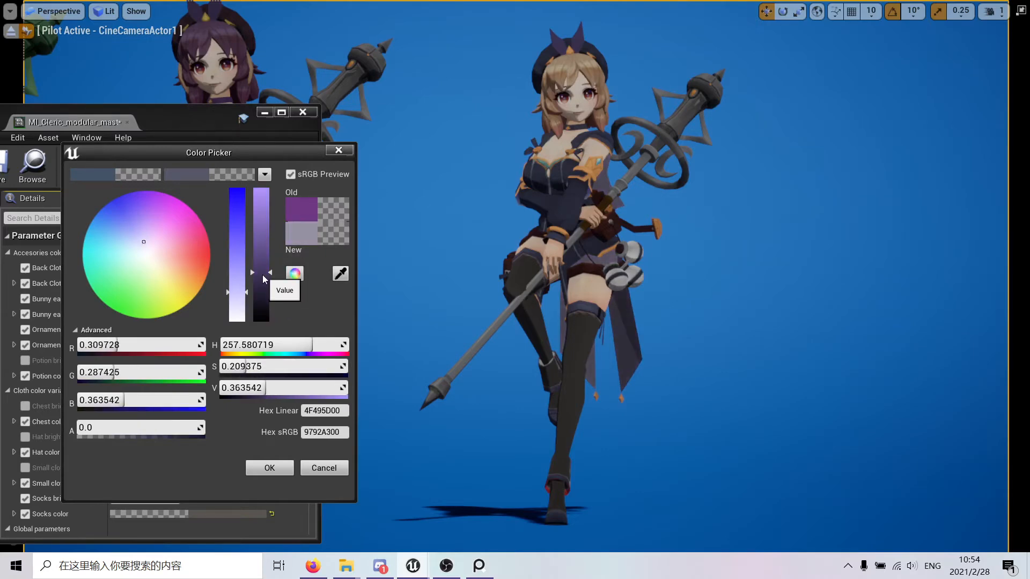
pyautogui.moveTo(260, 279); pyautogui.dragTo(260, 261)
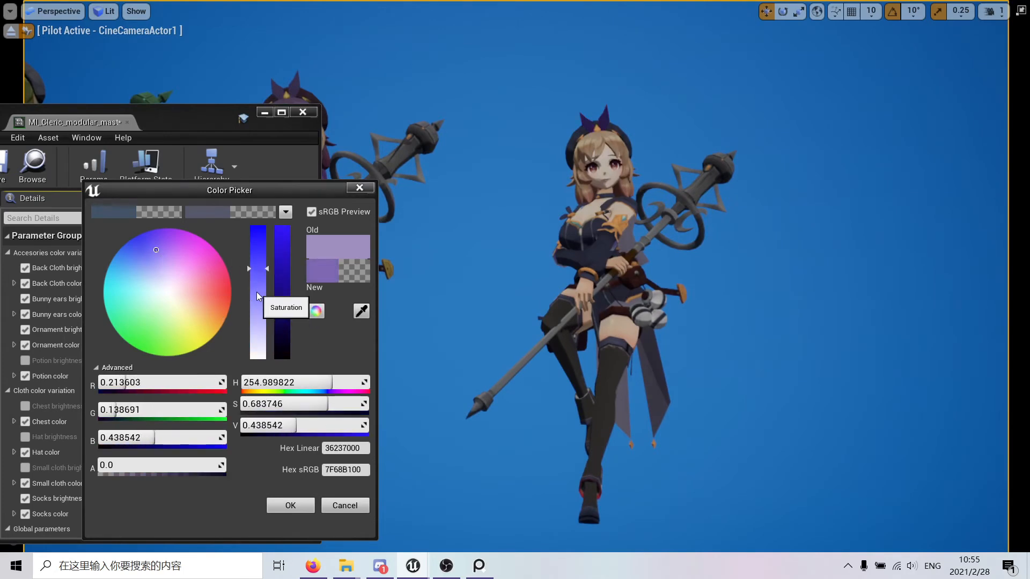
# Lighten the cape to pale lavender, then start the hair bow on an orange hue
pyautogui.moveTo(267, 268); pyautogui.dragTo(268, 294)
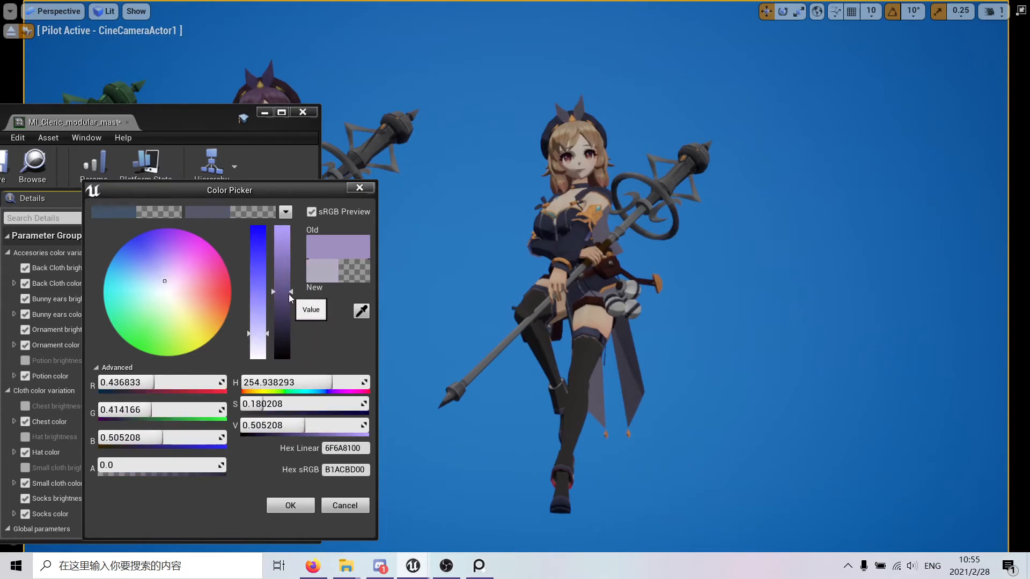
pyautogui.moveTo(281, 292); pyautogui.dragTo(281, 307)
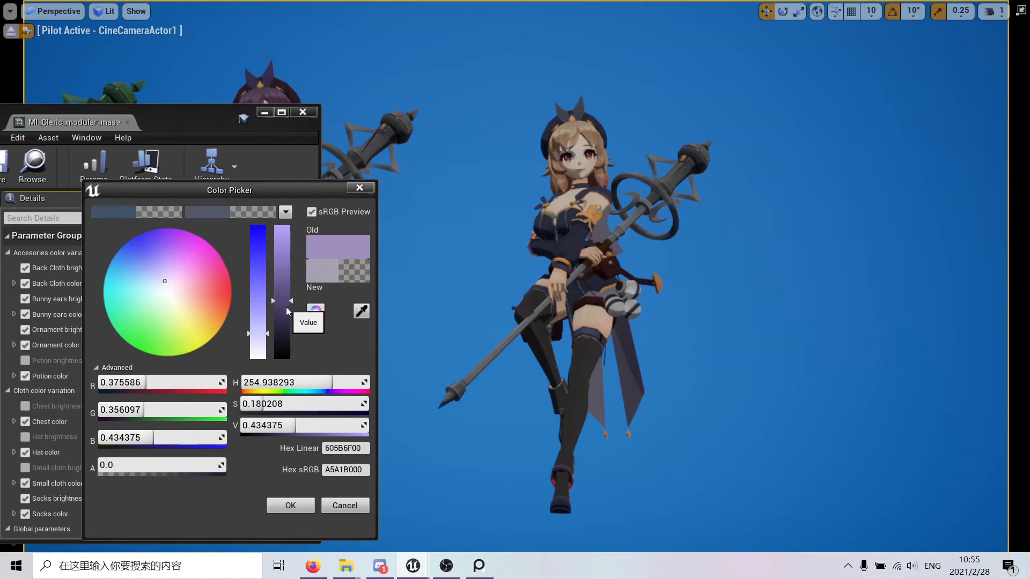
pyautogui.click(215, 326)
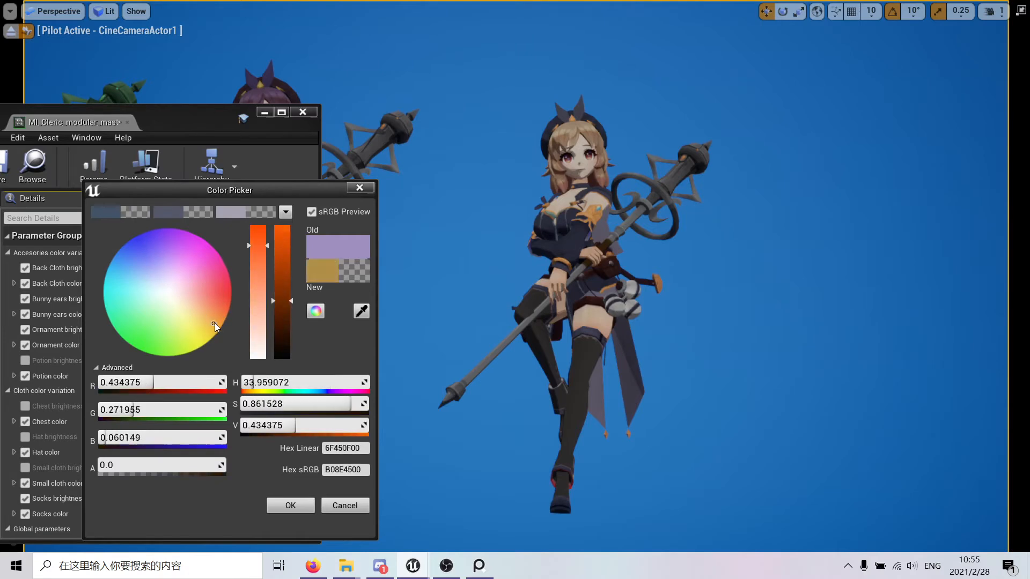
pyautogui.moveTo(281, 315); pyautogui.dragTo(281, 270)
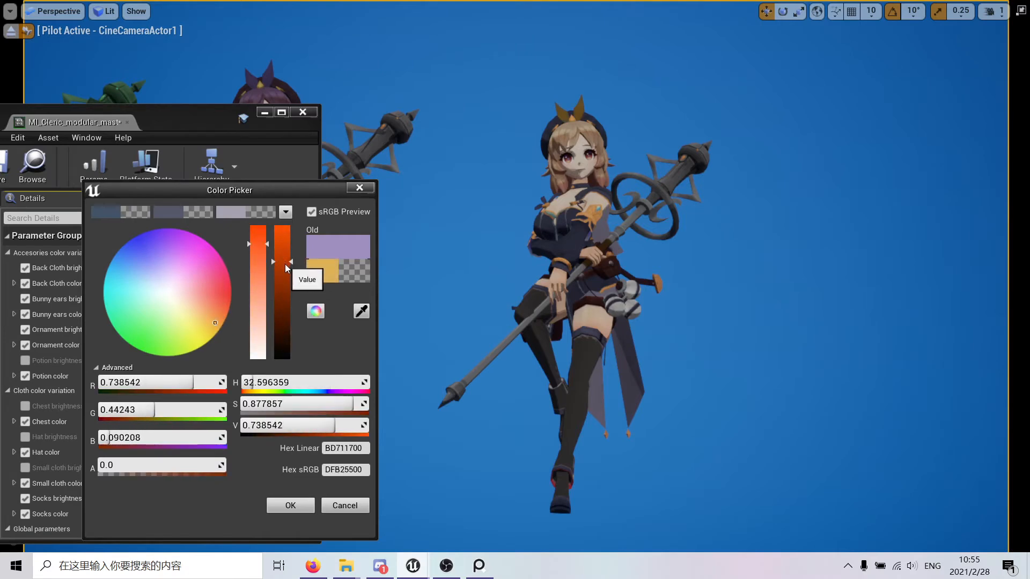
# Brighten the bow's orange so it matches the chest ornaments
pyautogui.click(229, 309)
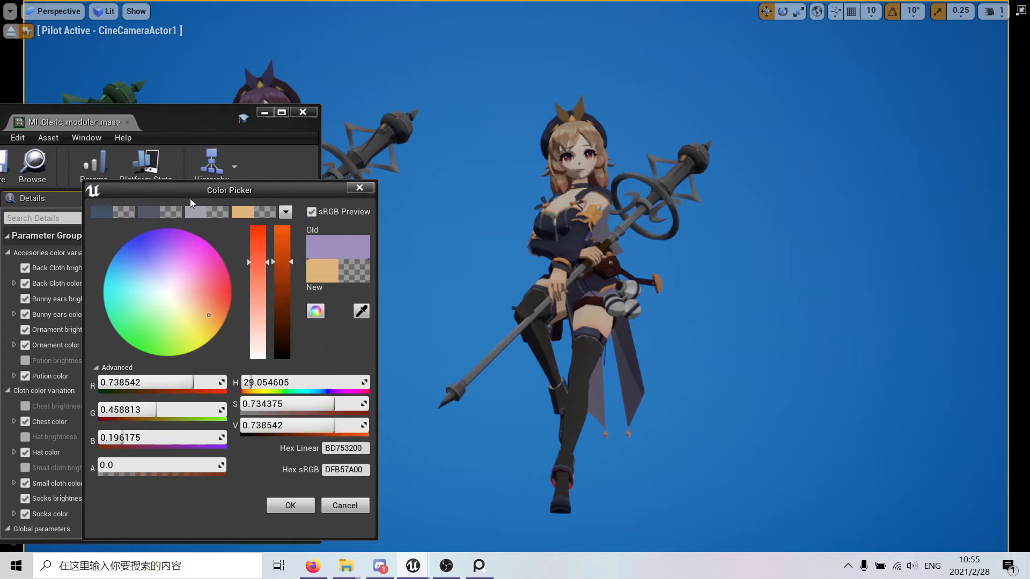
pyautogui.click(253, 212)
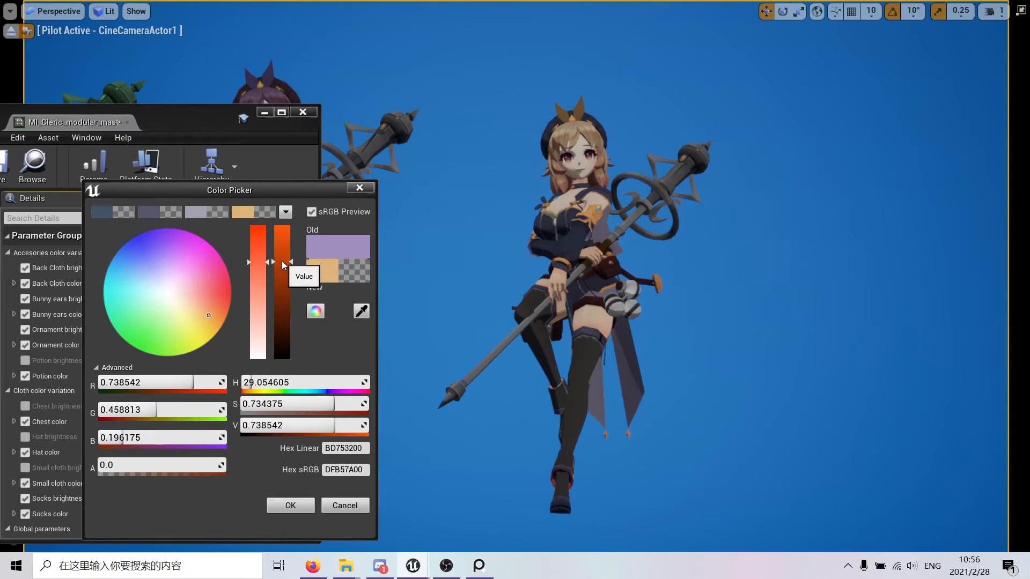
pyautogui.moveTo(281, 261); pyautogui.dragTo(281, 243)
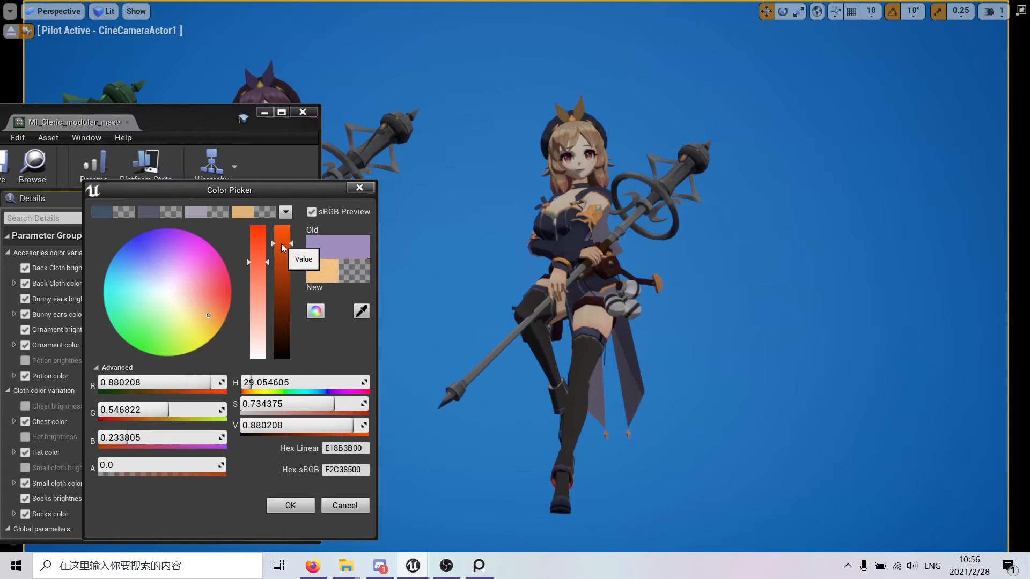
pyautogui.moveTo(281, 248); pyautogui.dragTo(283, 253)
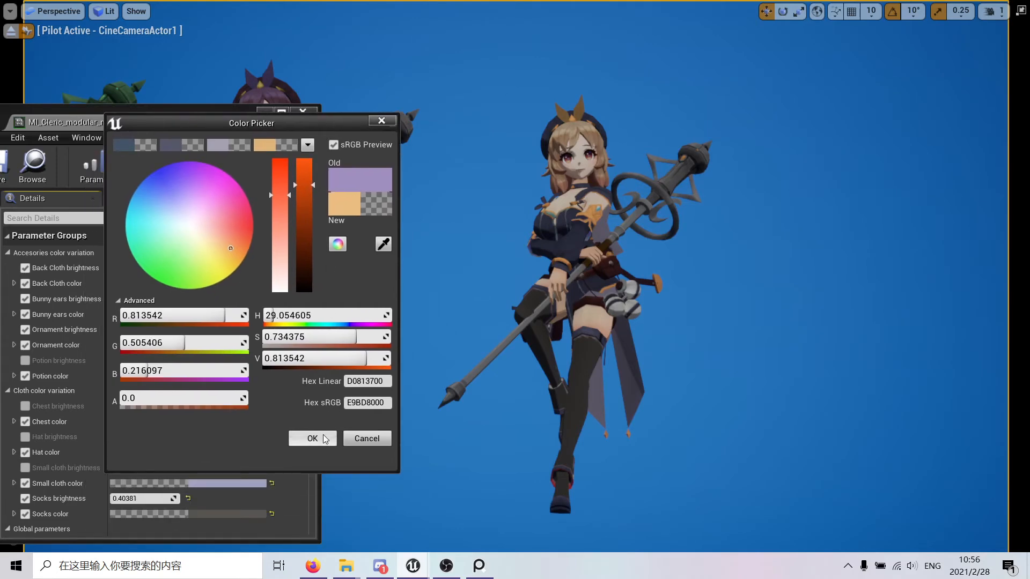
# Confirm the bow colour, try a vivid red on it, and return to an orange hue
pyautogui.click(312, 438)
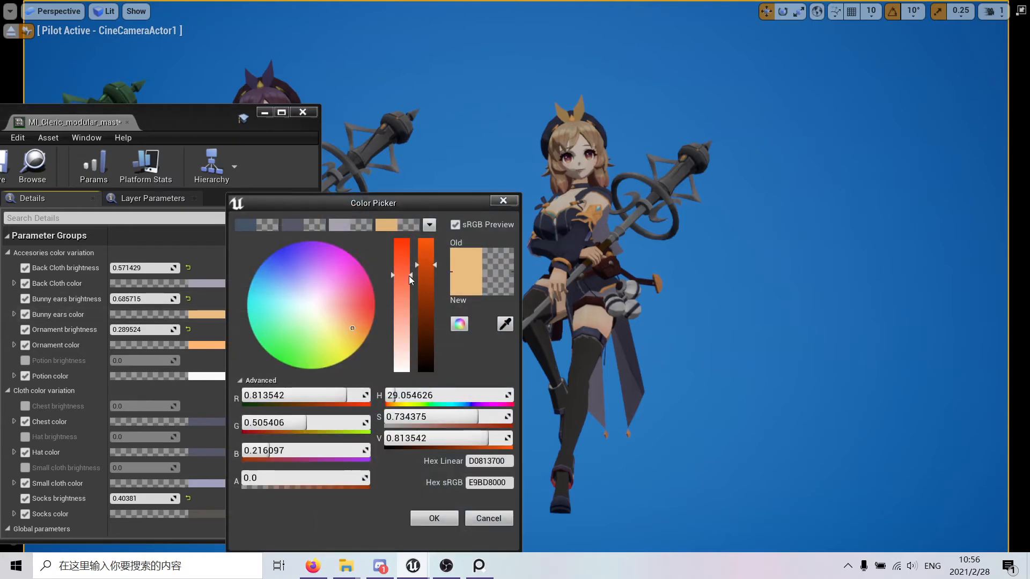
pyautogui.moveTo(399, 279); pyautogui.dragTo(399, 275)
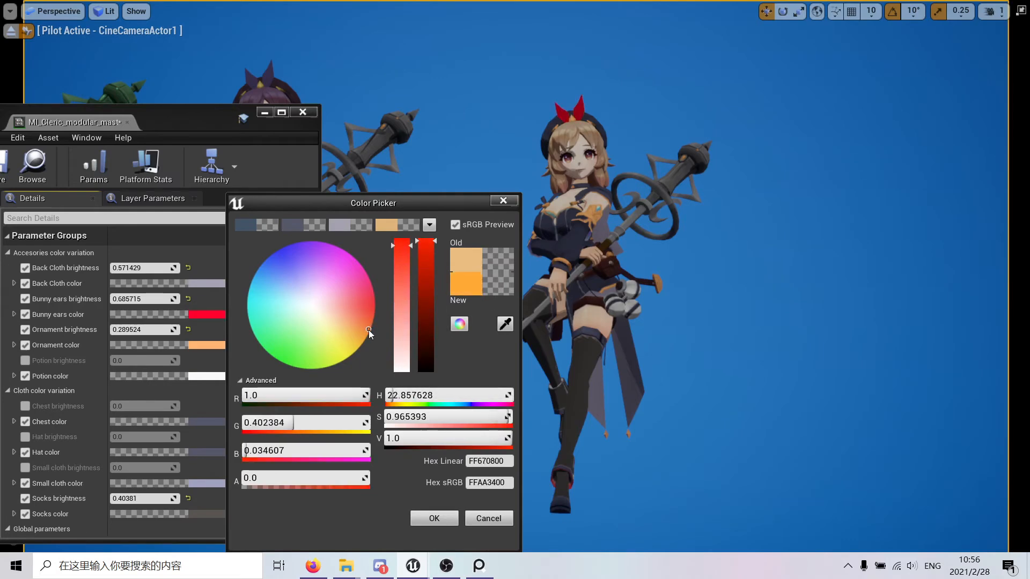
pyautogui.click(376, 300)
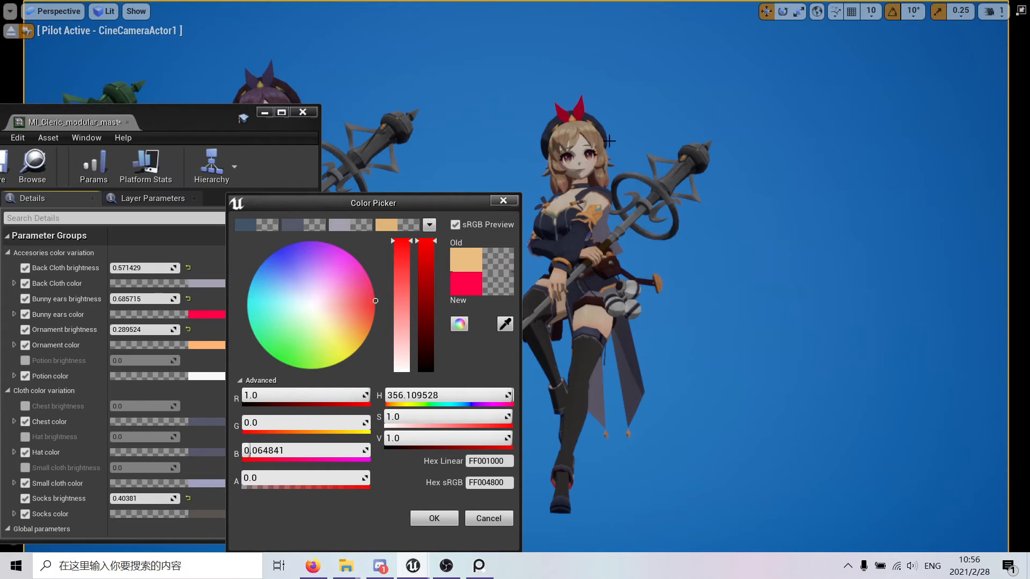
pyautogui.click(365, 319)
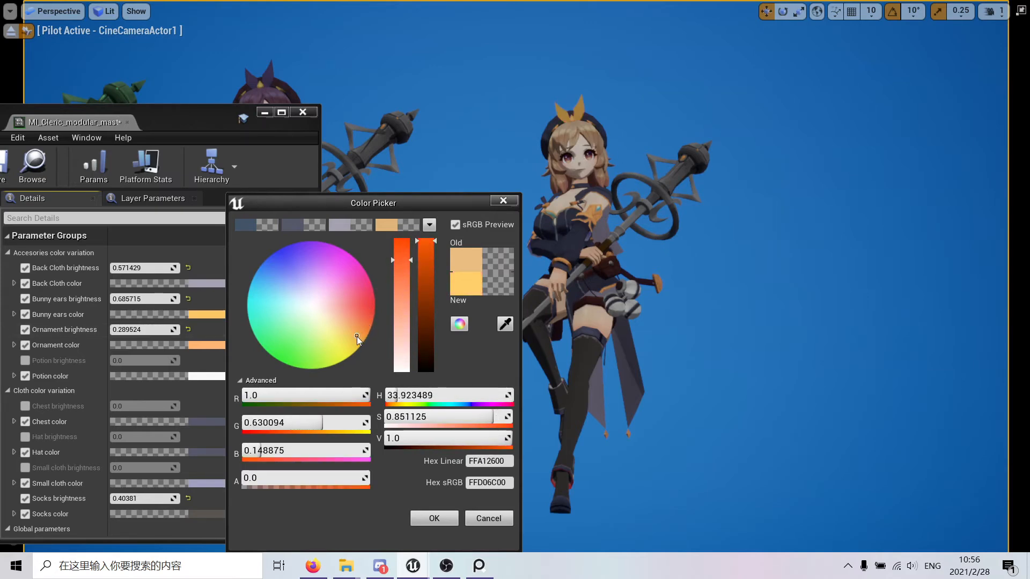
# Darken and slightly desaturate the bow to a warm muted orange and confirm it
pyautogui.moveTo(426, 253); pyautogui.dragTo(426, 274)
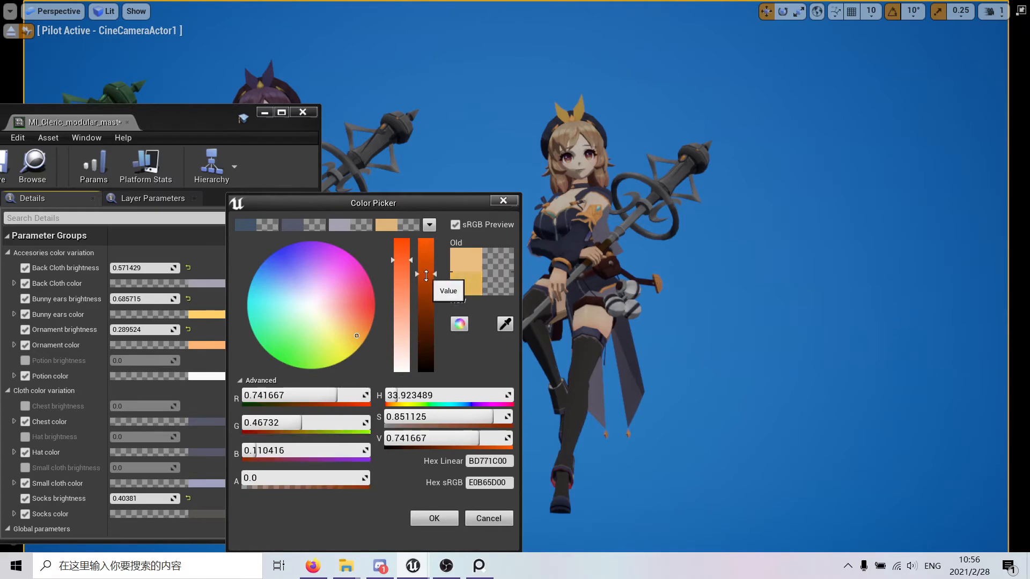
pyautogui.moveTo(400, 273); pyautogui.dragTo(400, 291)
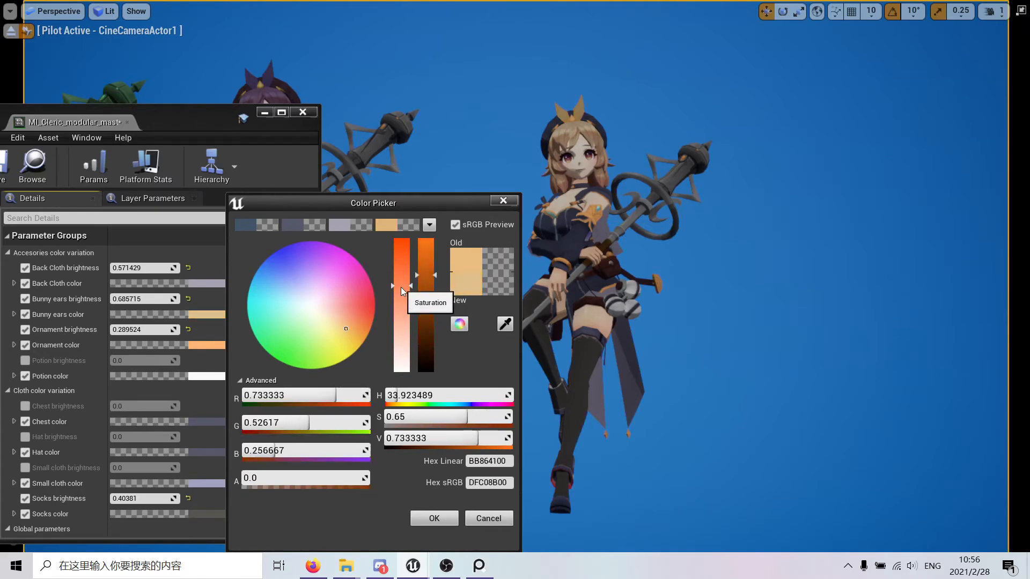
pyautogui.moveTo(401, 291); pyautogui.dragTo(401, 275)
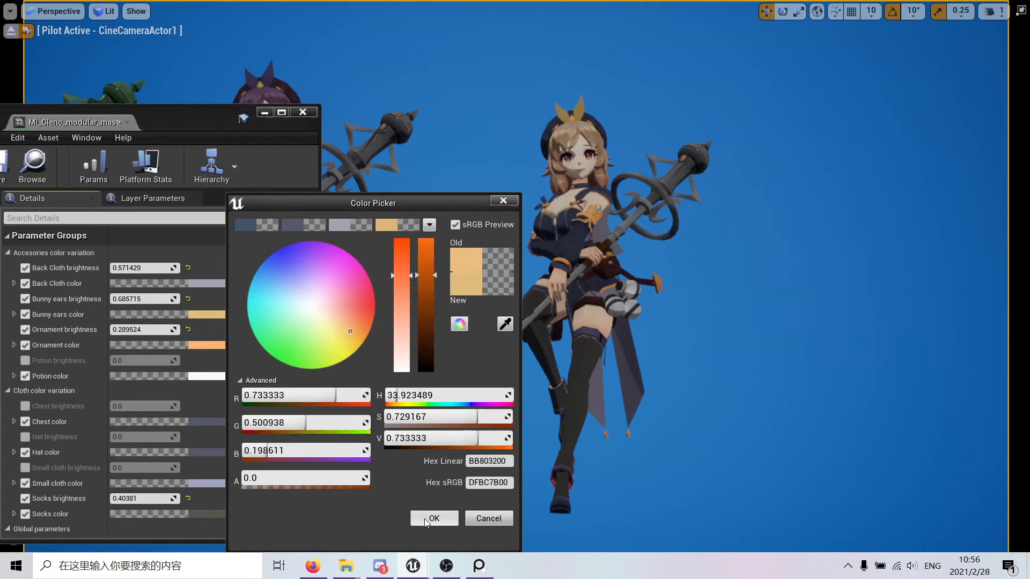
pyautogui.click(434, 518)
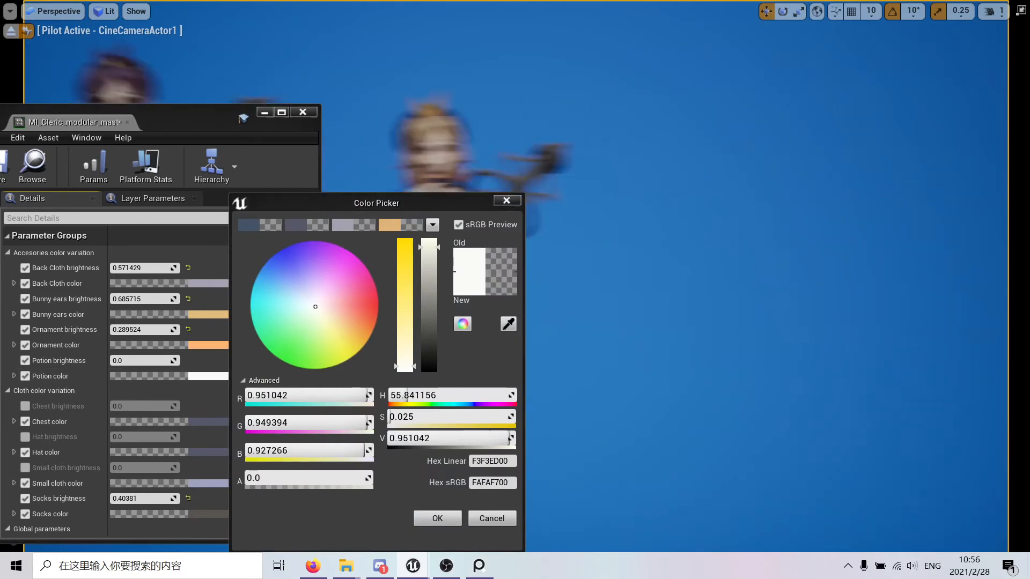
# Try a darkened red for the potion, then switch it to a violet hue
pyautogui.click(261, 278)
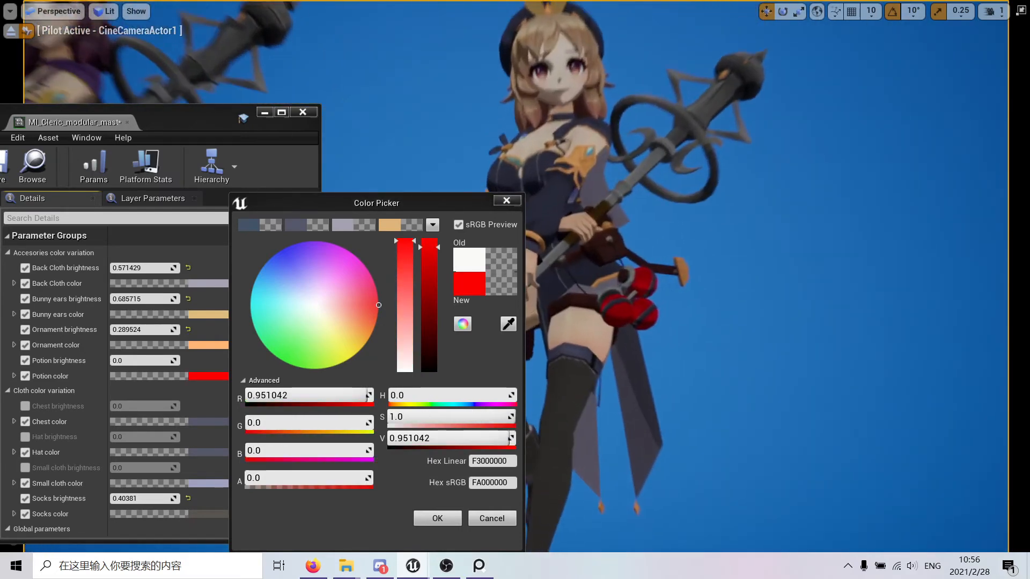
pyautogui.moveTo(429, 241); pyautogui.dragTo(429, 344)
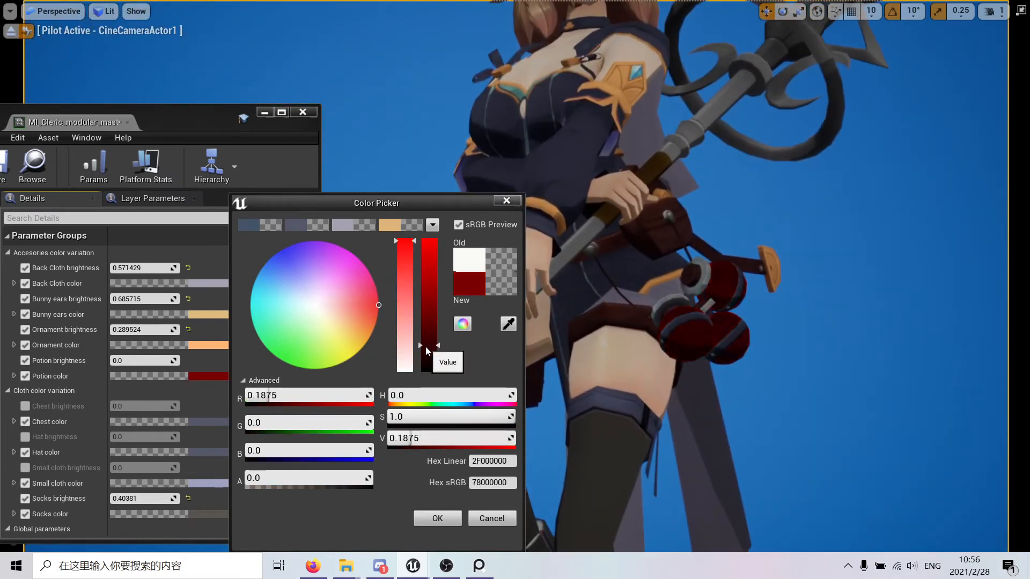
pyautogui.click(358, 260)
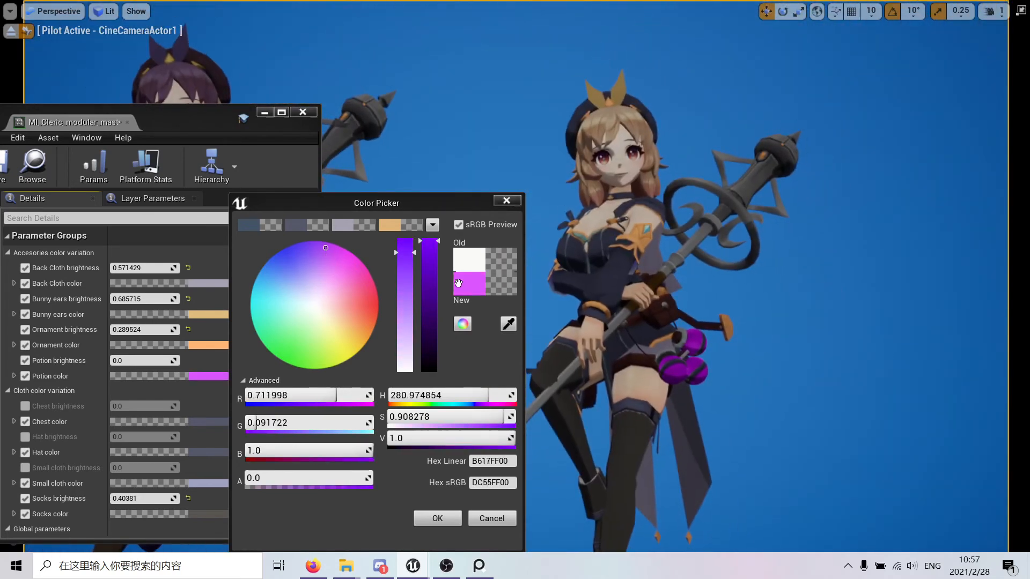
pyautogui.moveTo(325, 247); pyautogui.dragTo(303, 246)
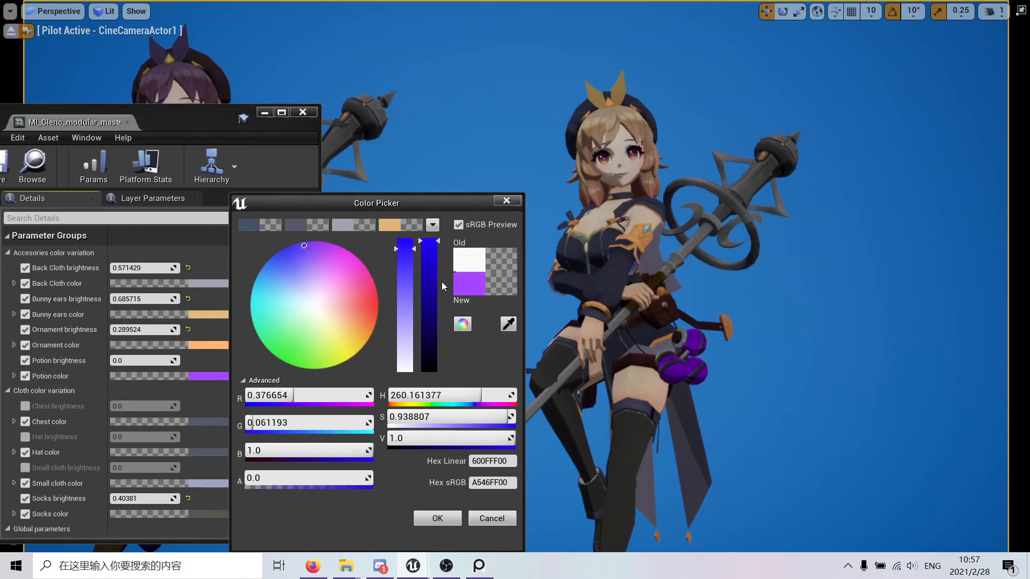
# Soften the violet to a pale desaturated purple and confirm the potion colour
pyautogui.moveTo(429, 247); pyautogui.dragTo(429, 296)
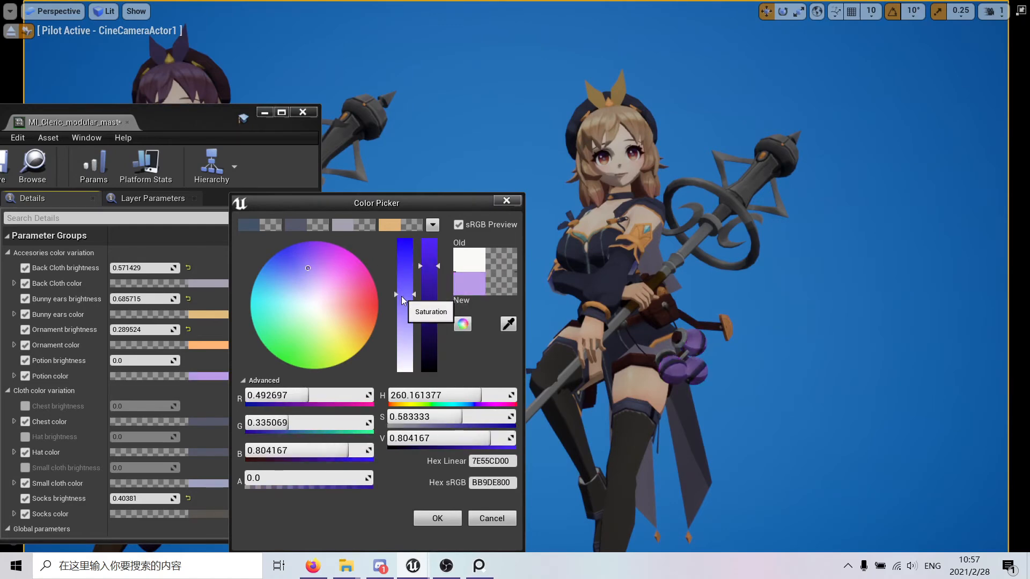
pyautogui.moveTo(484, 324)
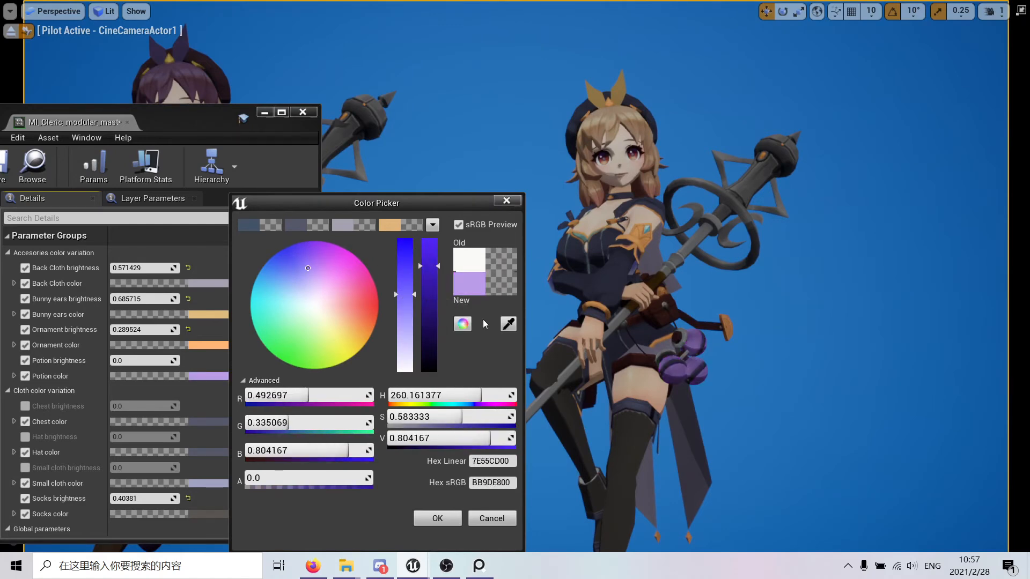
pyautogui.moveTo(404, 263); pyautogui.dragTo(405, 333)
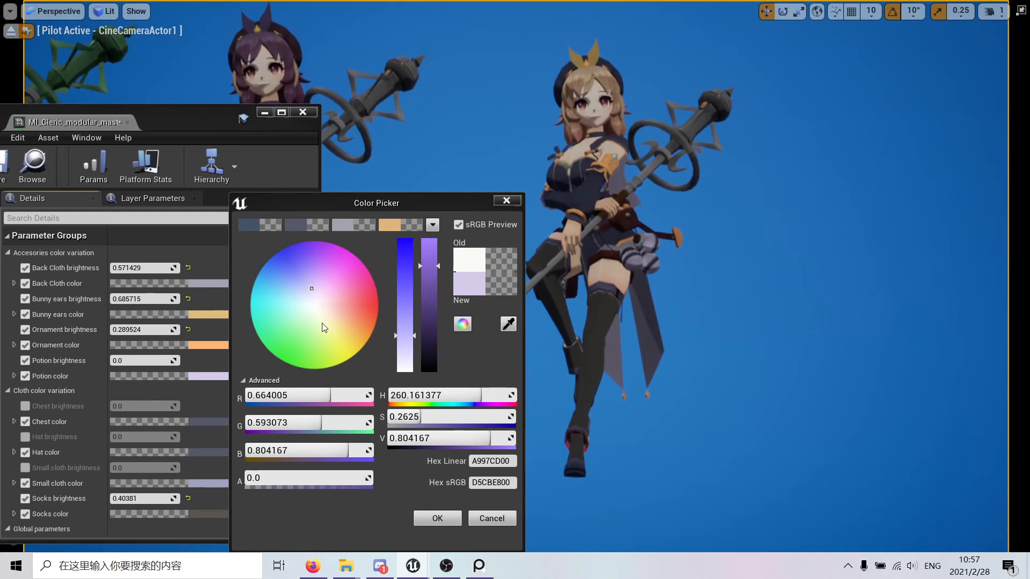
pyautogui.click(379, 300)
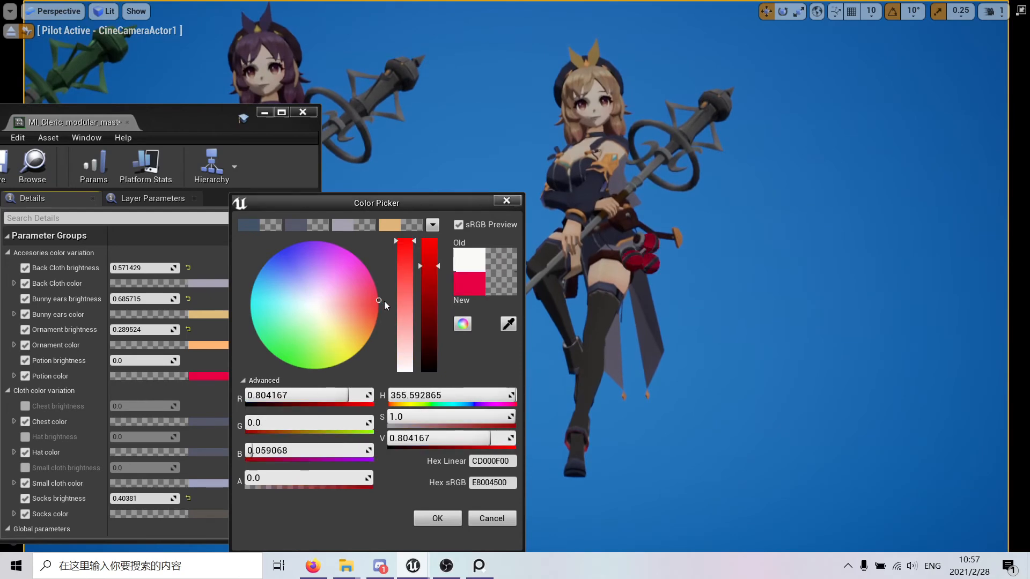
pyautogui.moveTo(386, 305)
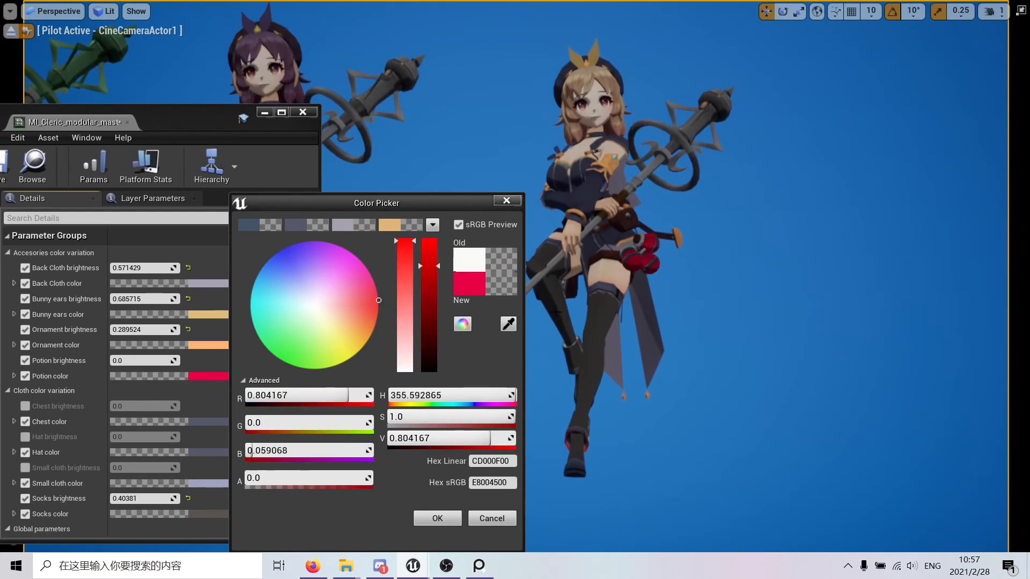
pyautogui.click(309, 273)
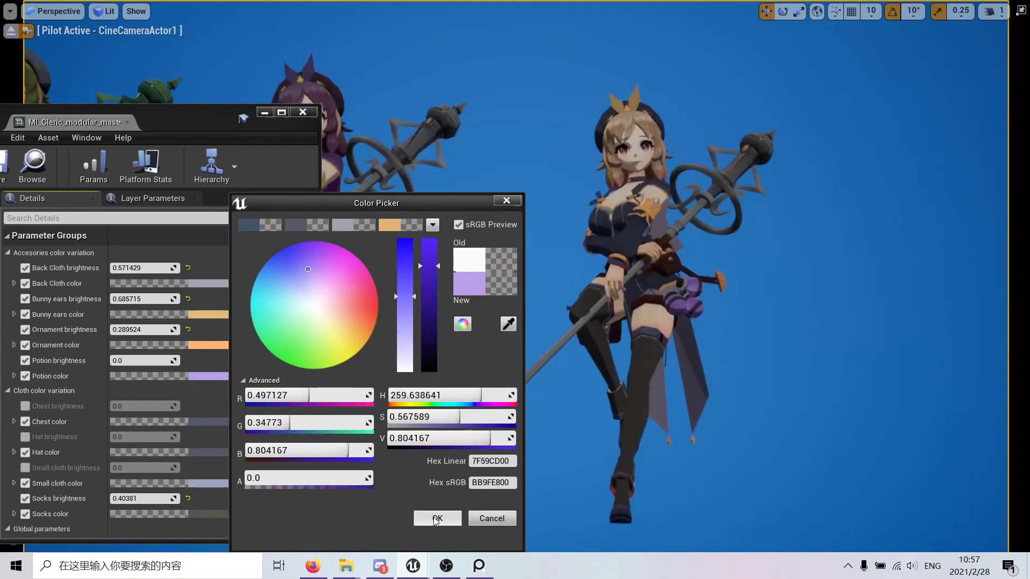
pyautogui.click(437, 518)
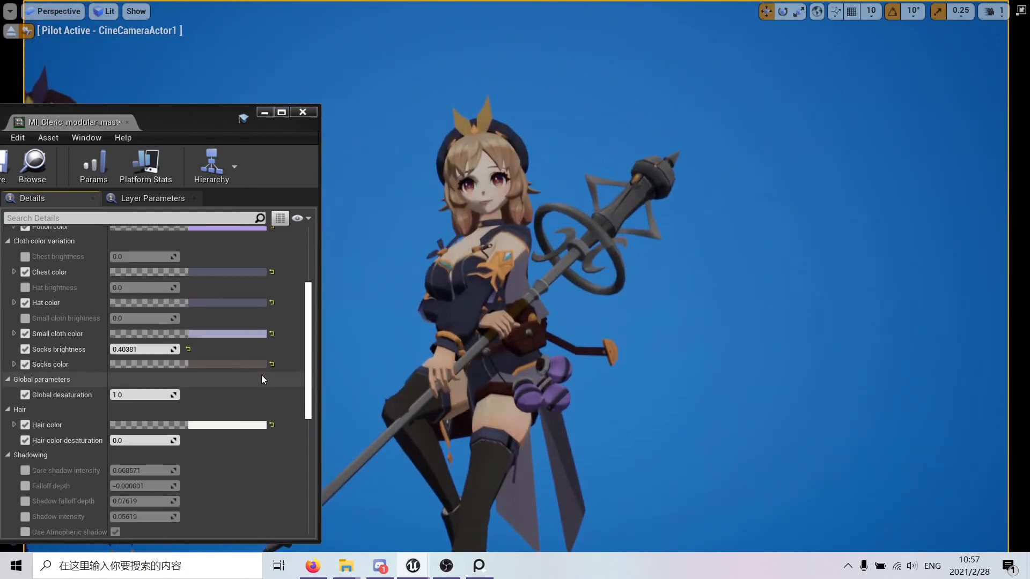
# Raise the staff's Weapon Main brightness from zero to about 0.27 so its orange shows
pyautogui.scroll(-3)
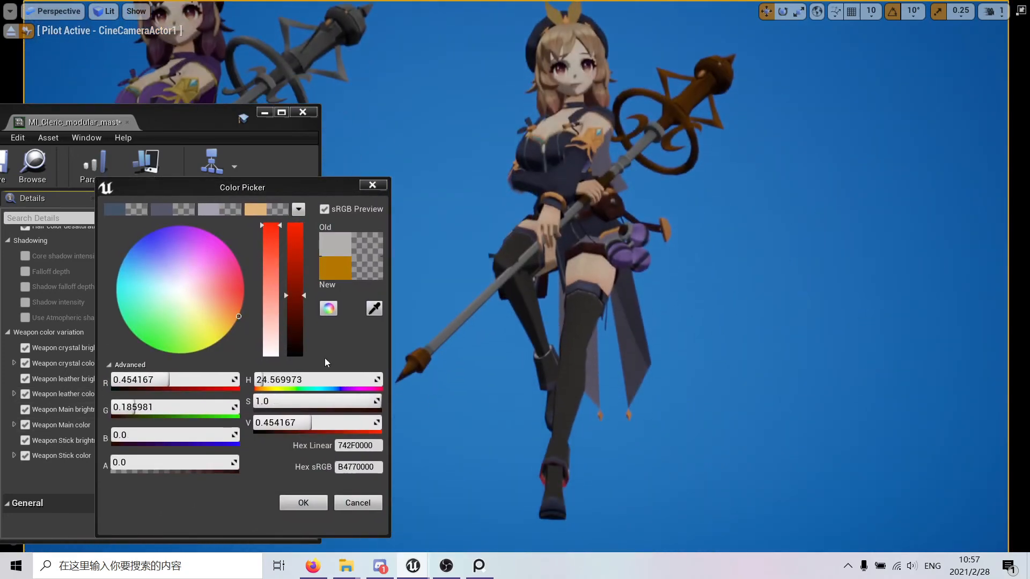
pyautogui.moveTo(285, 295); pyautogui.dragTo(285, 252)
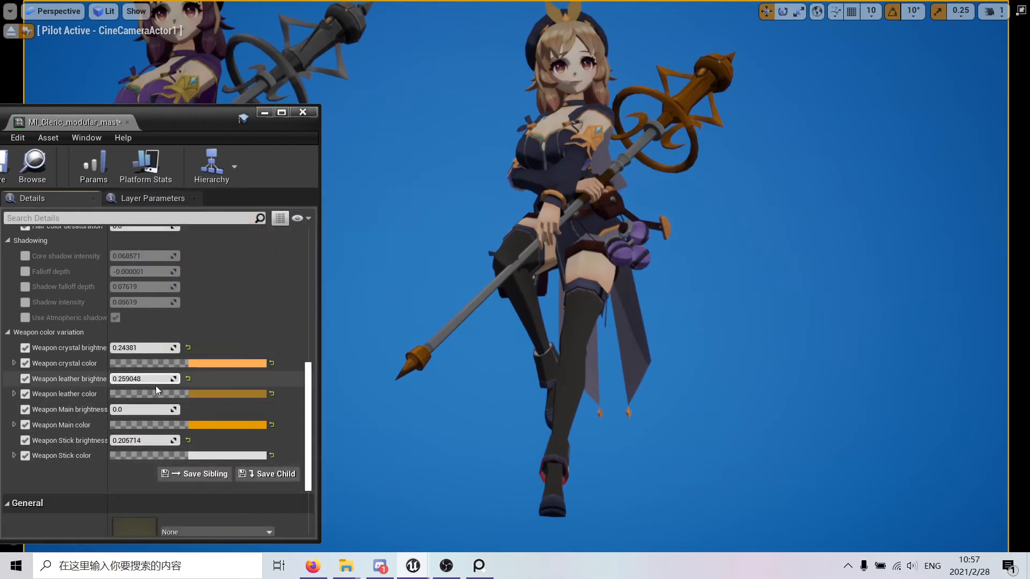
pyautogui.moveTo(164, 409); pyautogui.dragTo(151, 408)
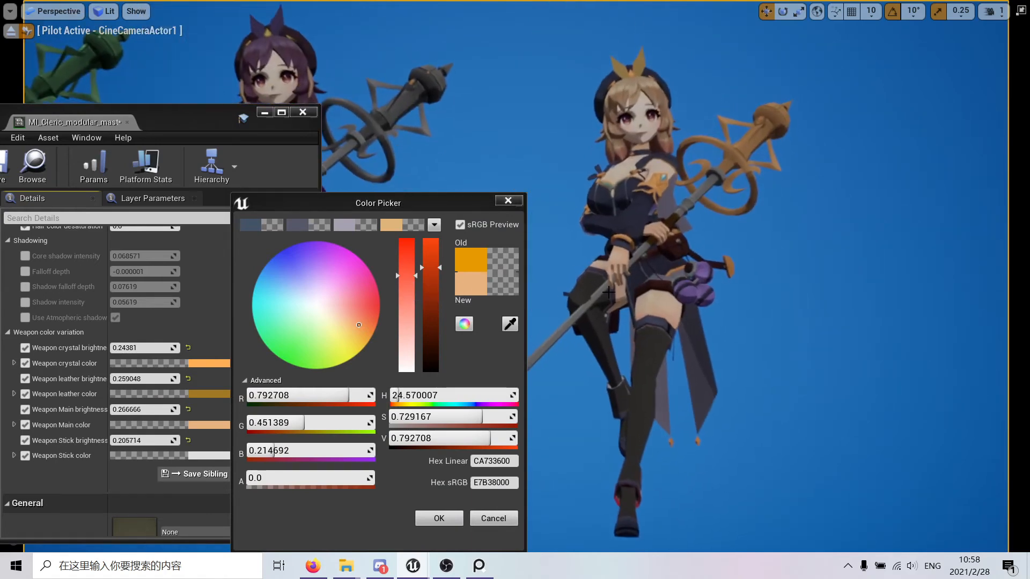
# Try green and purple for the staff's main colour, then settle on a dark blue
pyautogui.click(300, 327)
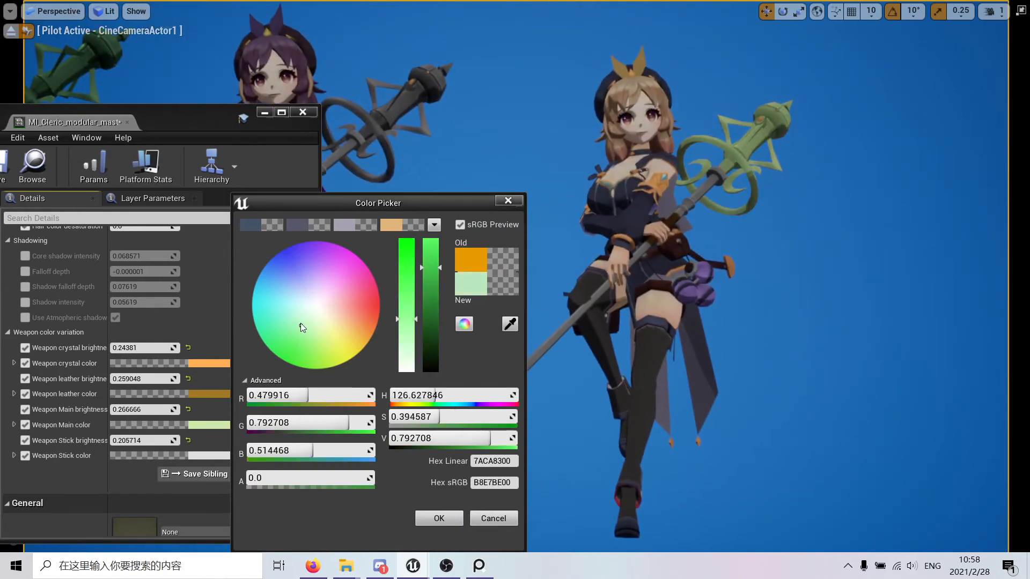
pyautogui.click(324, 268)
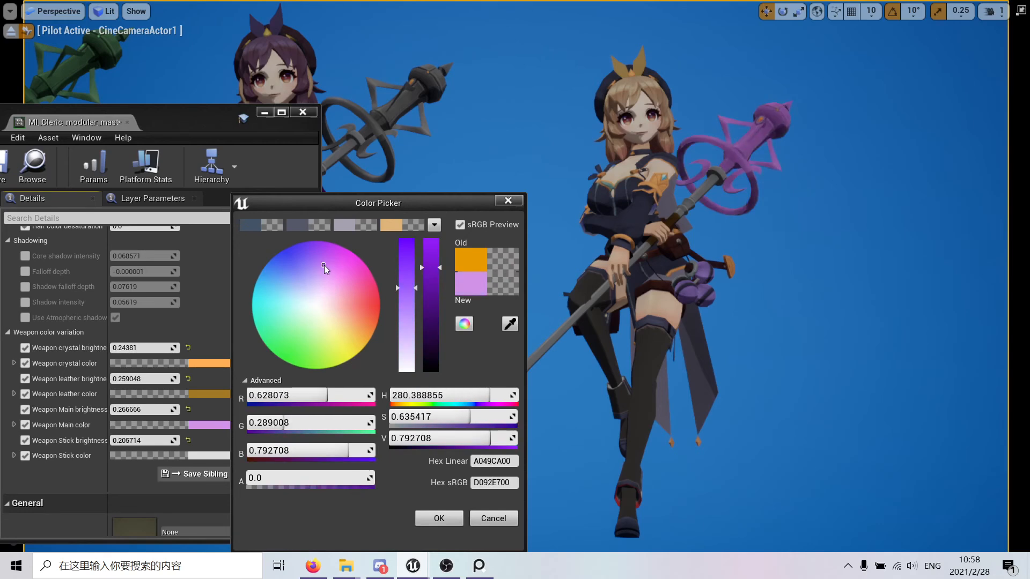
pyautogui.click(294, 273)
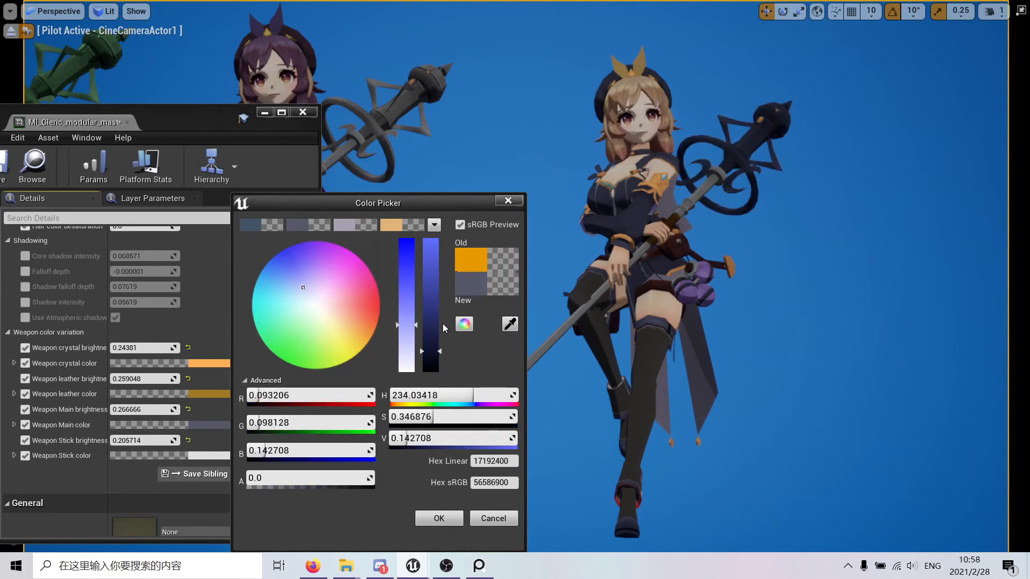
# Brighten the blue to ~0.57, cut saturation to about 0.29 and confirm the grey-blue staff
pyautogui.moveTo(431, 352); pyautogui.dragTo(431, 297)
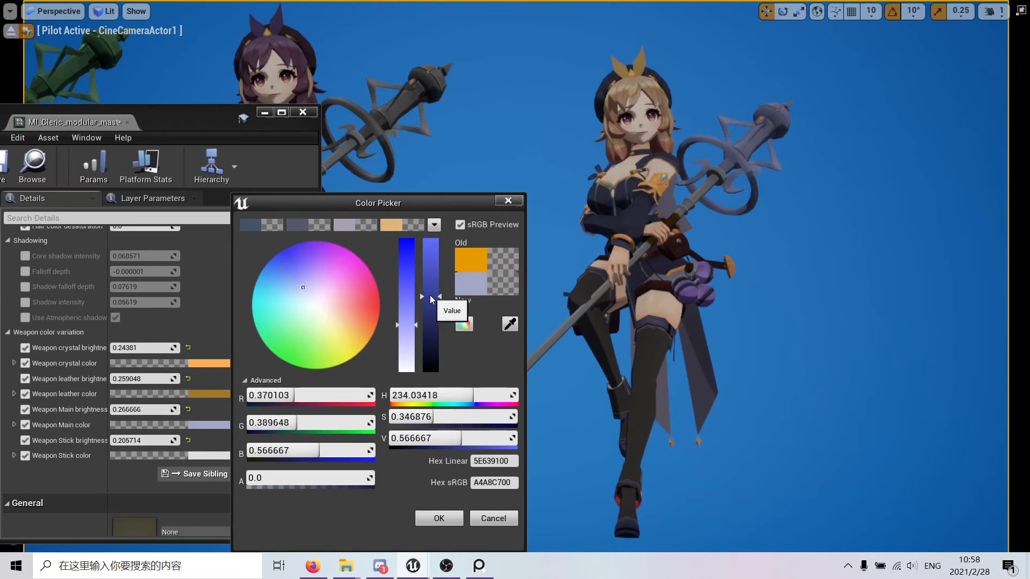
pyautogui.moveTo(419, 302); pyautogui.dragTo(418, 303)
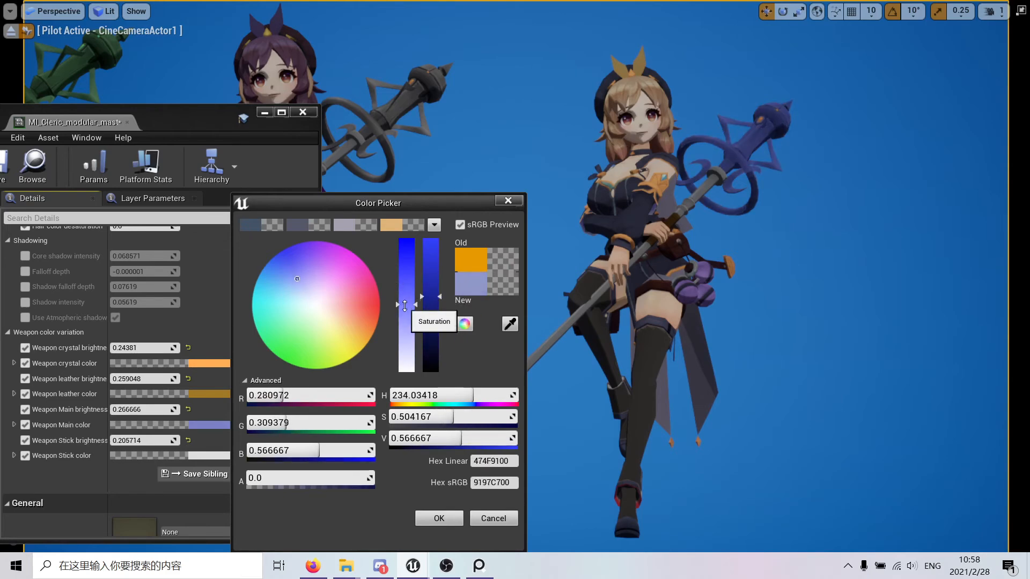
pyautogui.moveTo(405, 306); pyautogui.dragTo(405, 344)
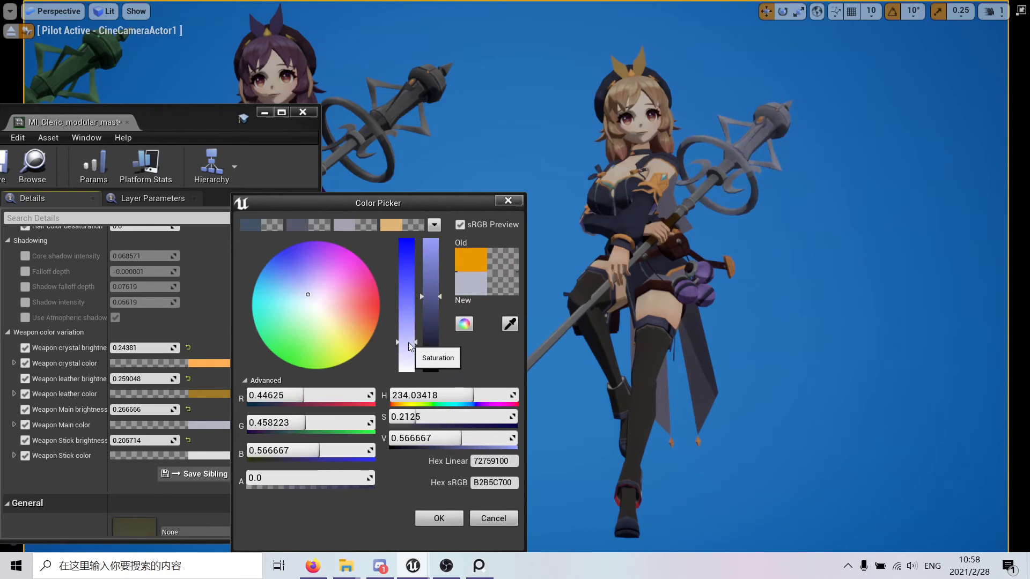
pyautogui.moveTo(397, 344); pyautogui.dragTo(397, 332)
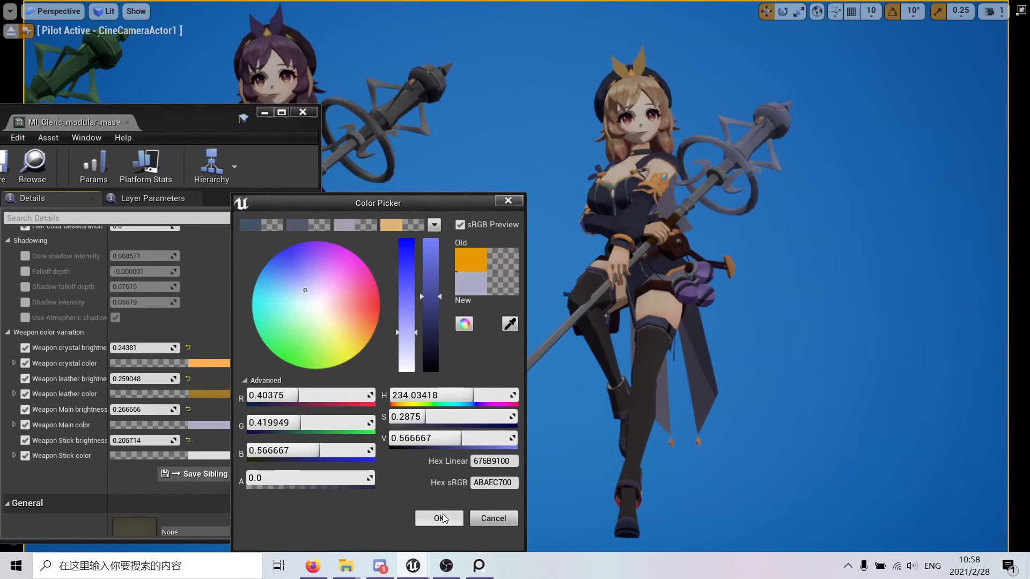
pyautogui.click(438, 518)
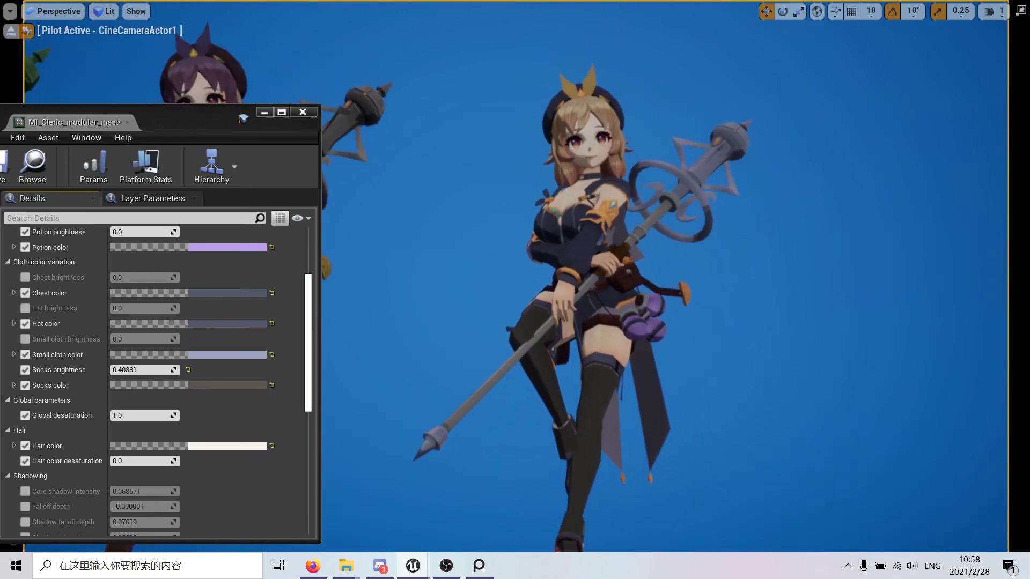
# Cancel the stray colour picker and raise Weapon leather brightness to about 0.46
pyautogui.scroll(-3)
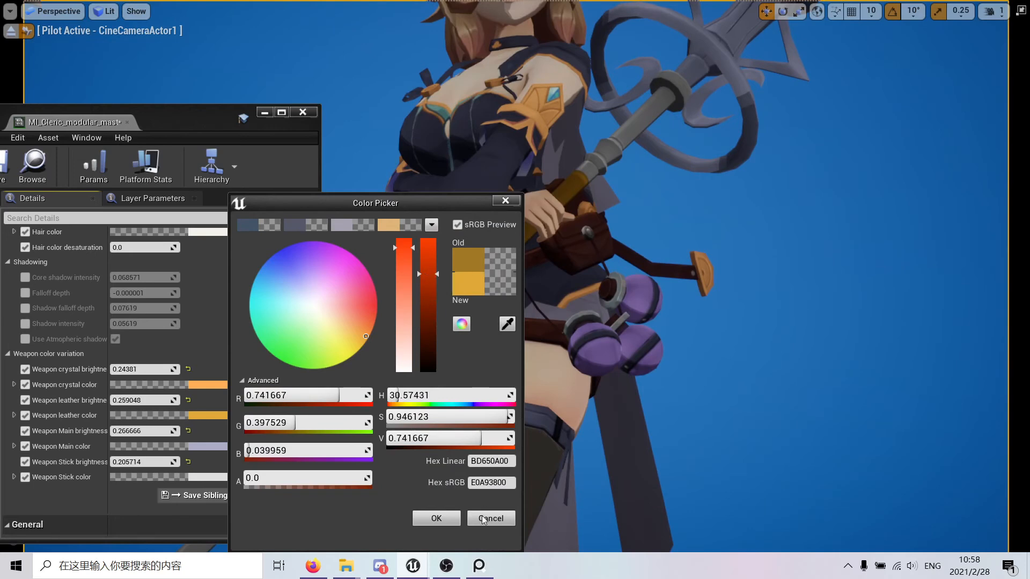
pyautogui.click(490, 518)
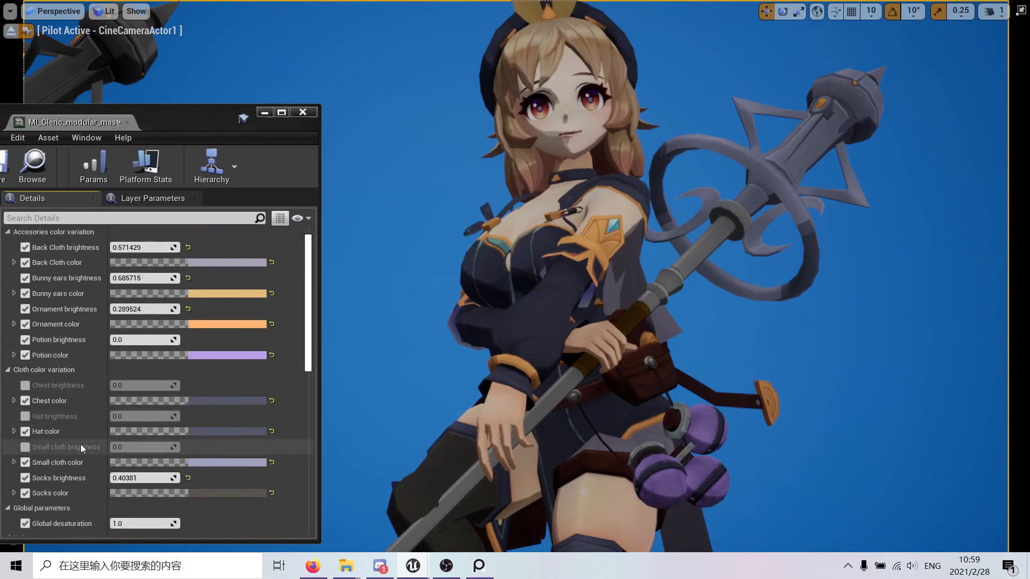
pyautogui.scroll(-3)
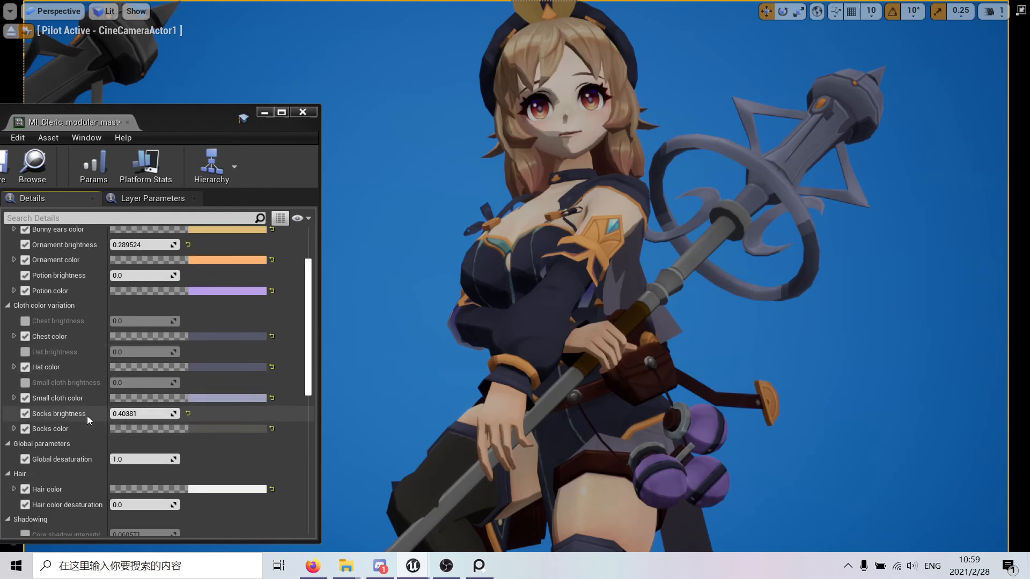
pyautogui.scroll(-3)
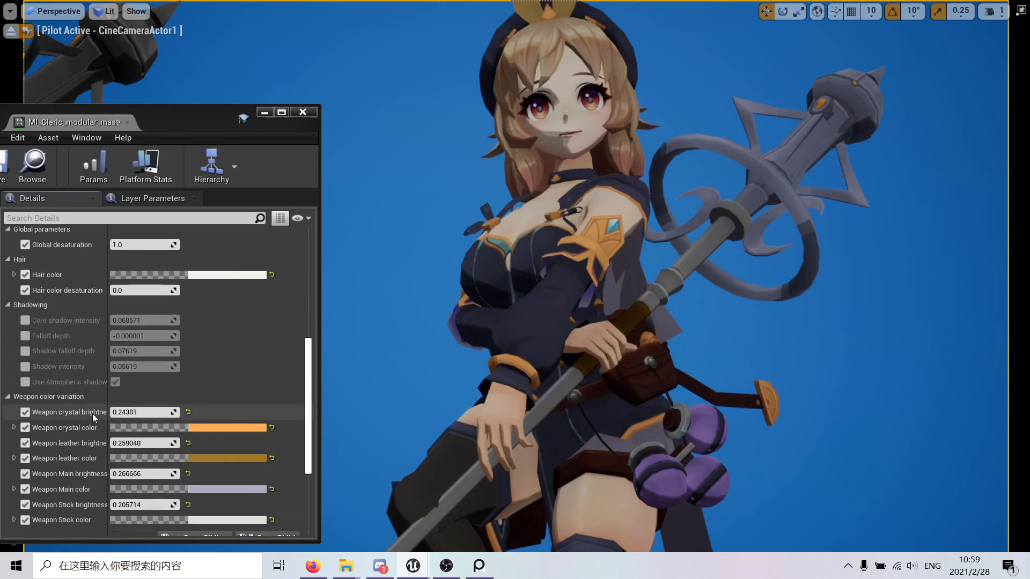
pyautogui.moveTo(95, 432)
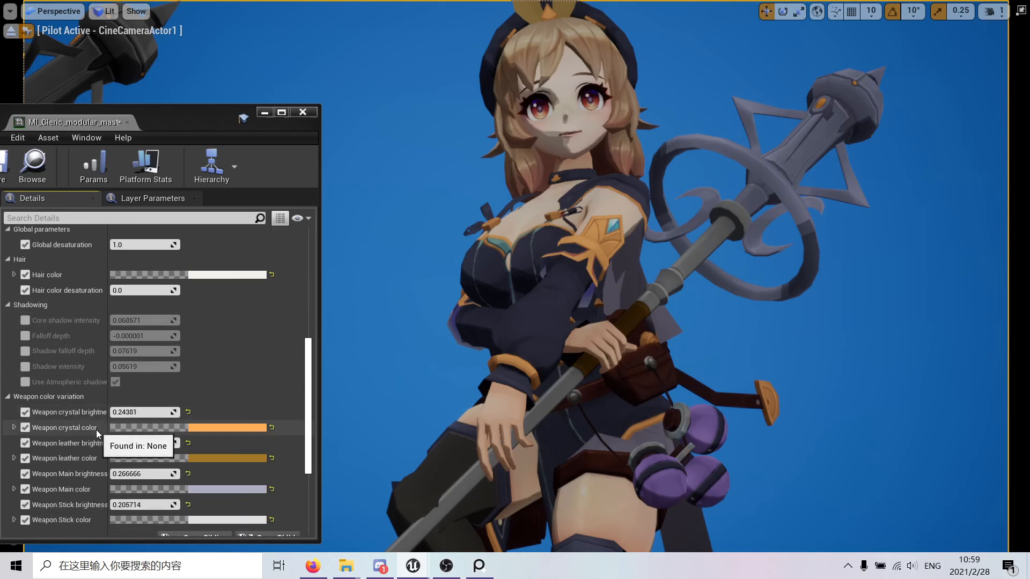
pyautogui.moveTo(127, 443); pyautogui.dragTo(174, 442)
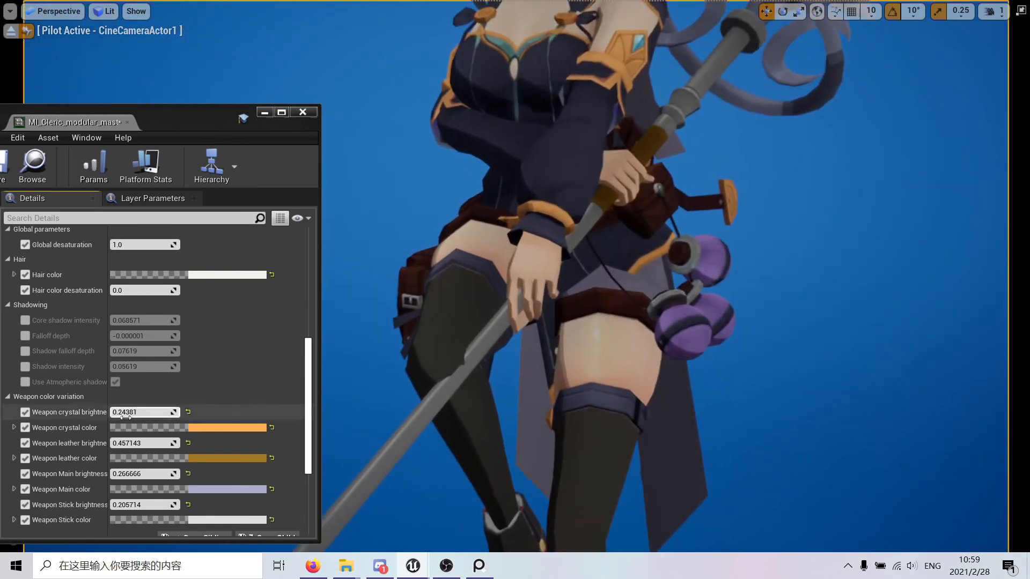
# Give the staff's stick a grey-blue colour, confirmed in the colour chooser
pyautogui.scroll(-3)
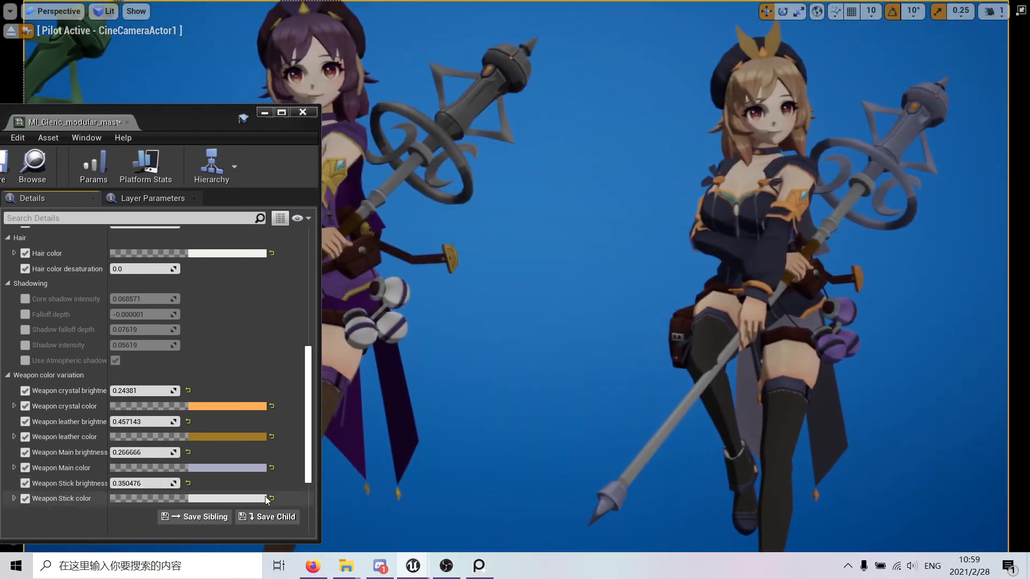
pyautogui.click(191, 498)
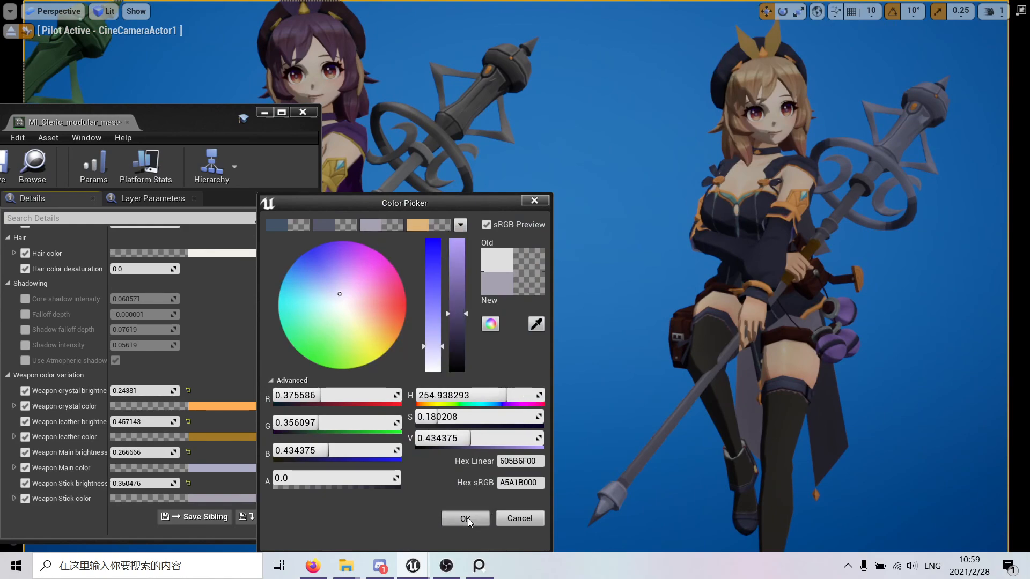
pyautogui.click(464, 518)
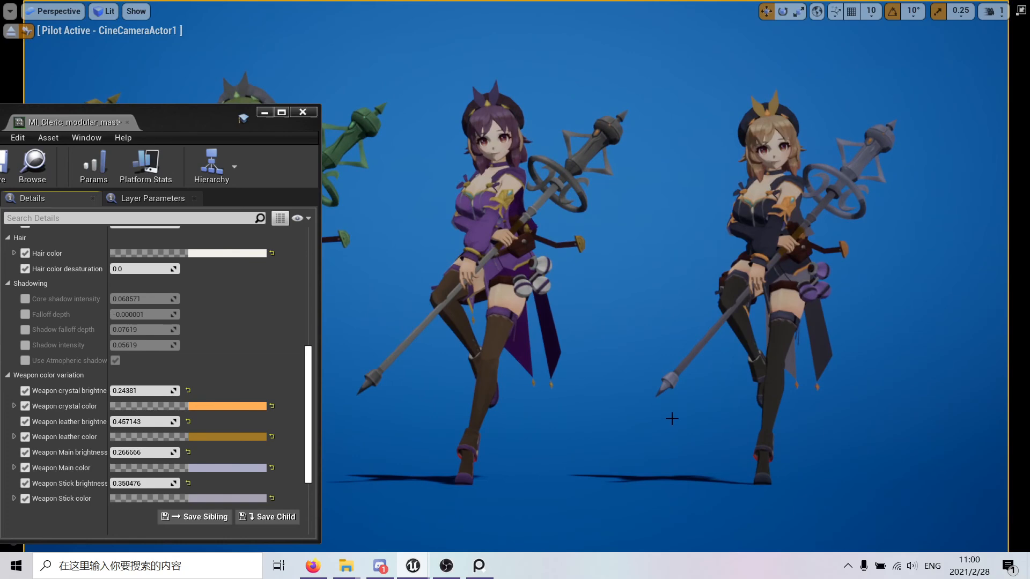
# Retry the stick colour as a less saturated orange, with both clerics in view
pyautogui.moveTo(164, 121); pyautogui.dragTo(156, 123)
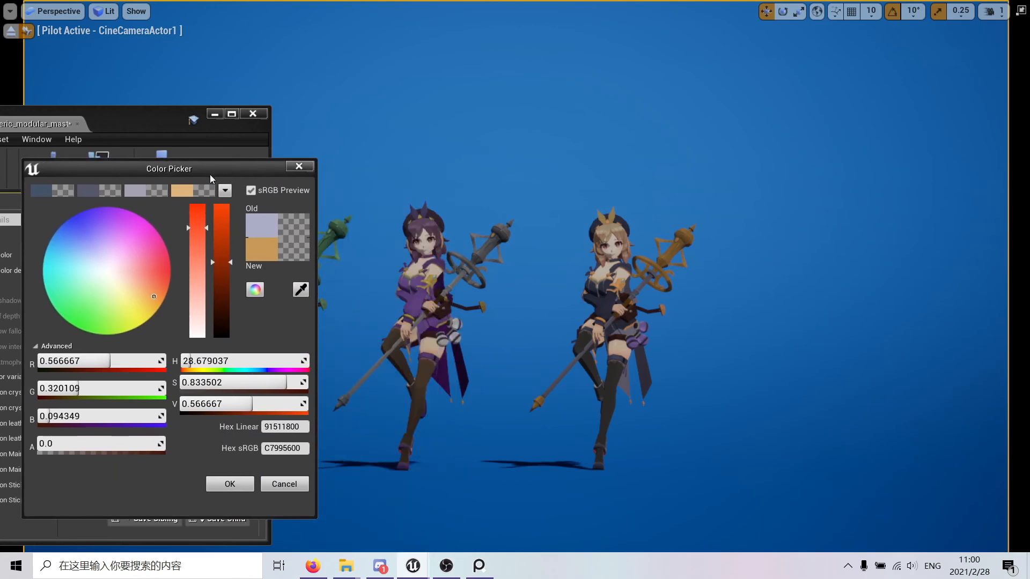
pyautogui.click(136, 296)
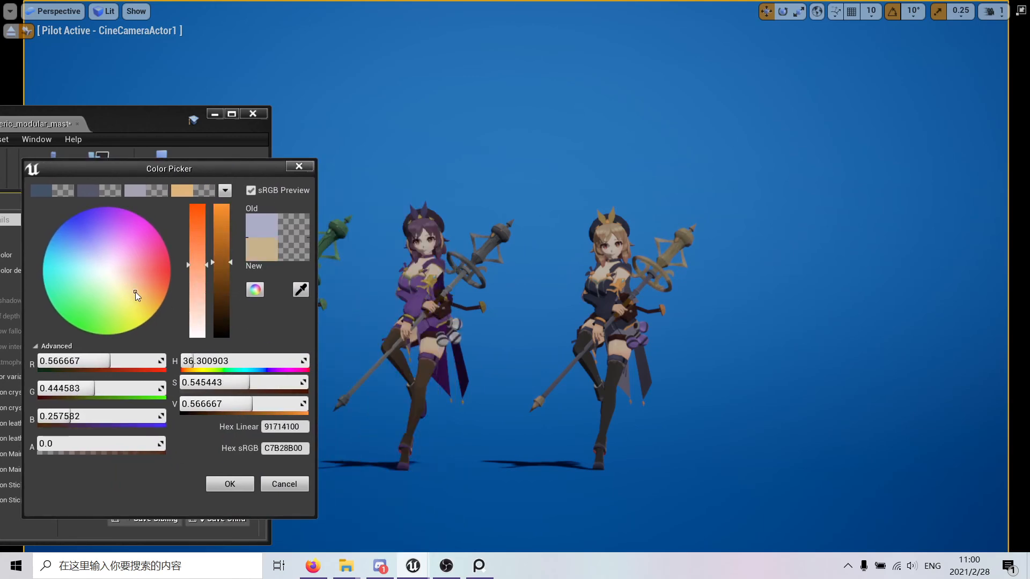
pyautogui.click(84, 253)
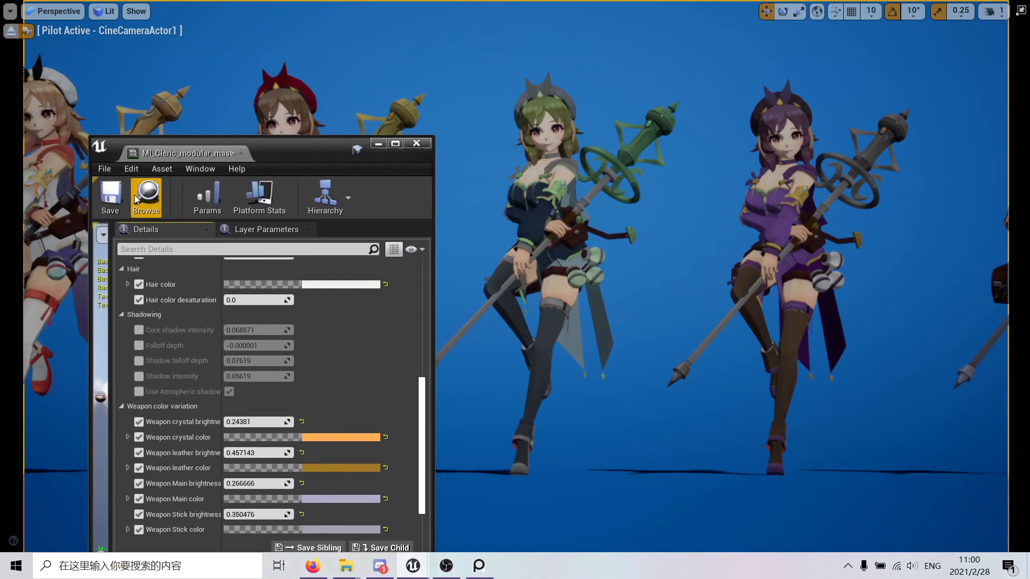
# Bring up the Content Browser listing the Cleric material instances (Dark, Fire, Healer)
pyautogui.scroll(-3)
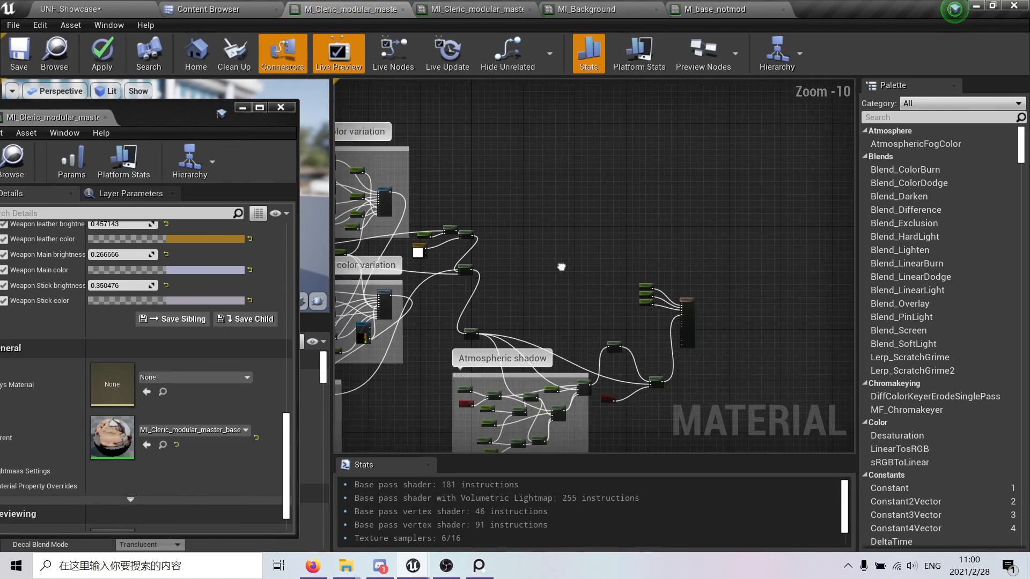
pyautogui.click(211, 9)
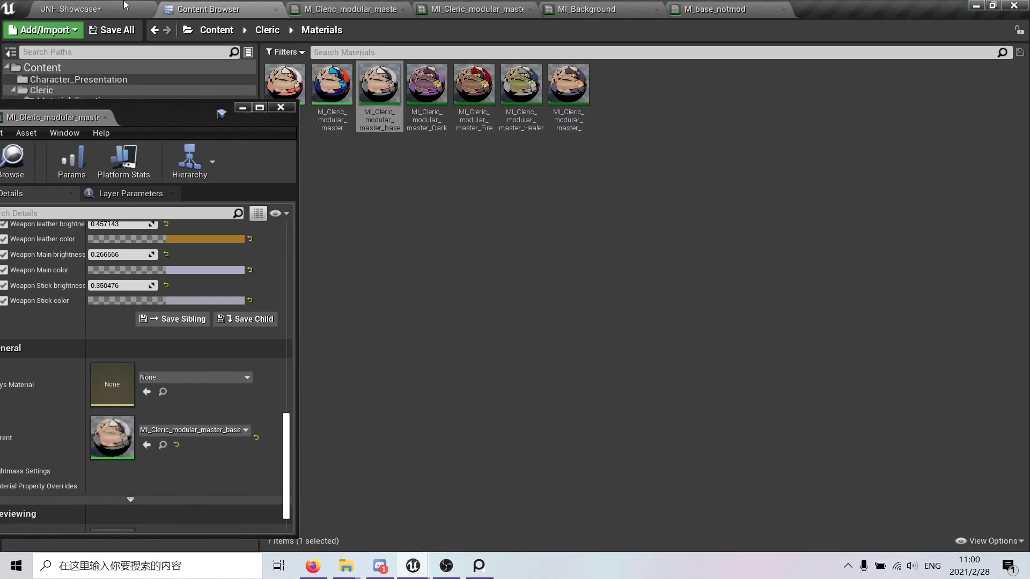
# Return to the UNF_Showcase level showing the purple and dark-blue clerics
pyautogui.click(70, 10)
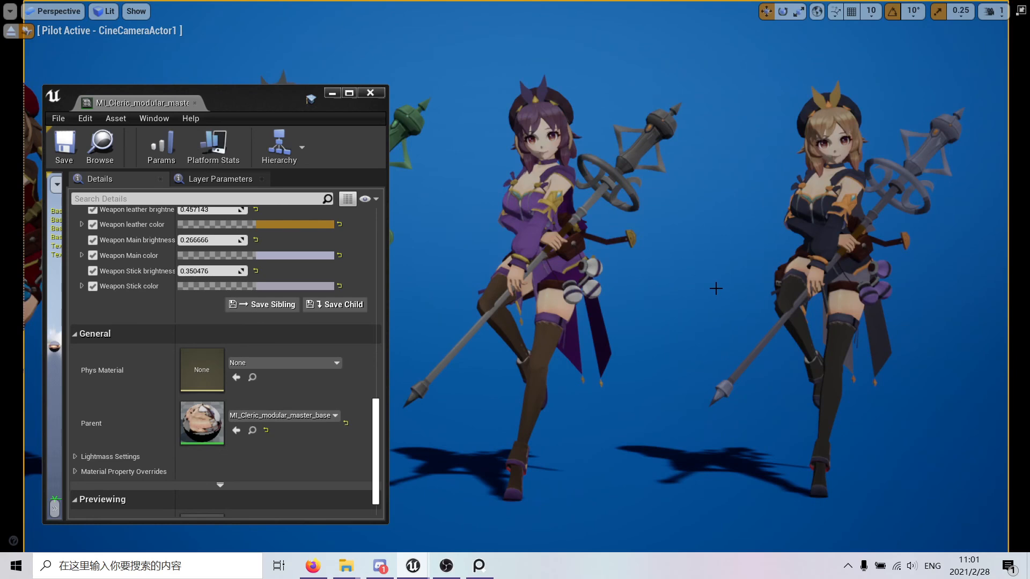
pyautogui.moveTo(645, 532)
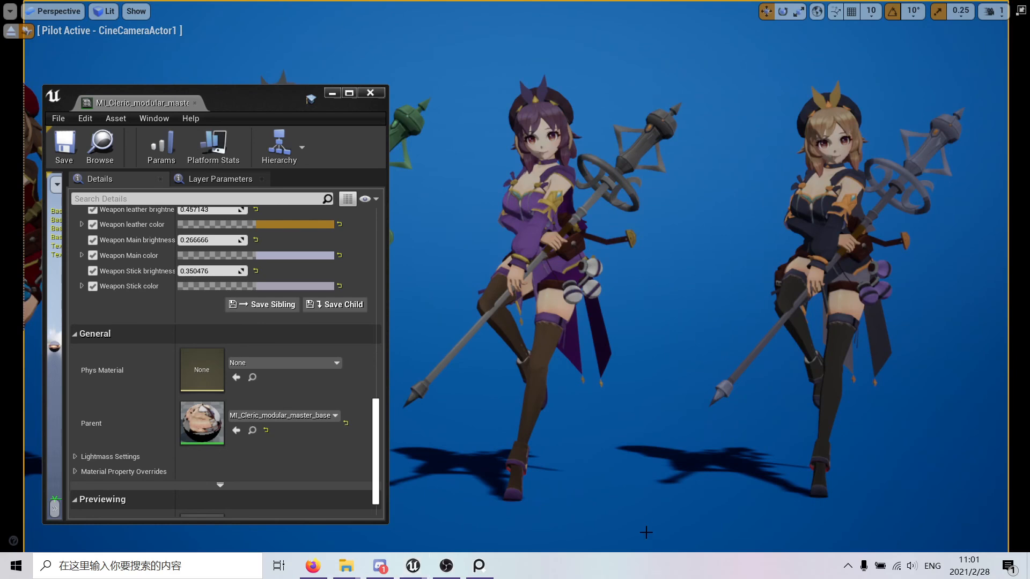